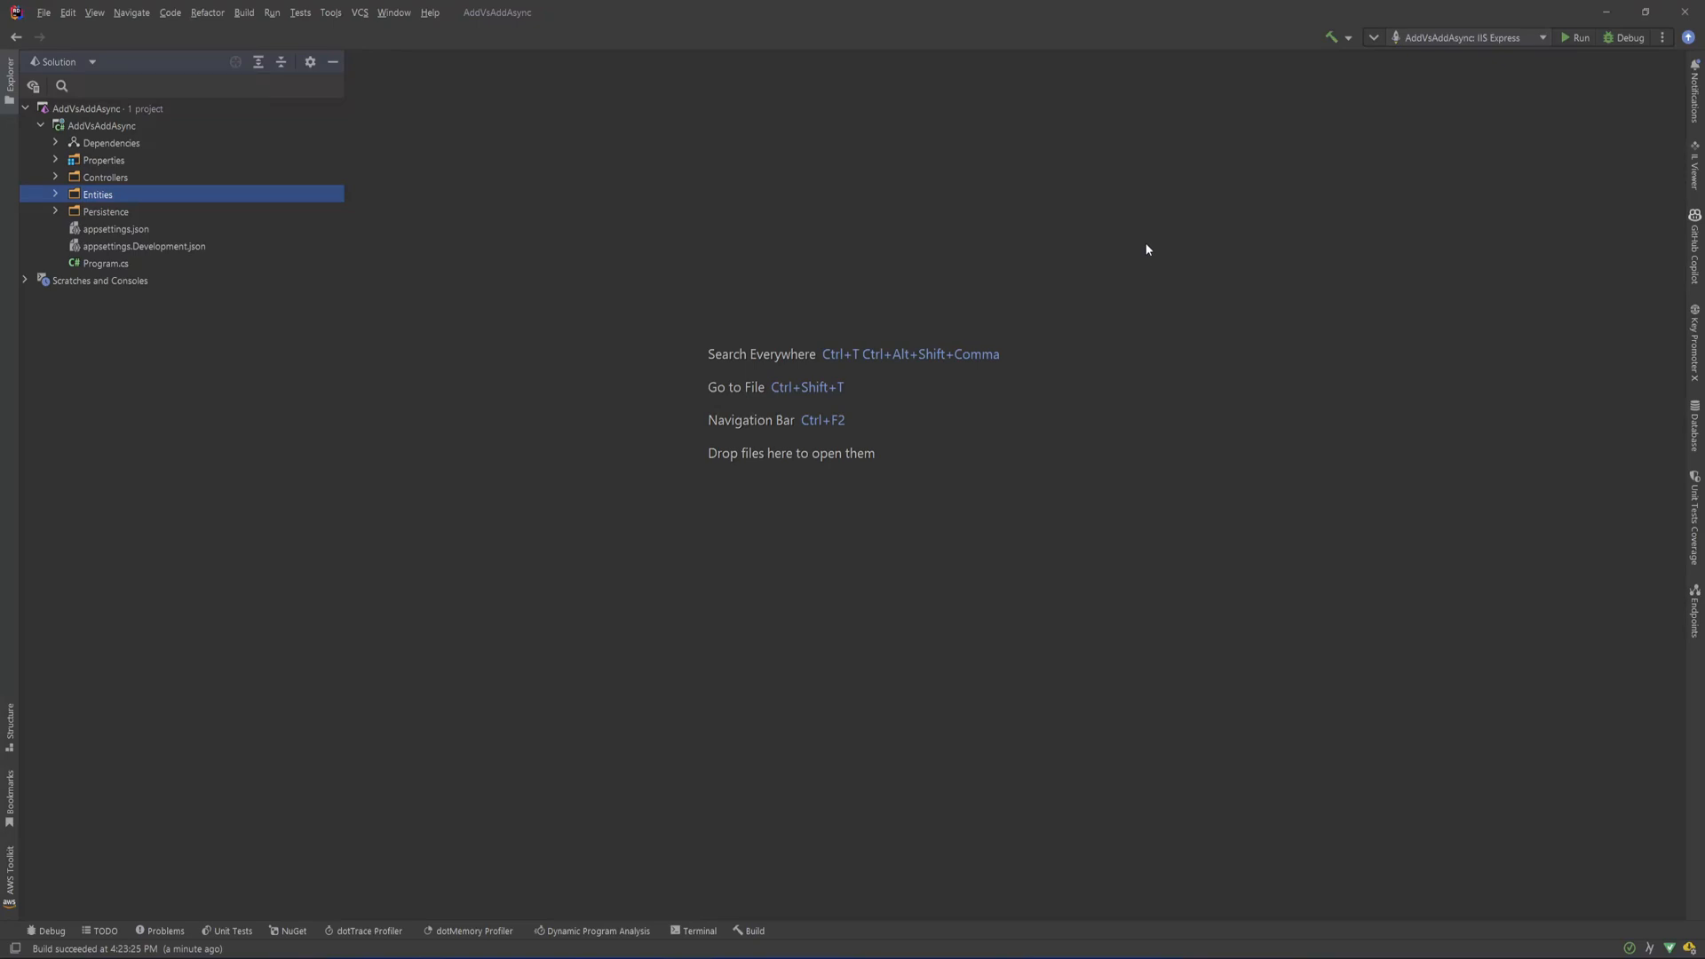
mouse_move(1099, 296)
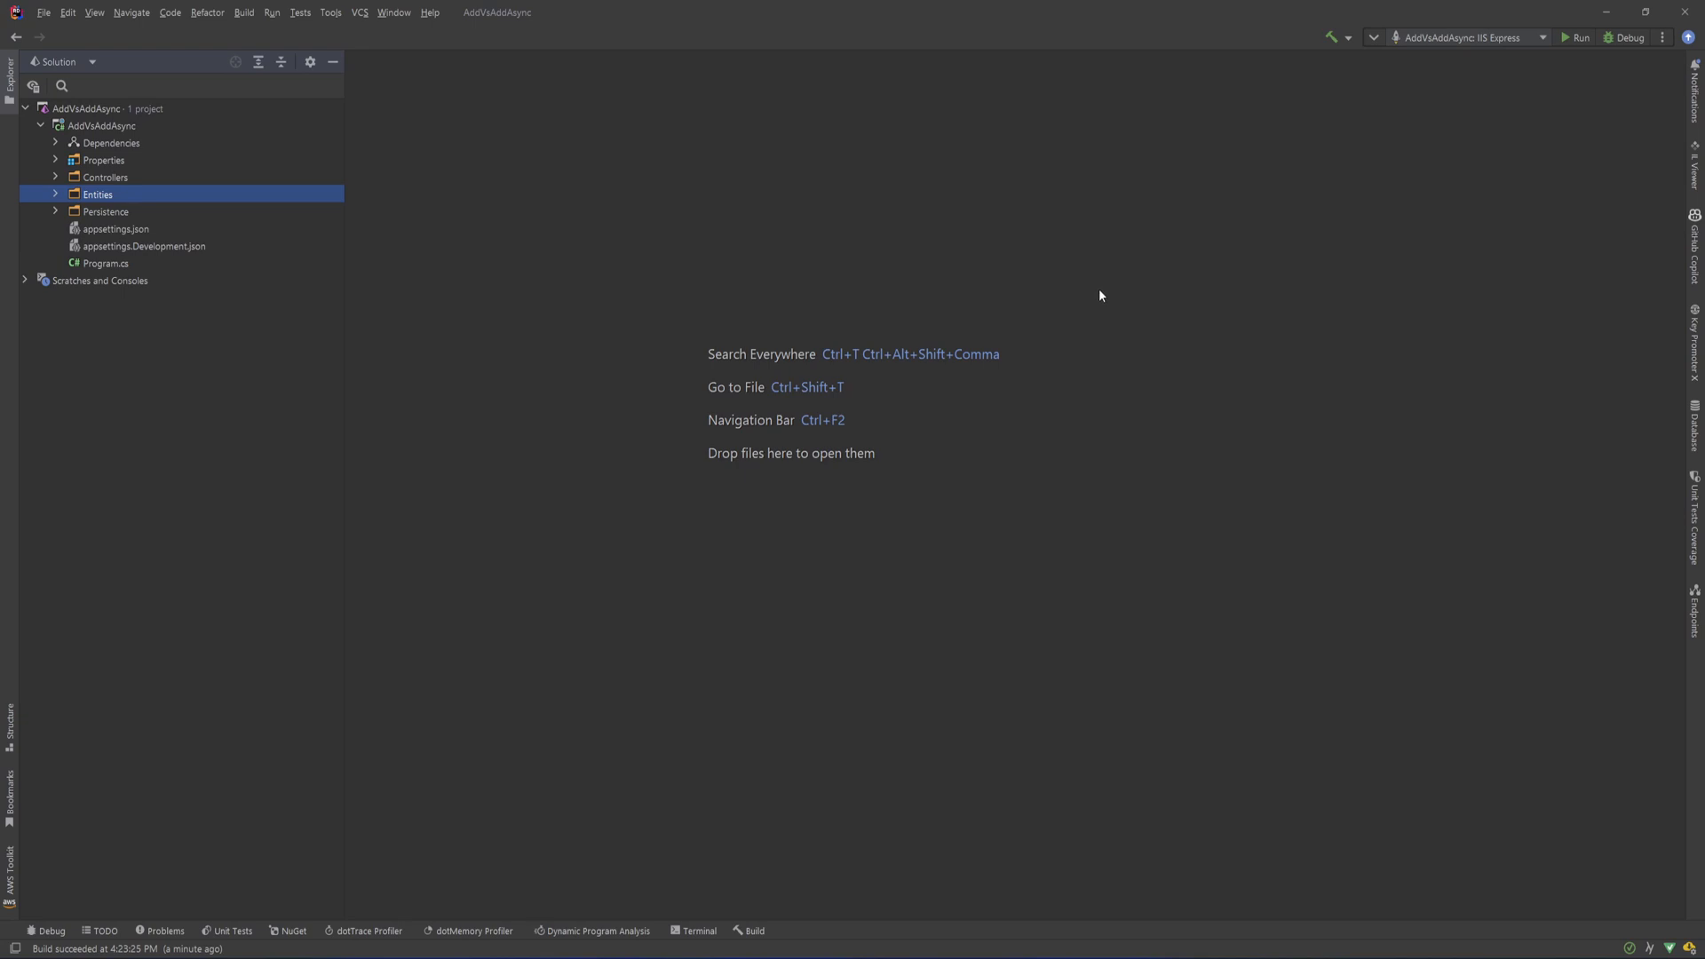
mouse_move(1088, 325)
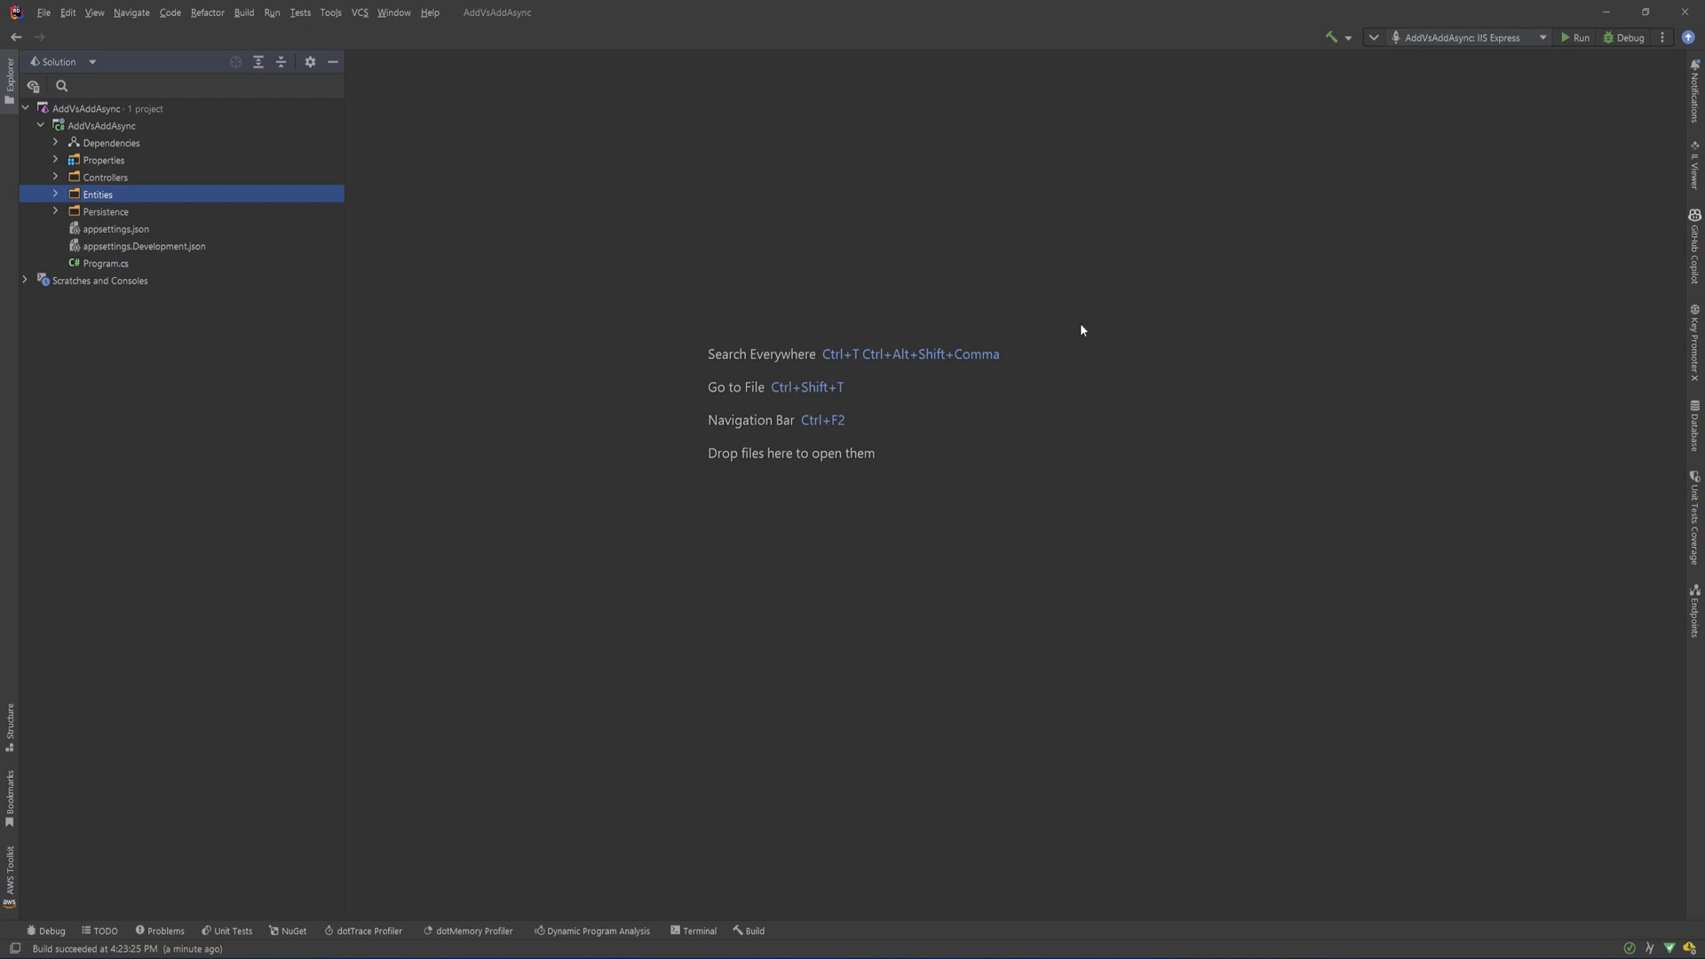
mouse_move(1011, 326)
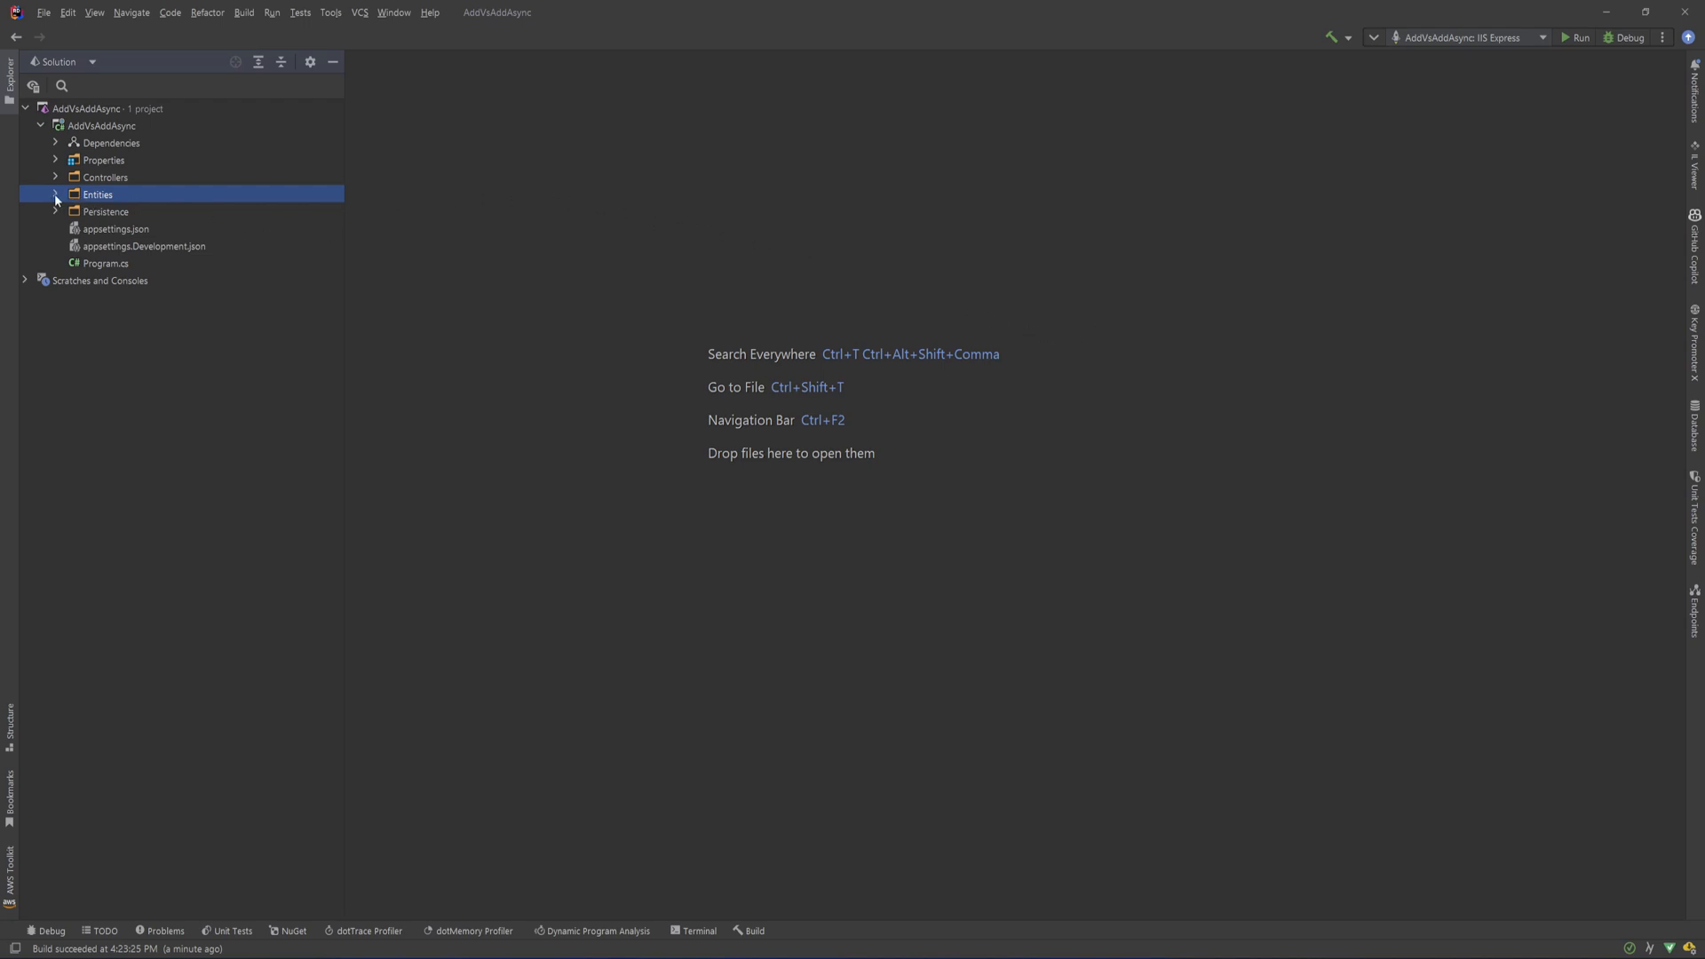
- Open the Customer and Product entities, expand Persistence, Configurations and Controllers, and return to AppDbContext
double_click(97, 193)
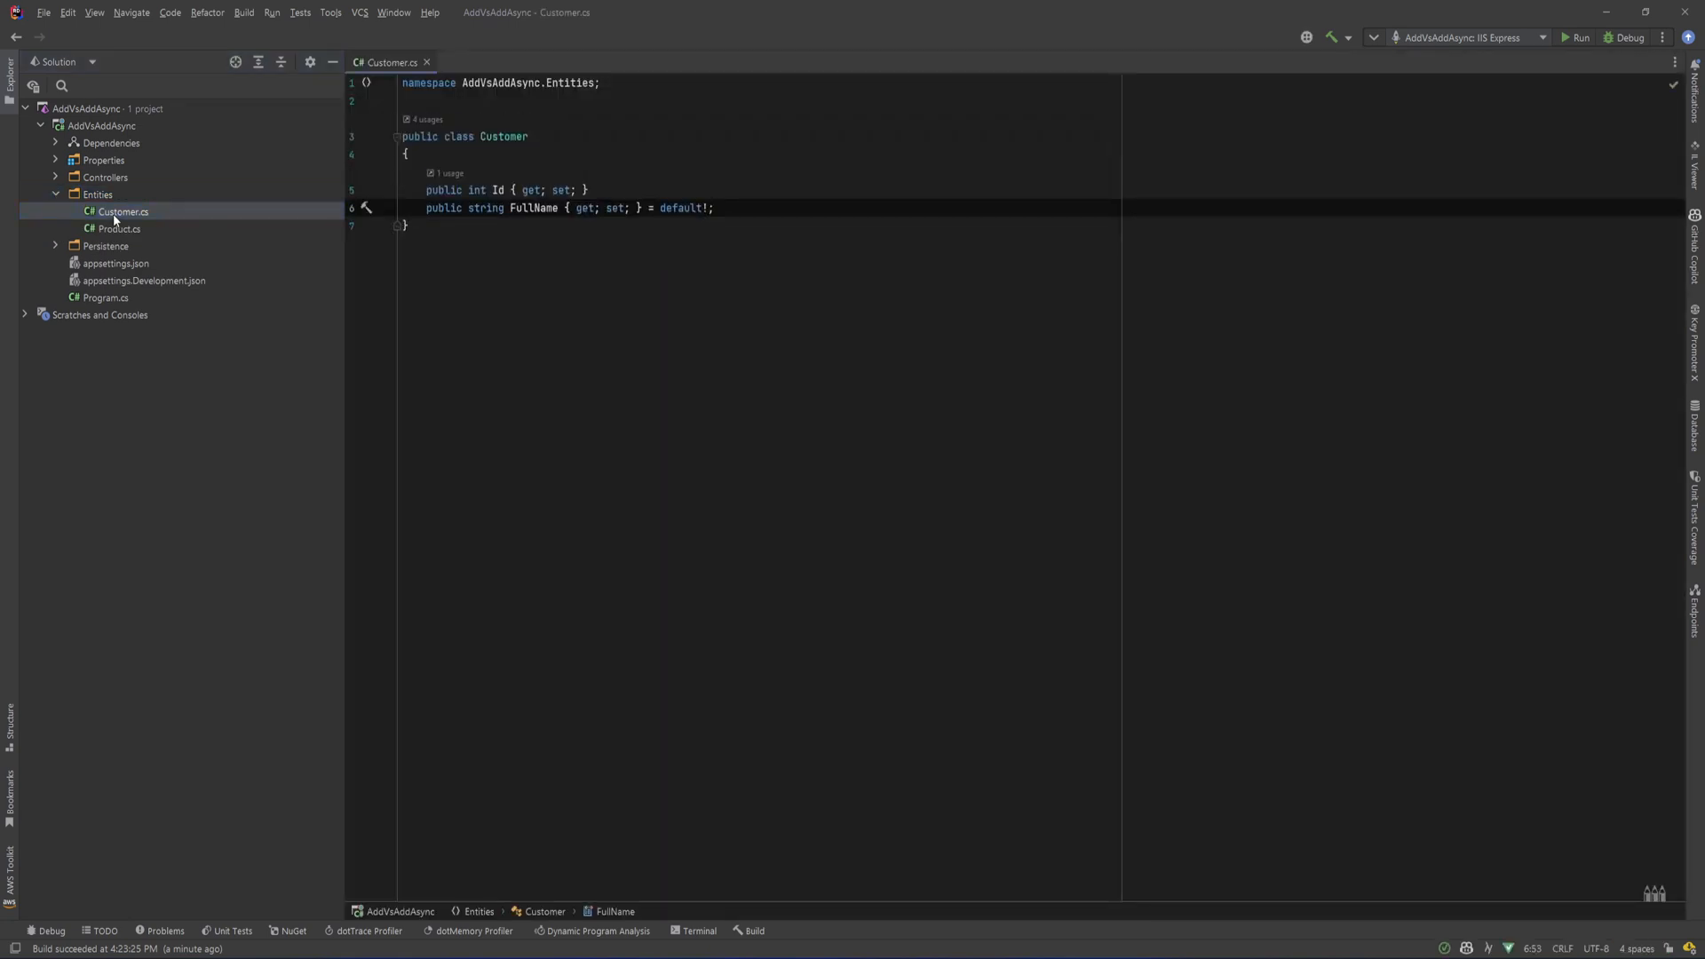
click(120, 228)
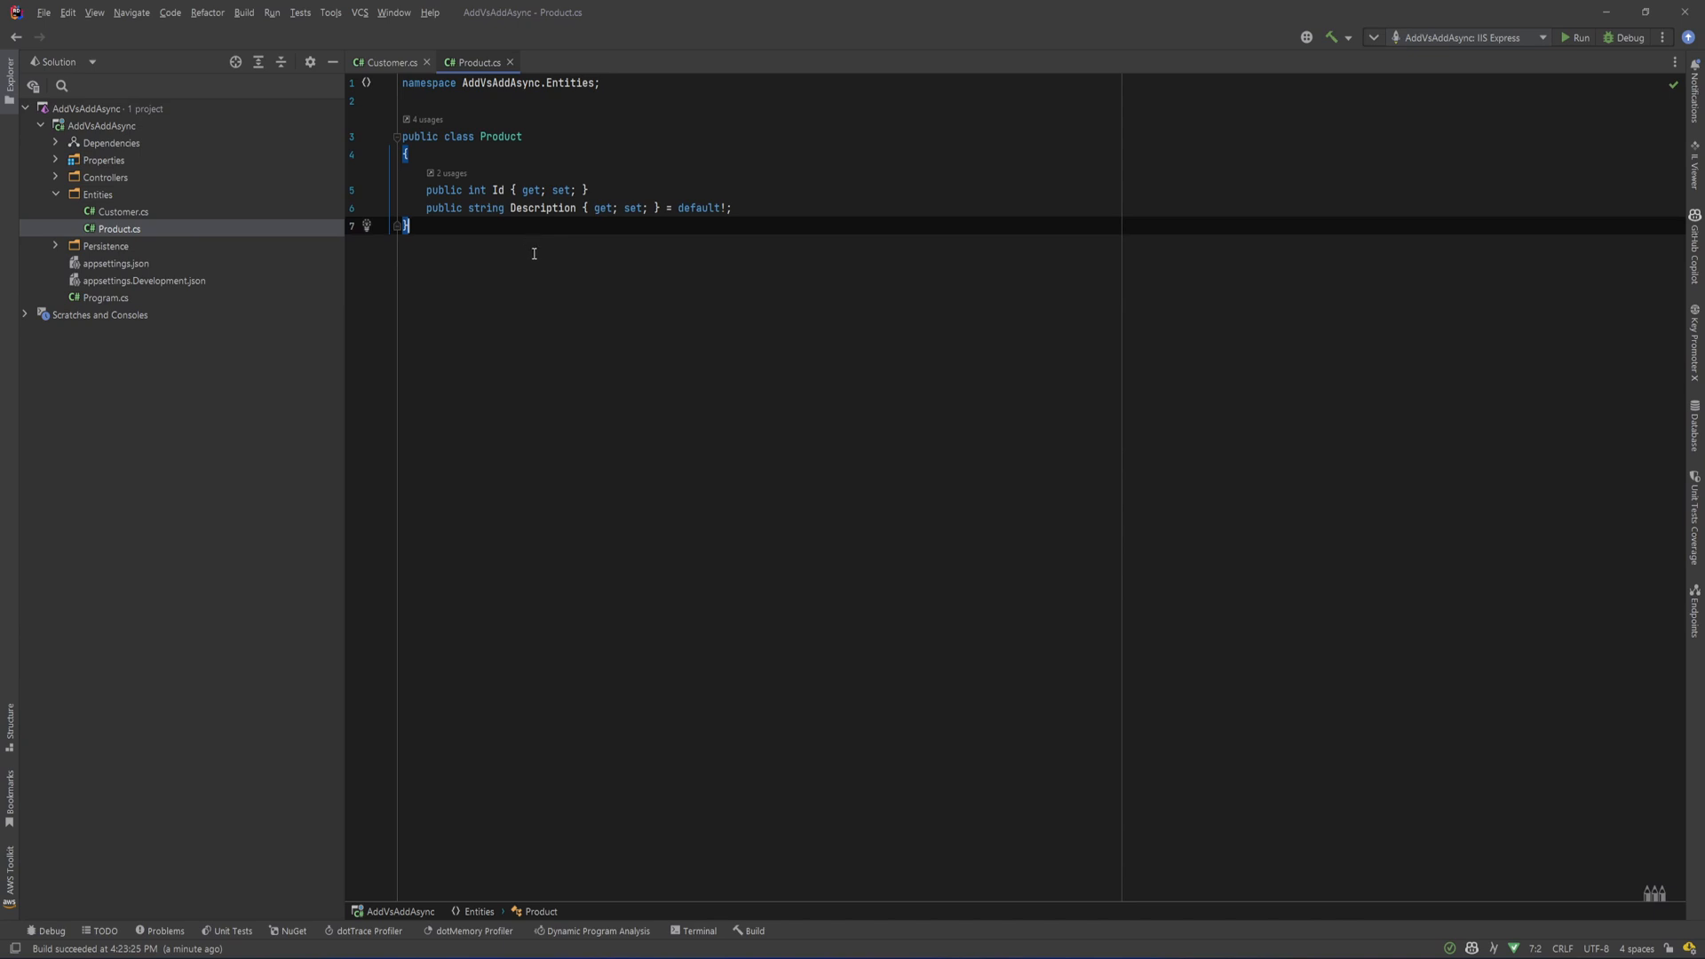
mouse_move(1007, 496)
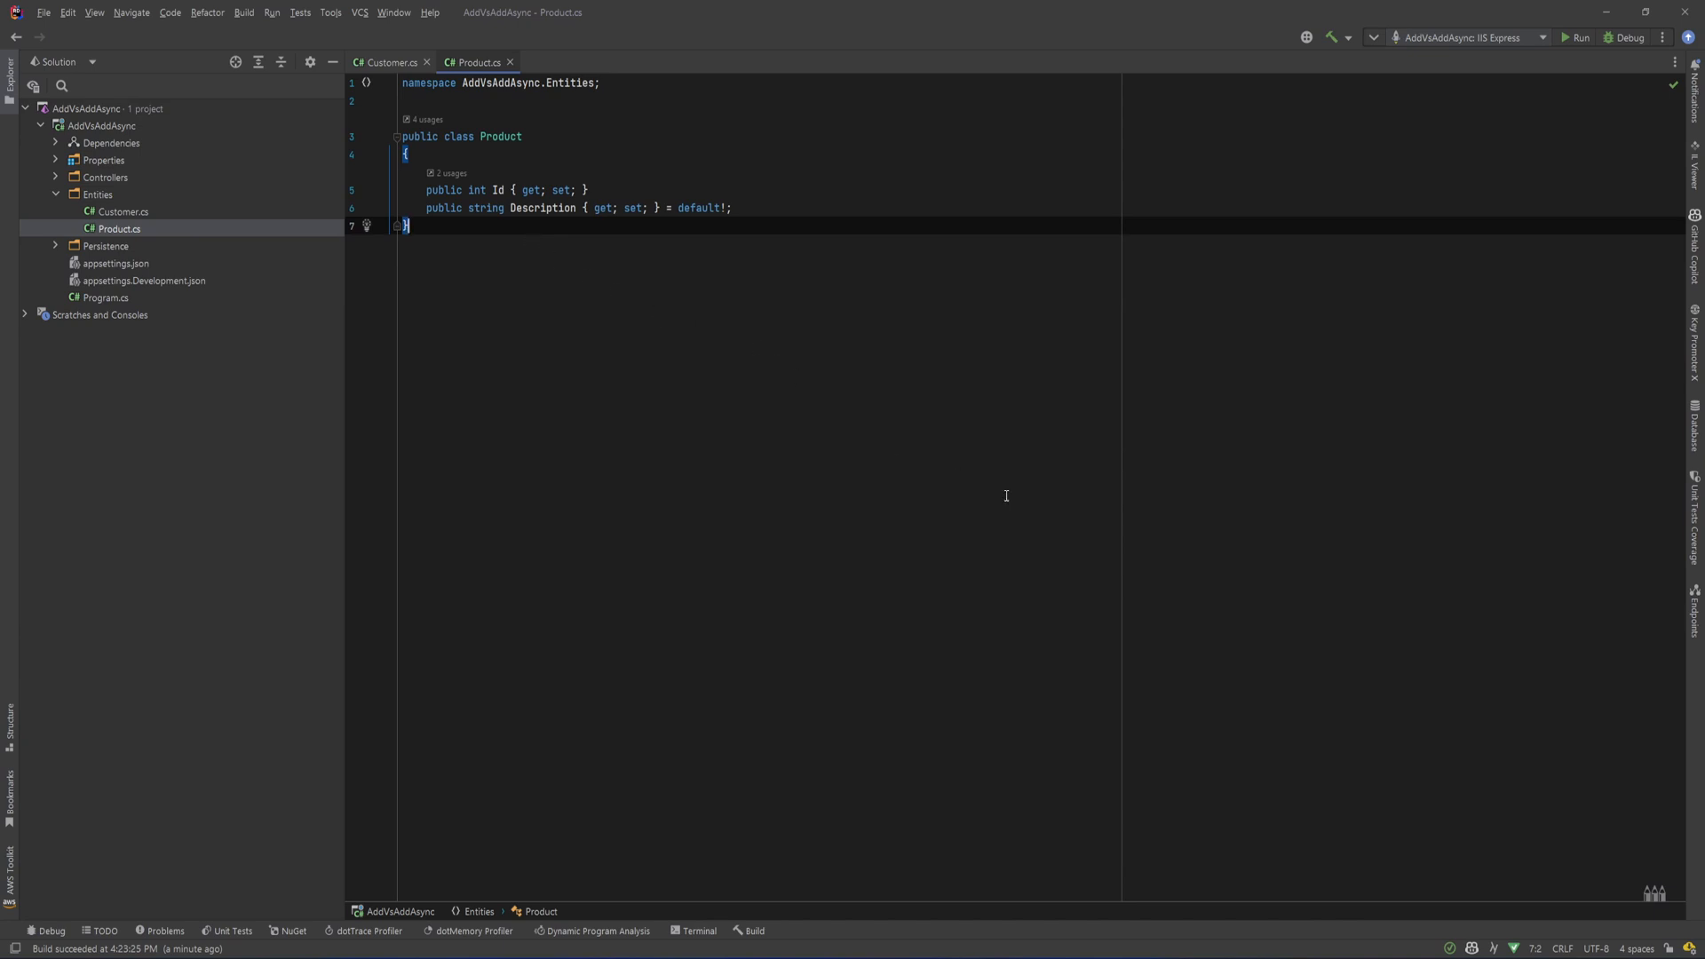
click(55, 246)
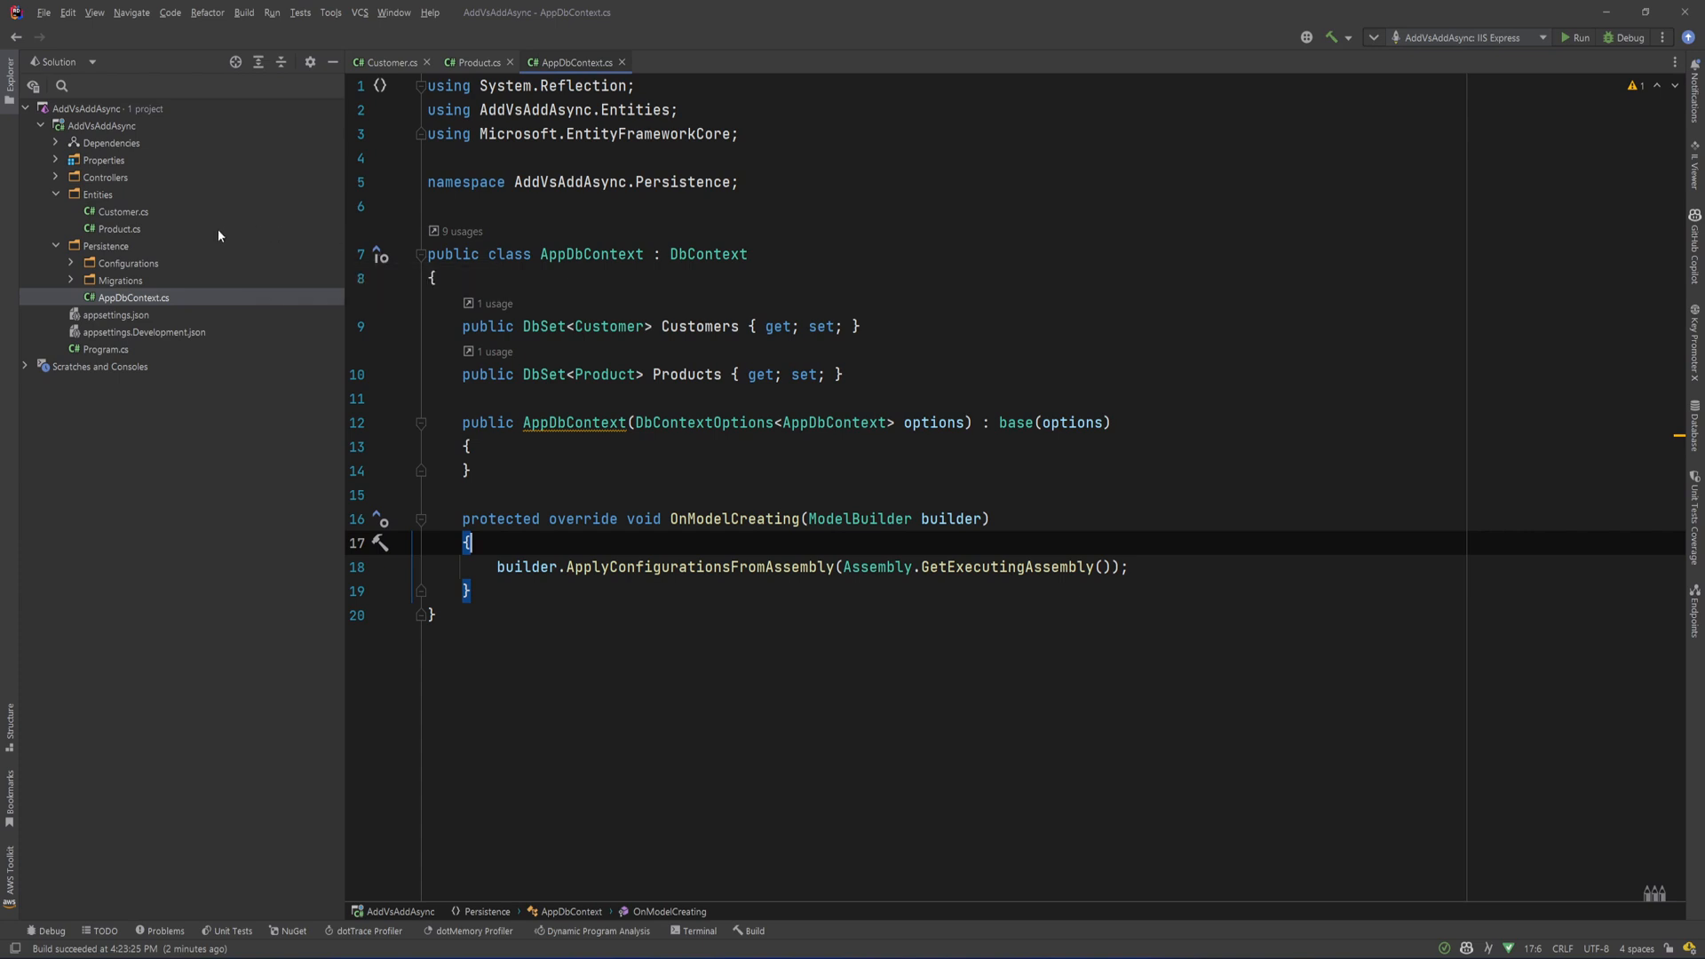
click(71, 263)
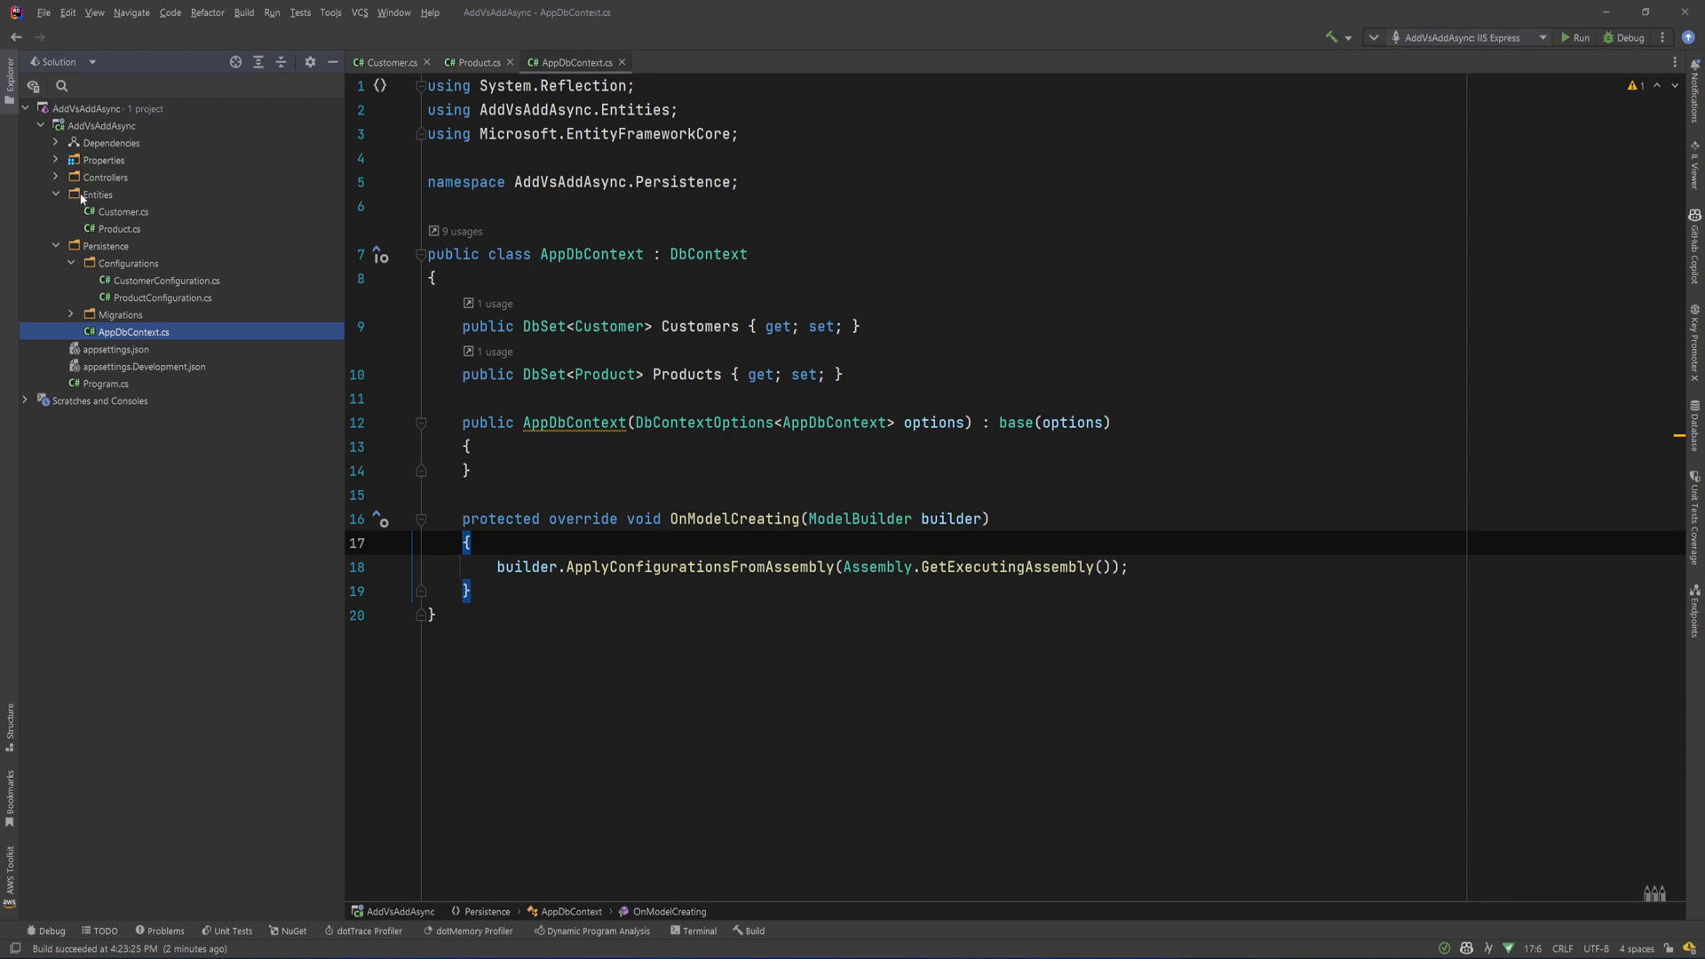
click(57, 177)
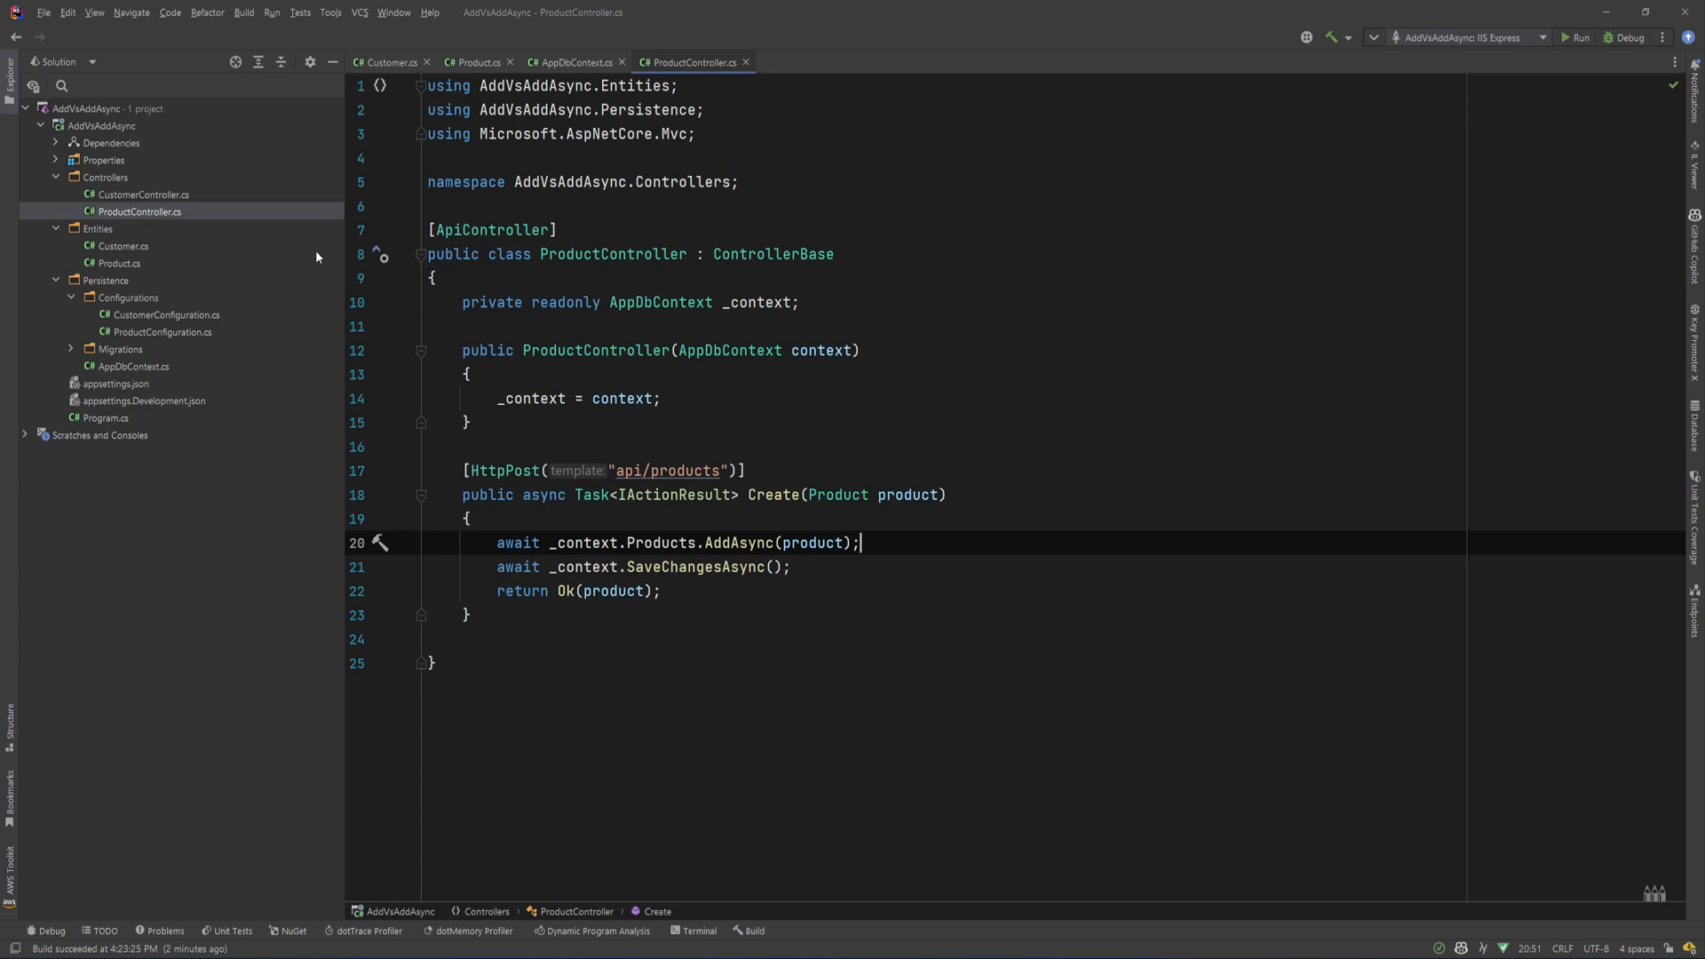
mouse_move(180, 196)
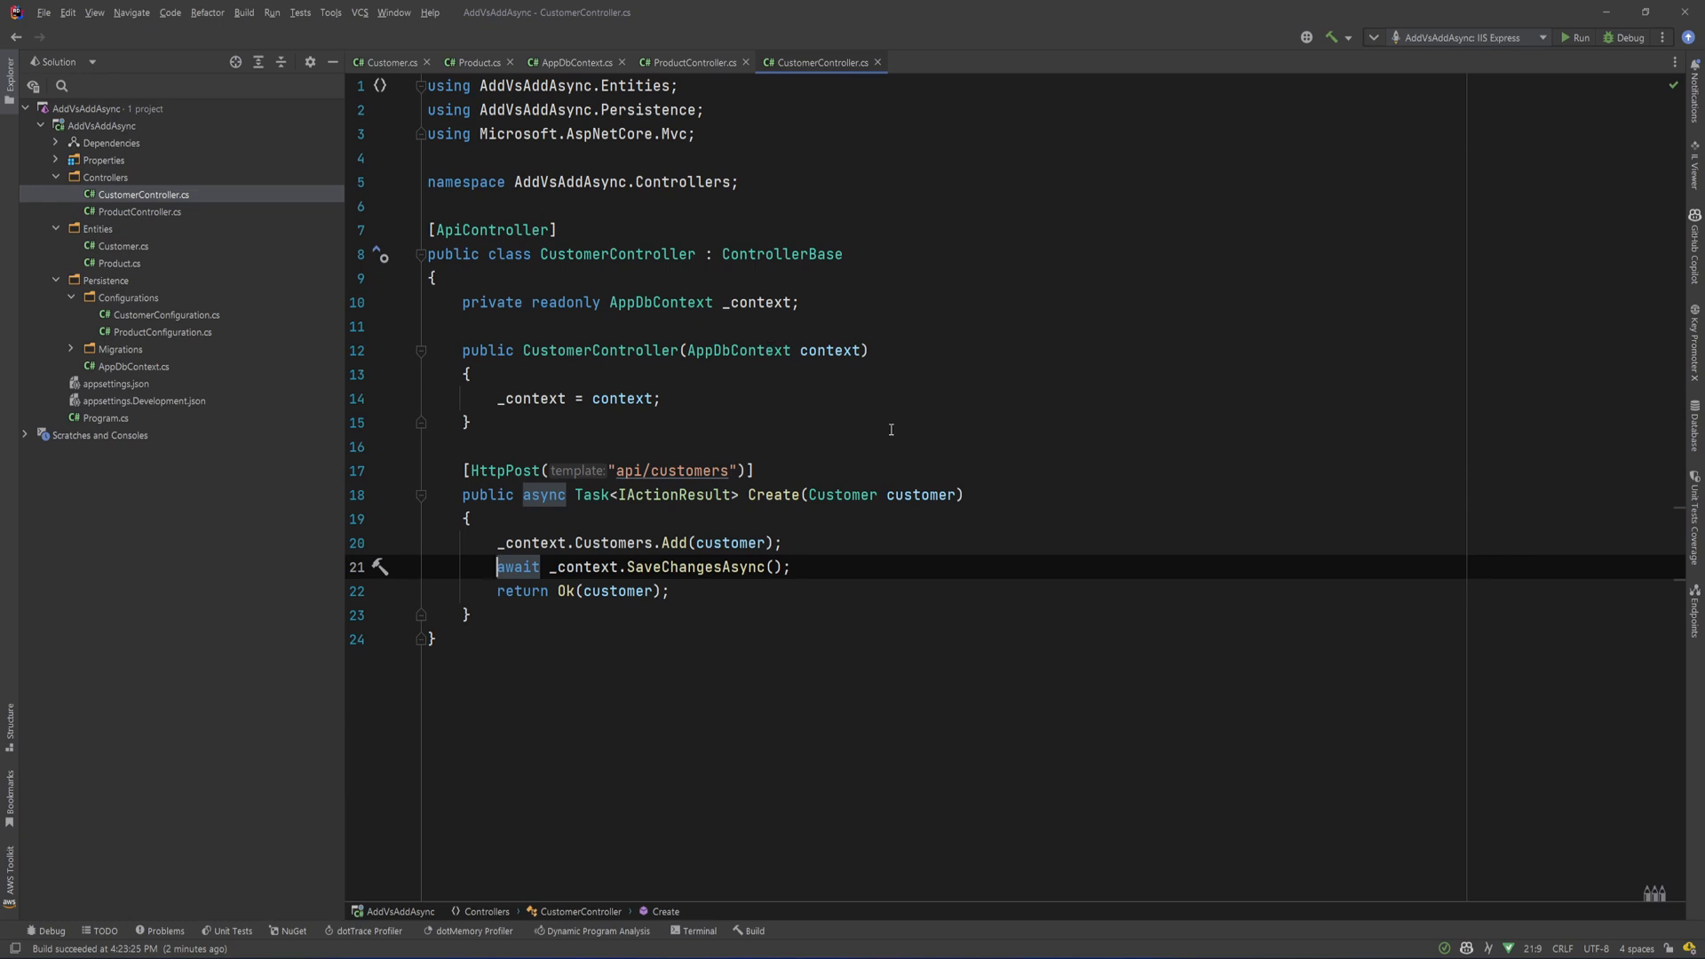
click(398, 544)
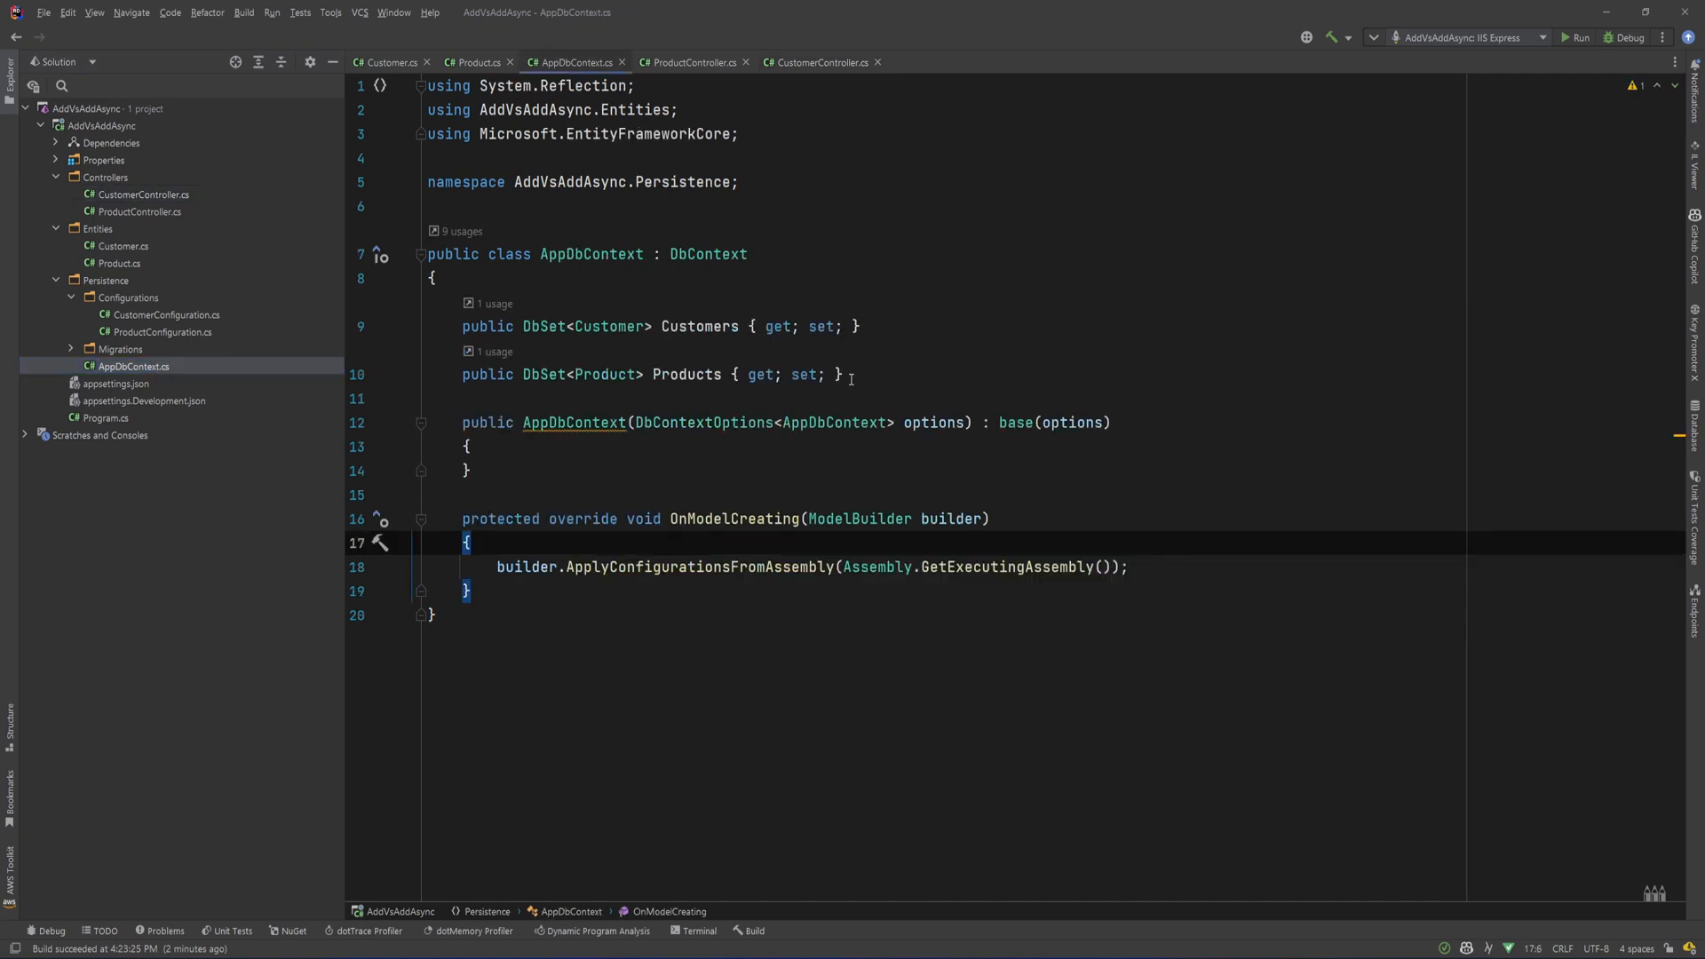
- Review AppDbContext's SQL Server registration in Program.cs, then bring up CustomerController.cs
click(105, 417)
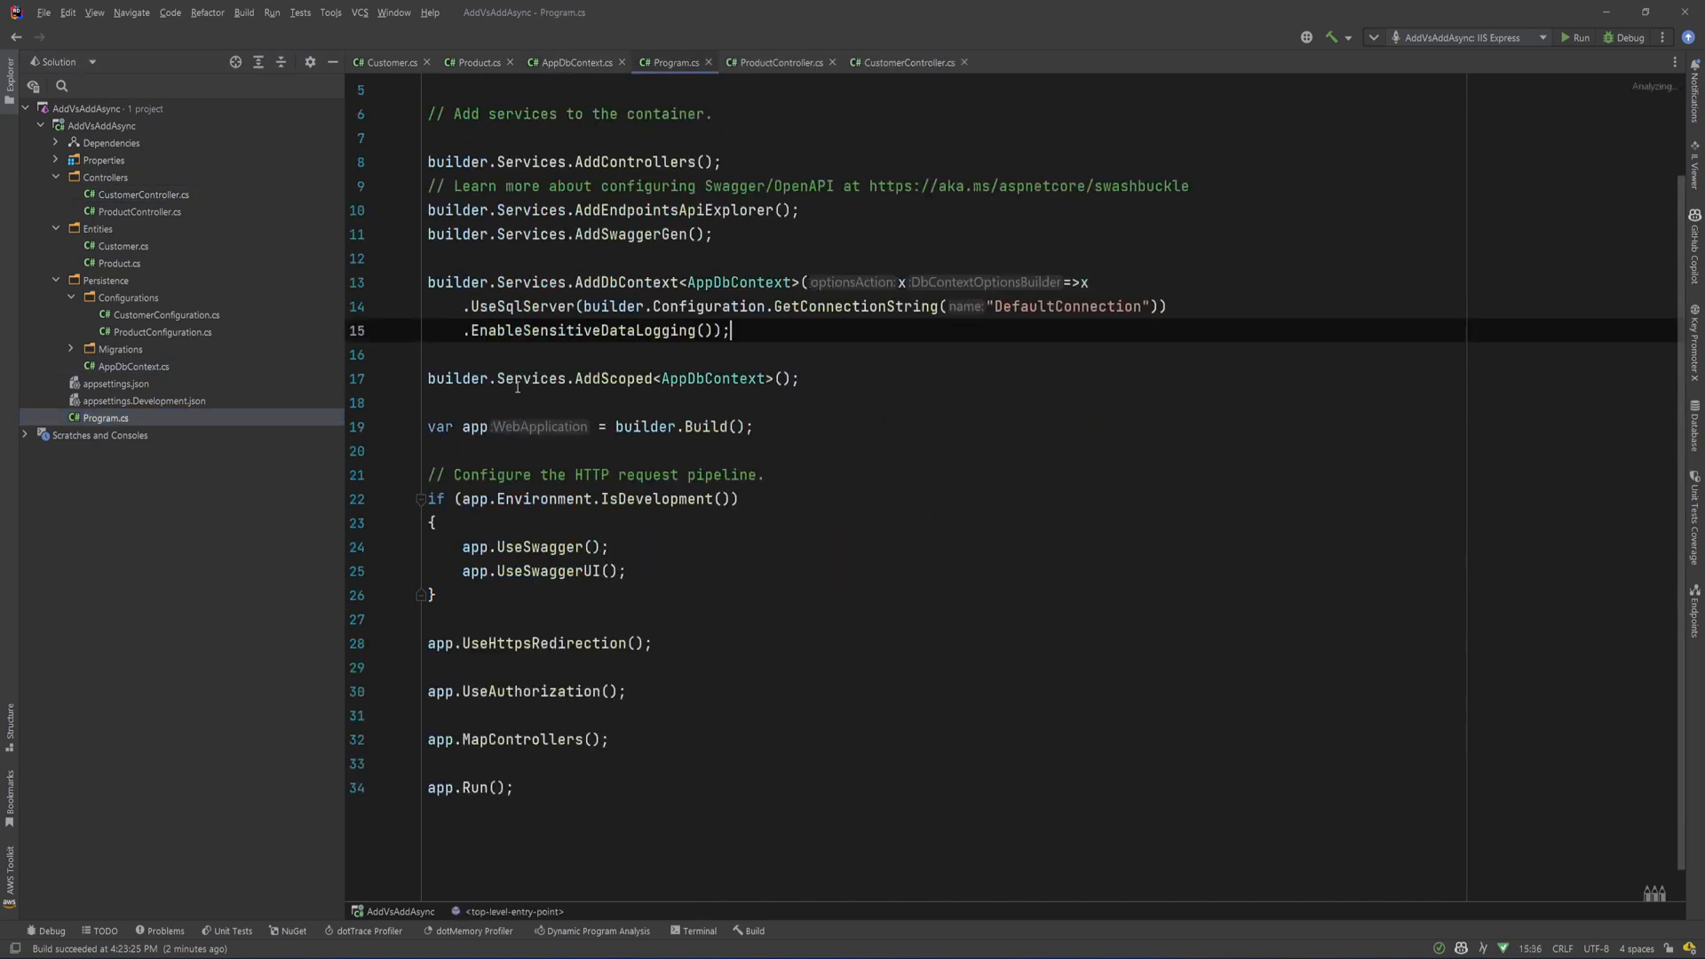
mouse_move(618, 378)
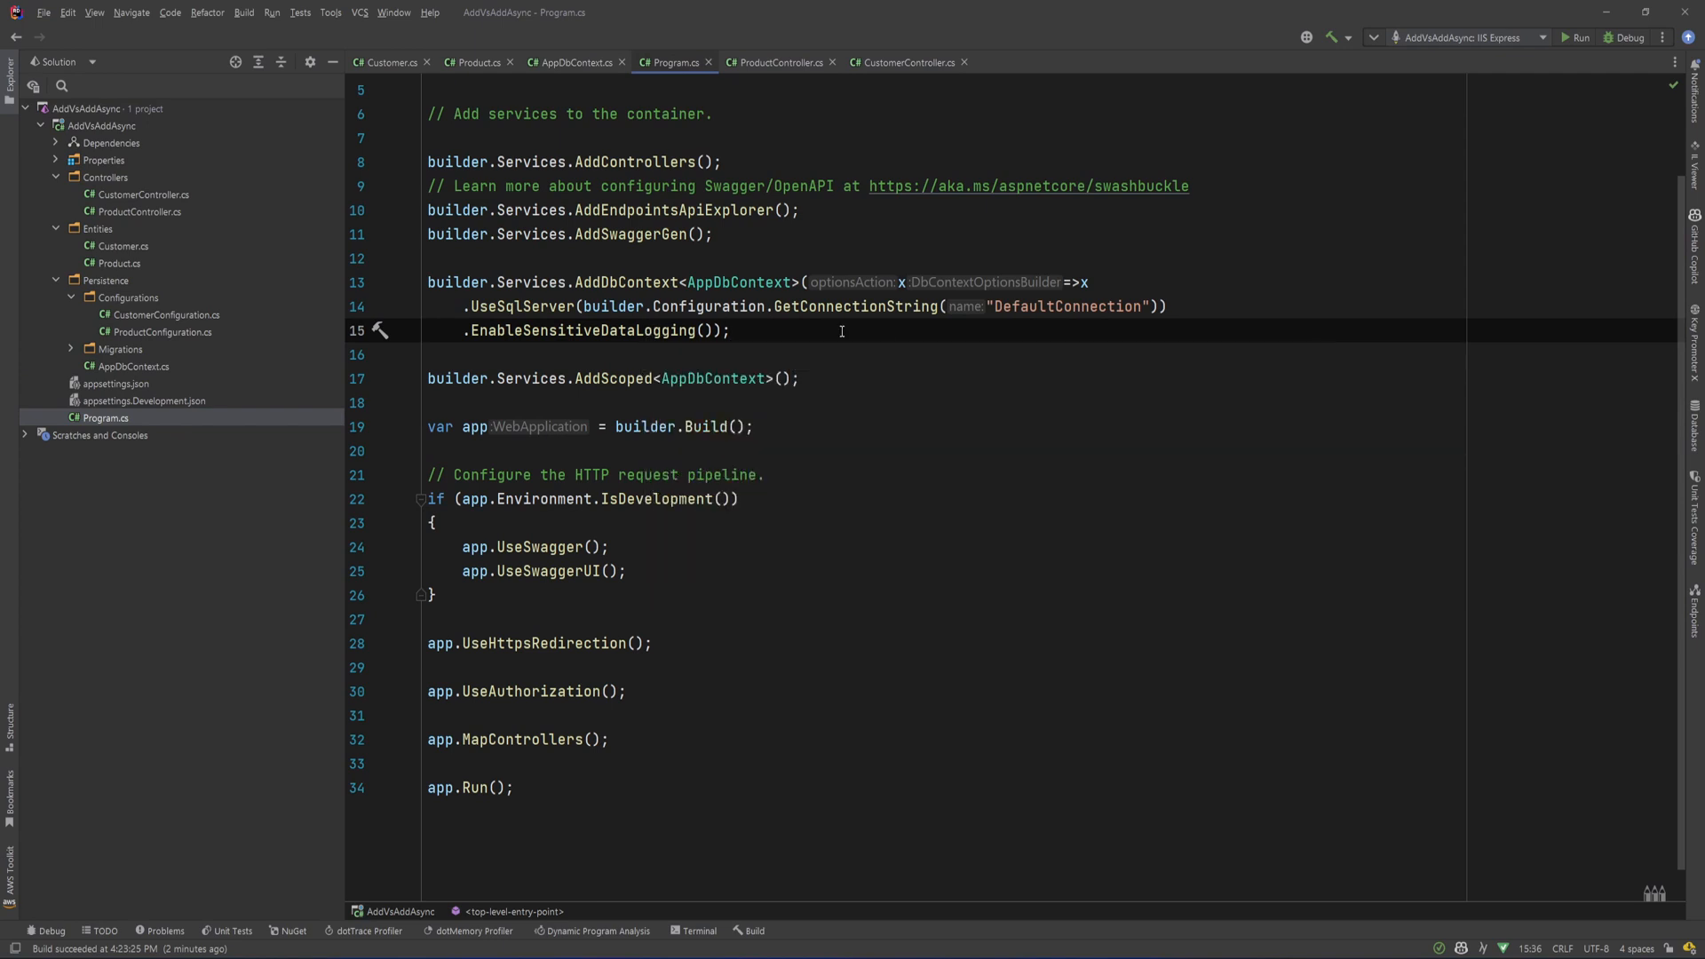
mouse_move(598, 87)
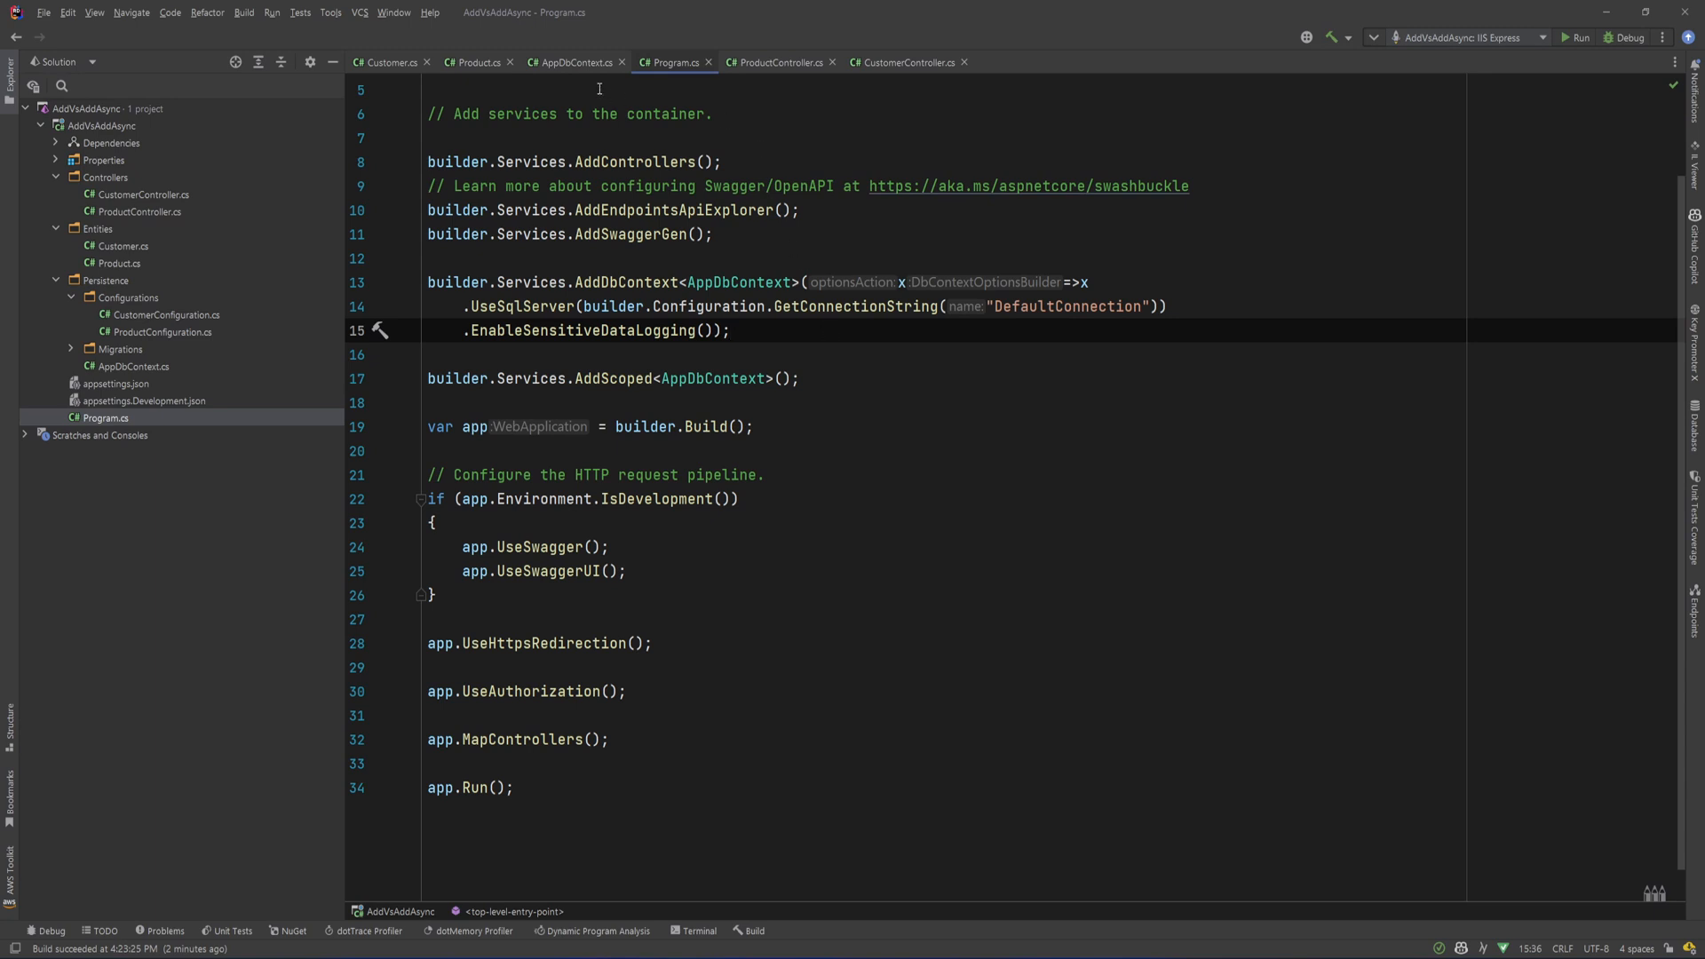
click(570, 62)
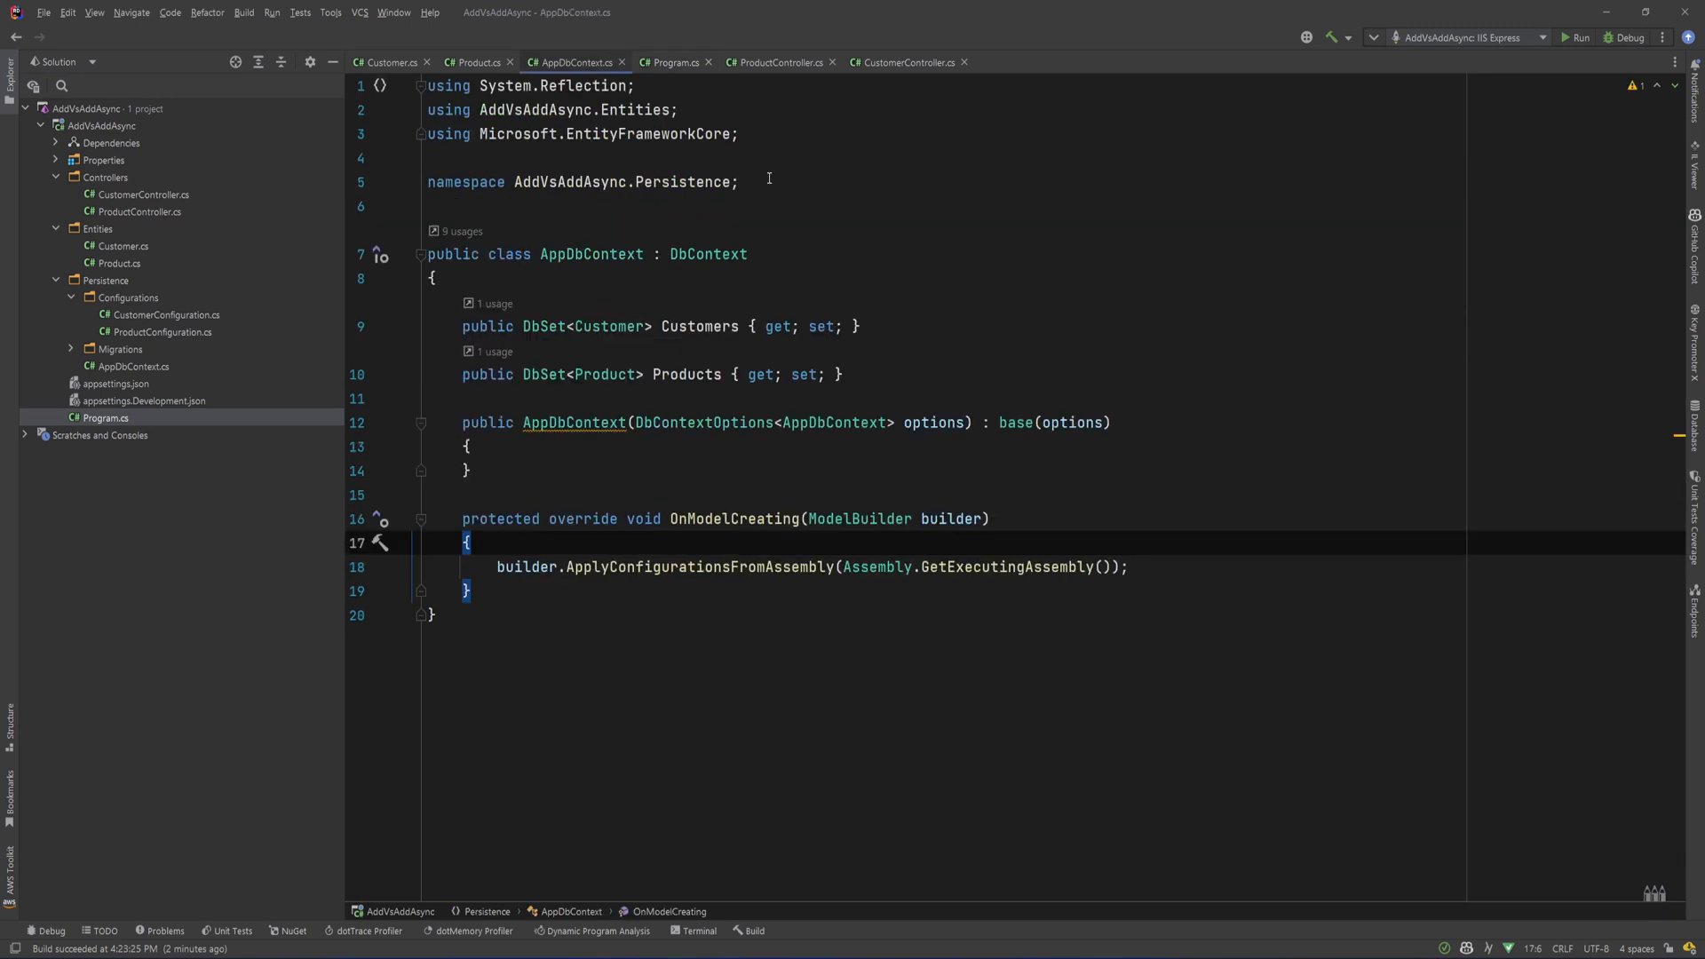
click(903, 62)
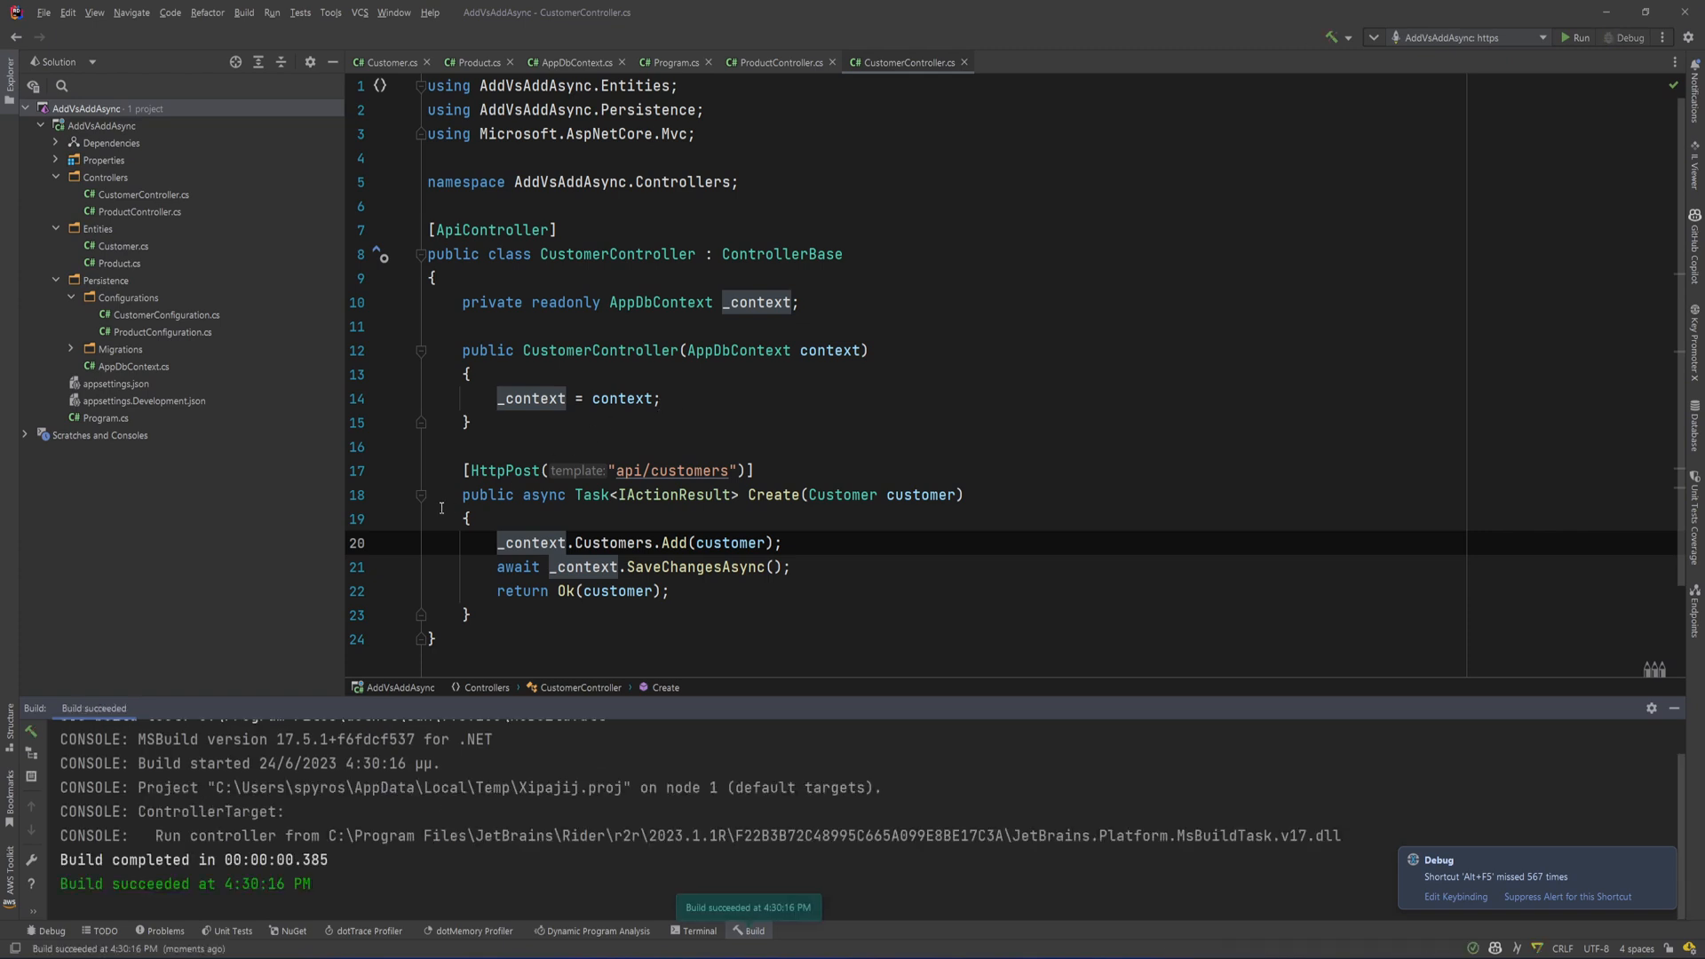
- Break on Customers.Add and send the POST api/customers request from Postman
click(1626, 37)
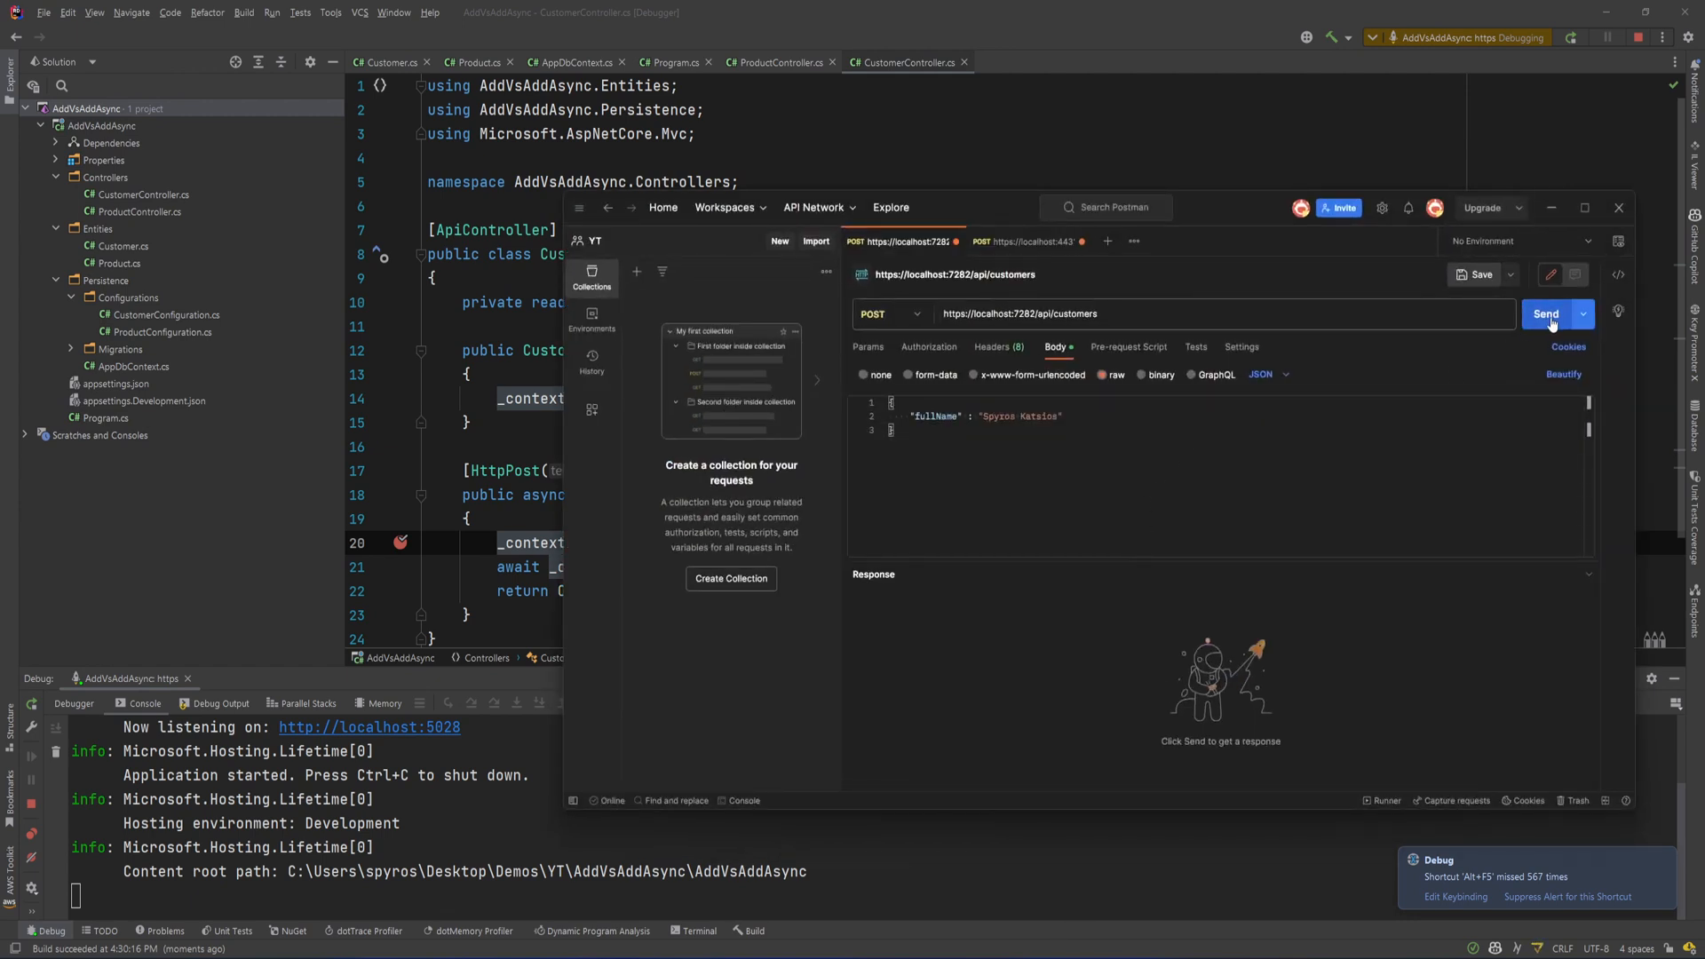
click(1546, 314)
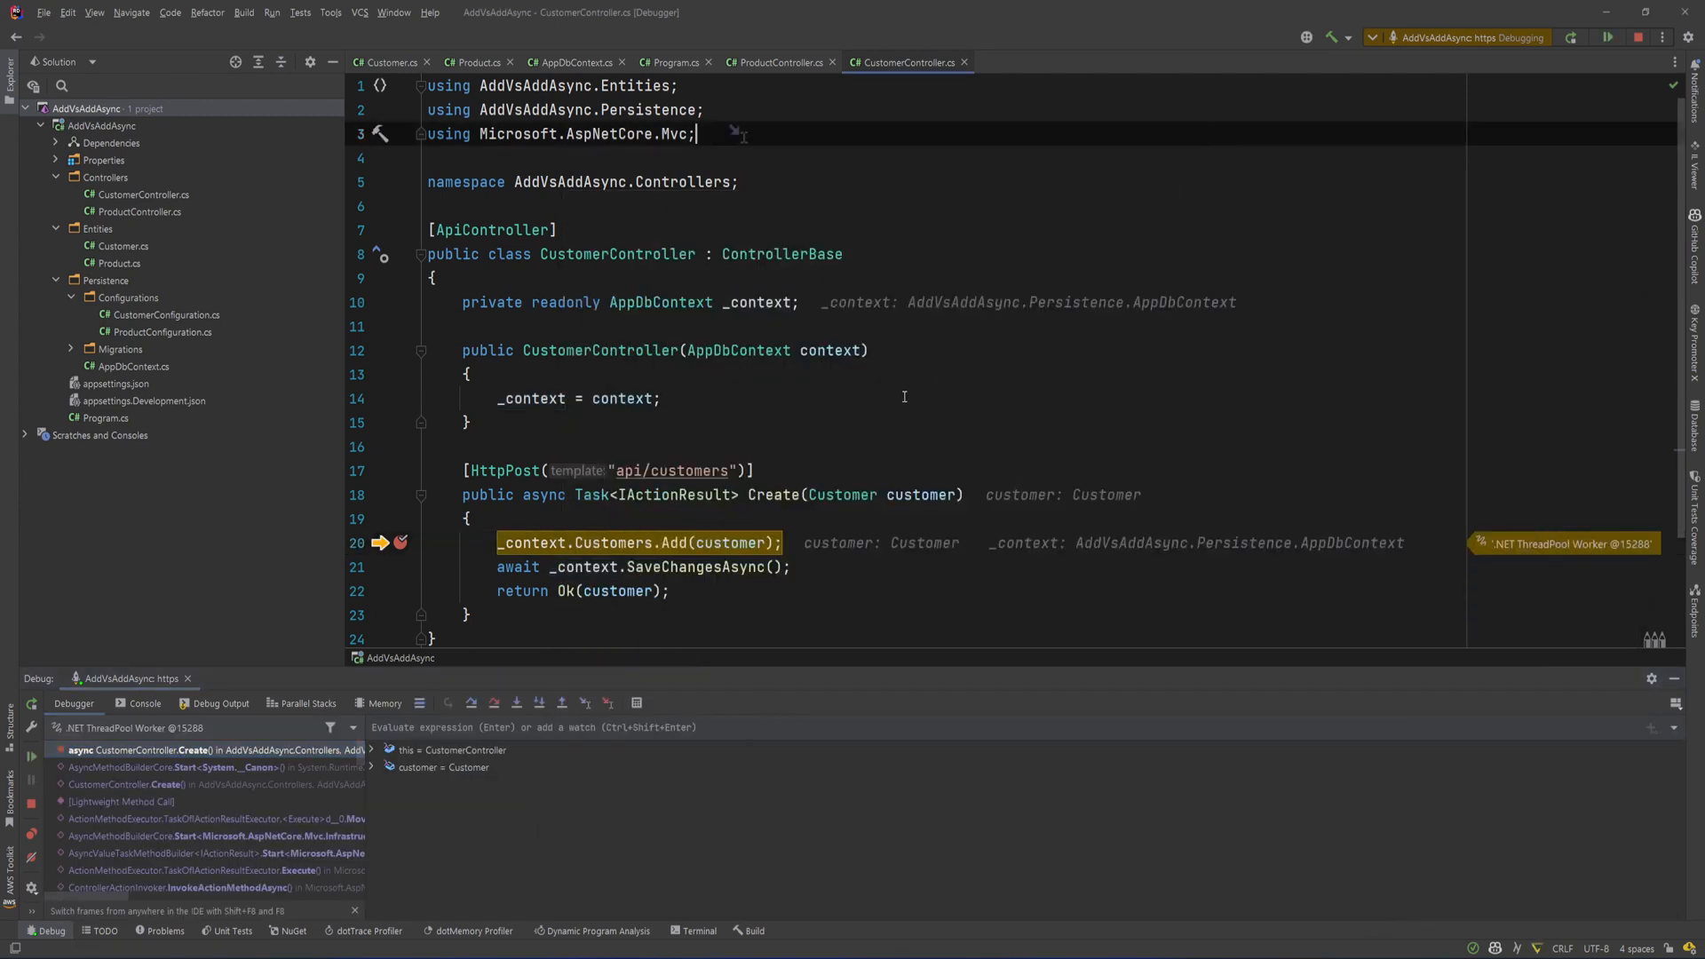
mouse_move(431, 654)
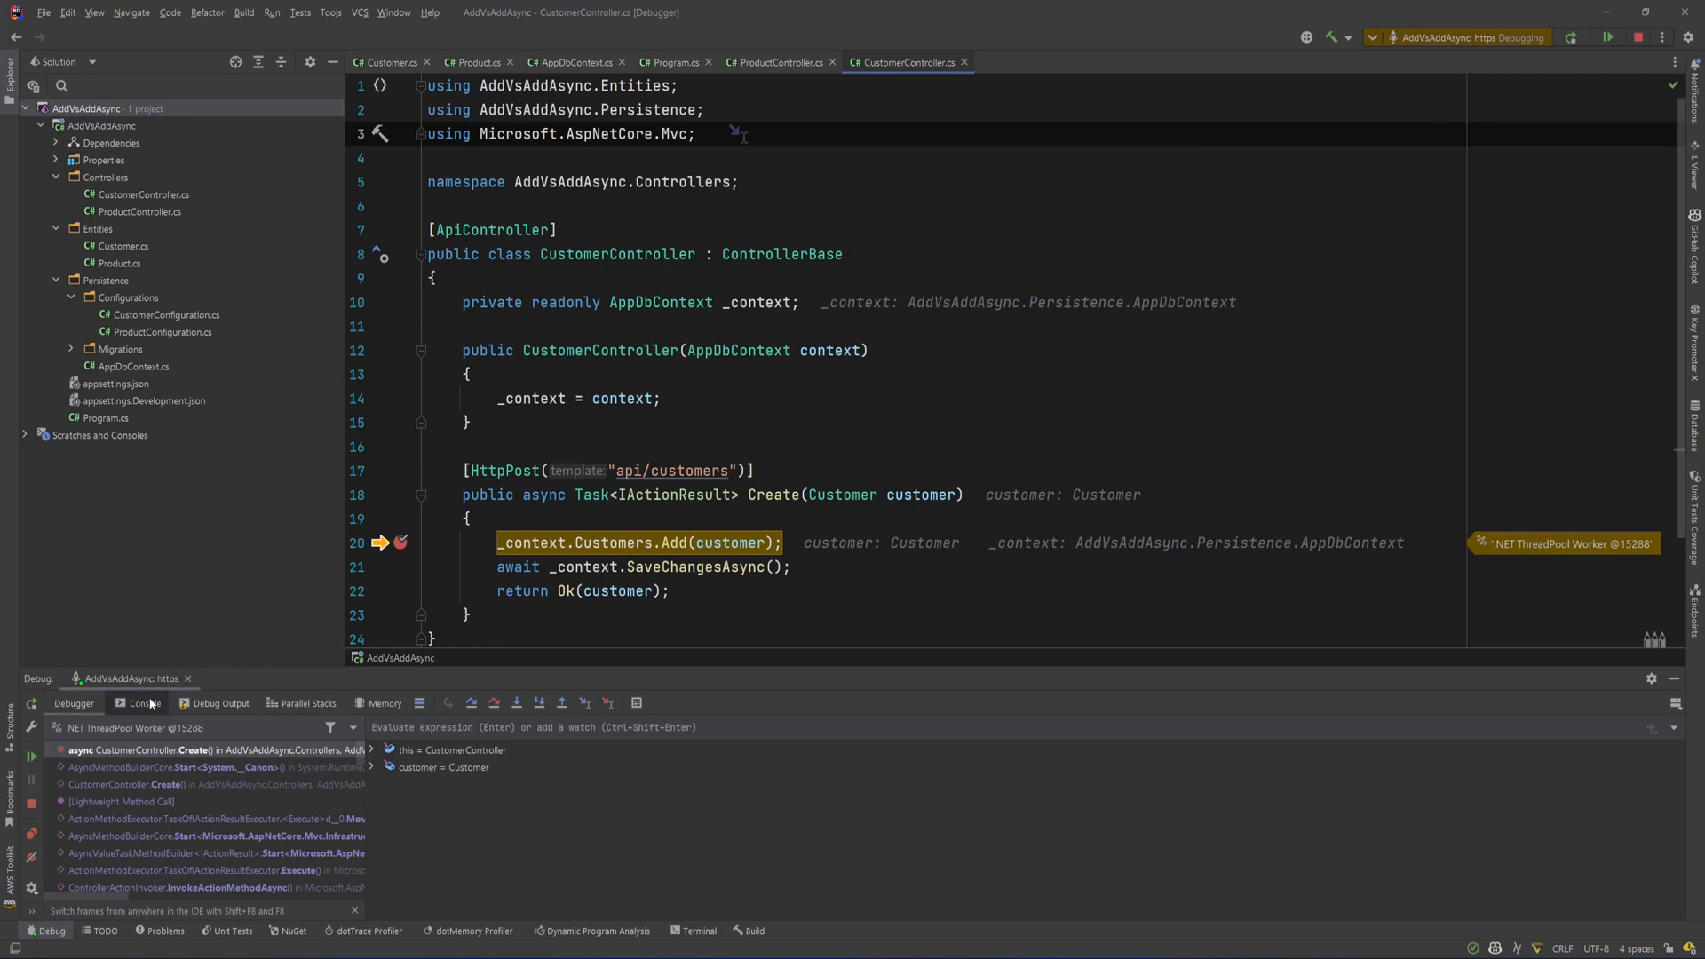
- Show the Console and step over Customers.Add and SaveChangesAsync until INSERT INTO Customers logs
click(144, 703)
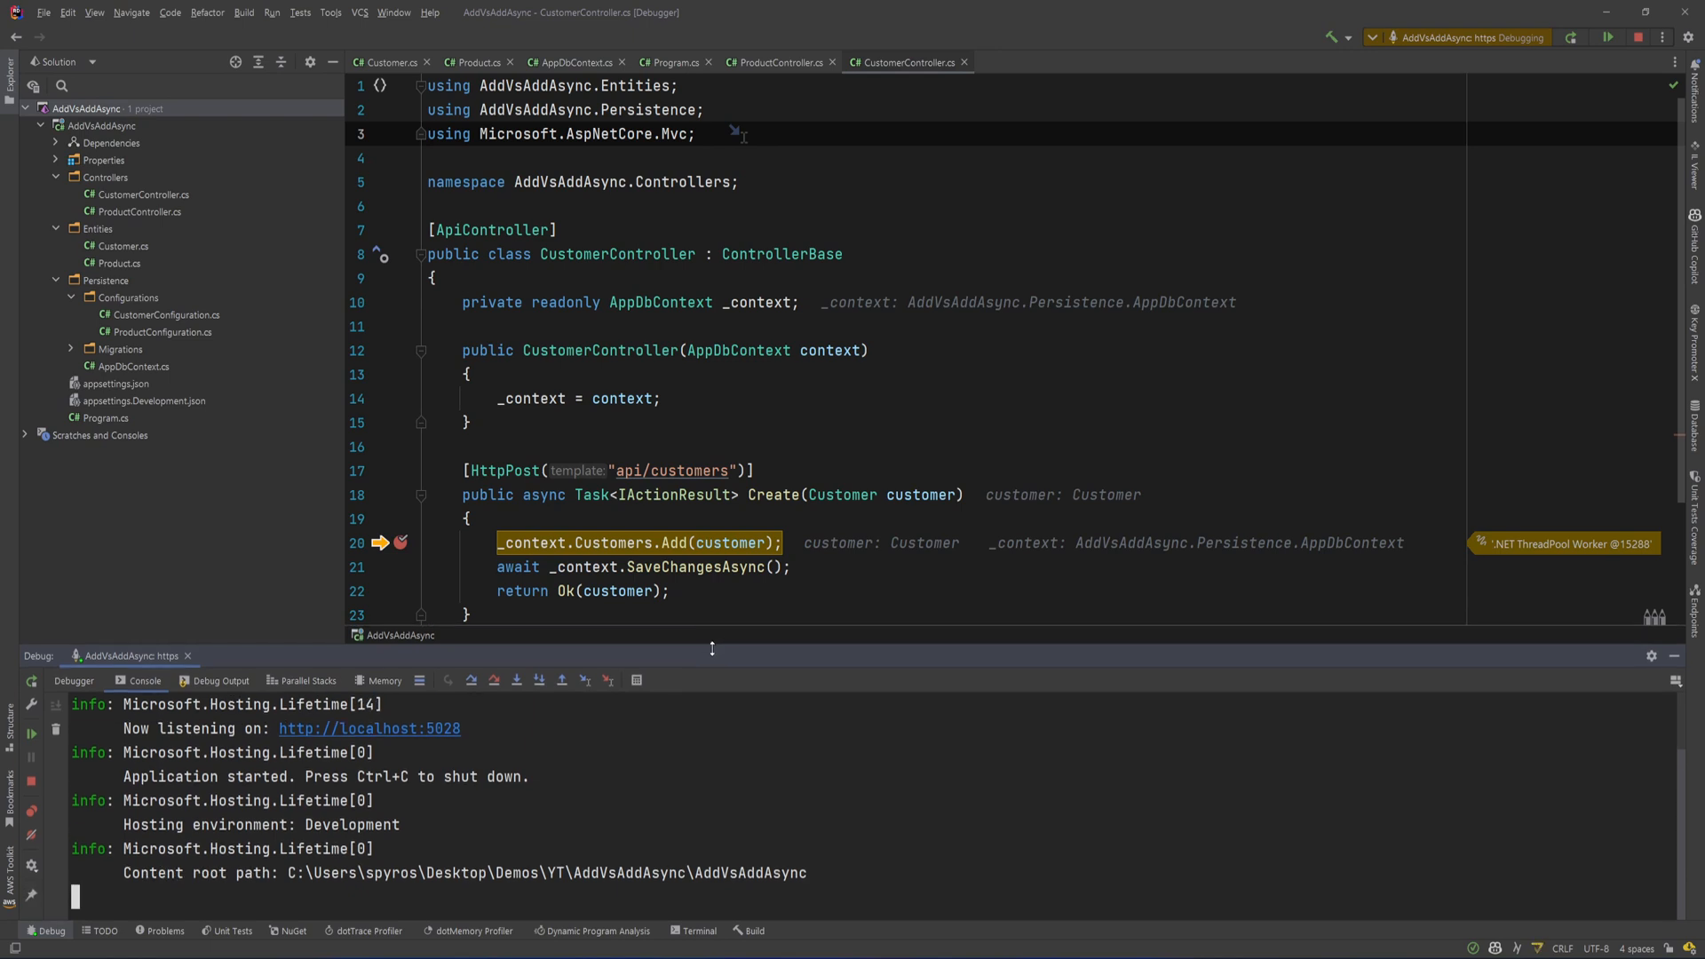
click(470, 680)
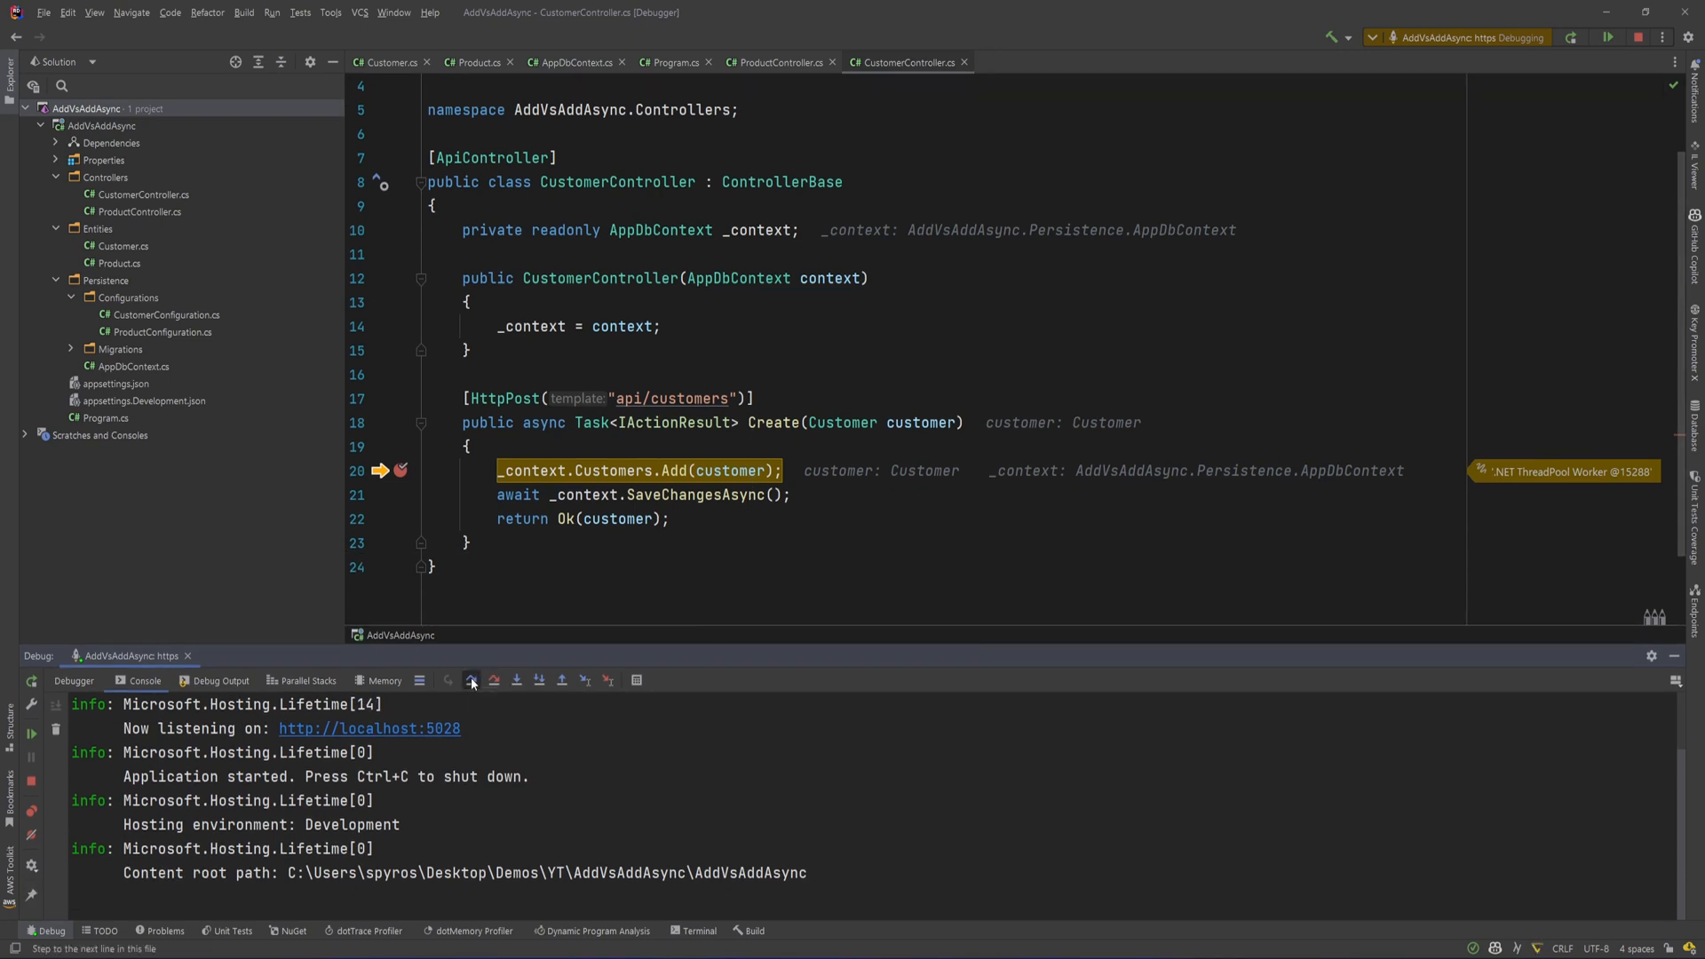
click(471, 679)
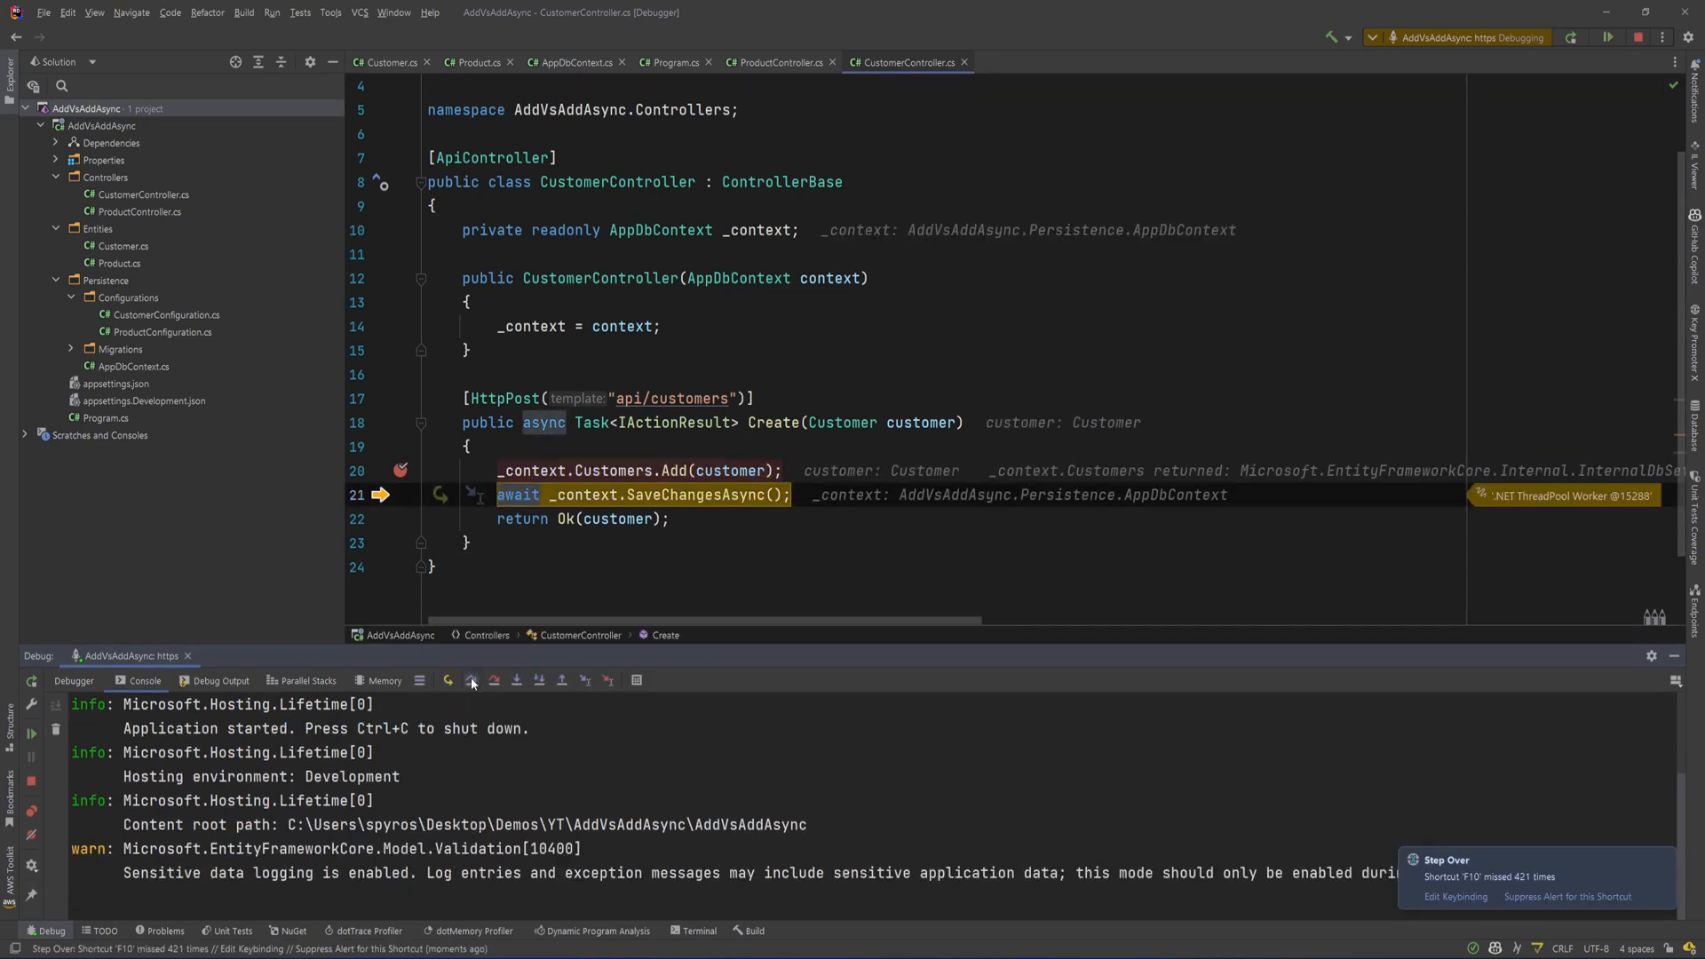
click(470, 679)
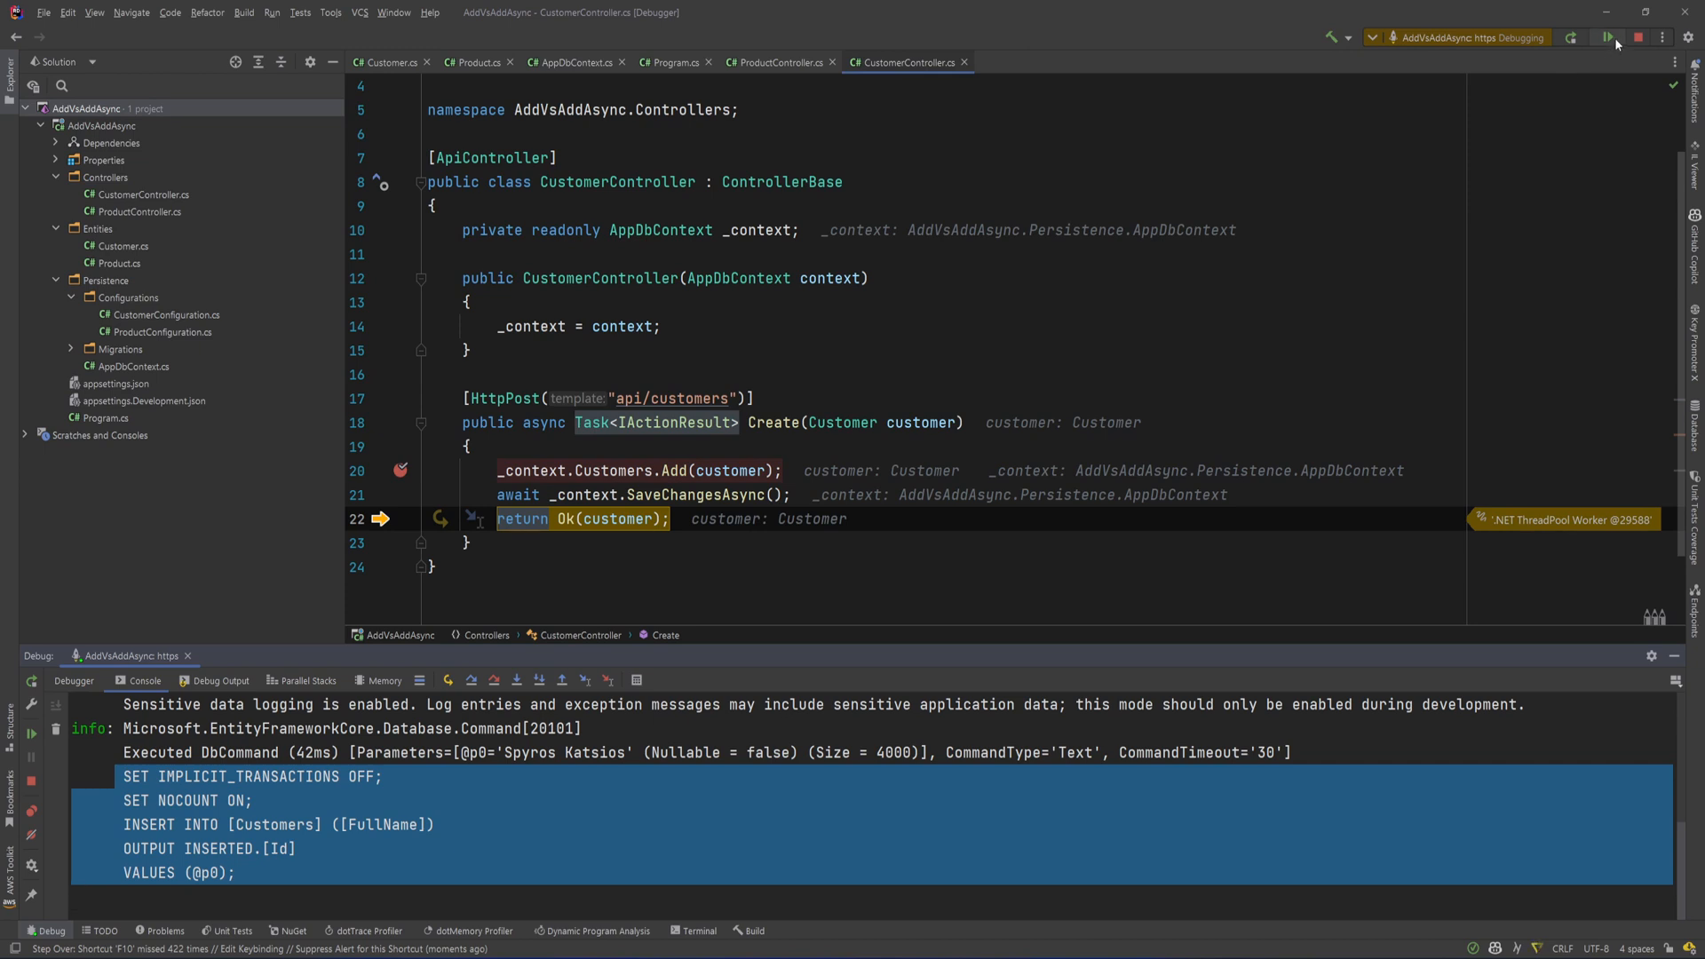
- Resume the API after the save and step over Customers.Add on the next request
click(1569, 37)
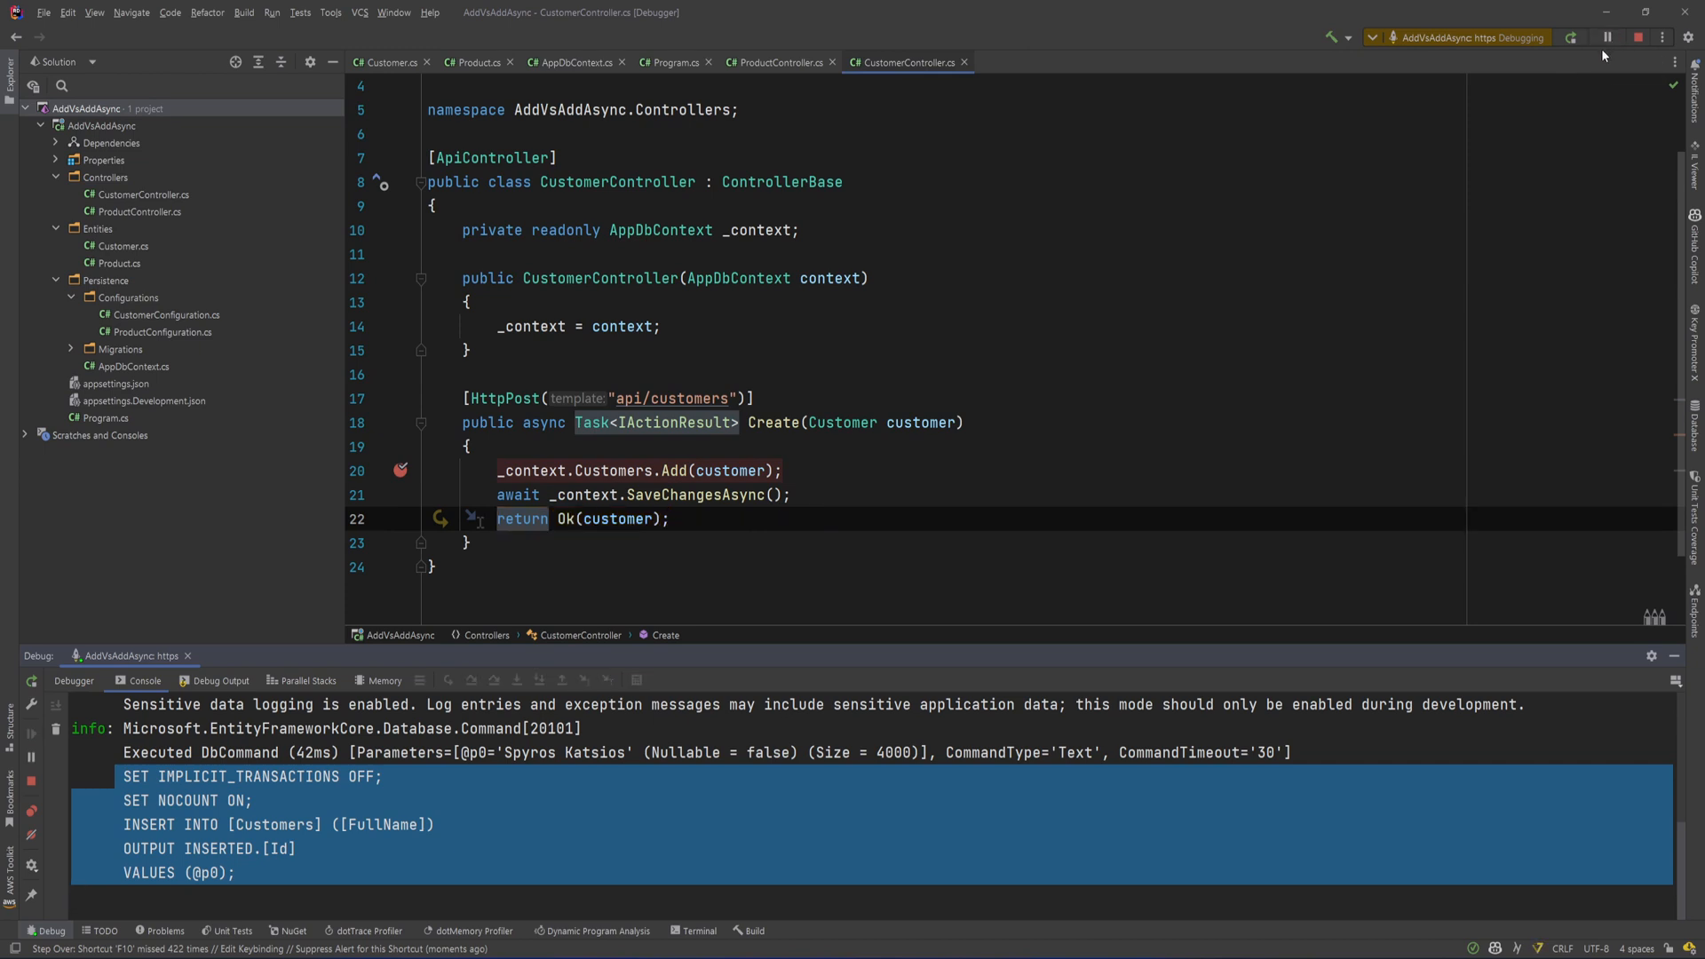
mouse_move(1533, 642)
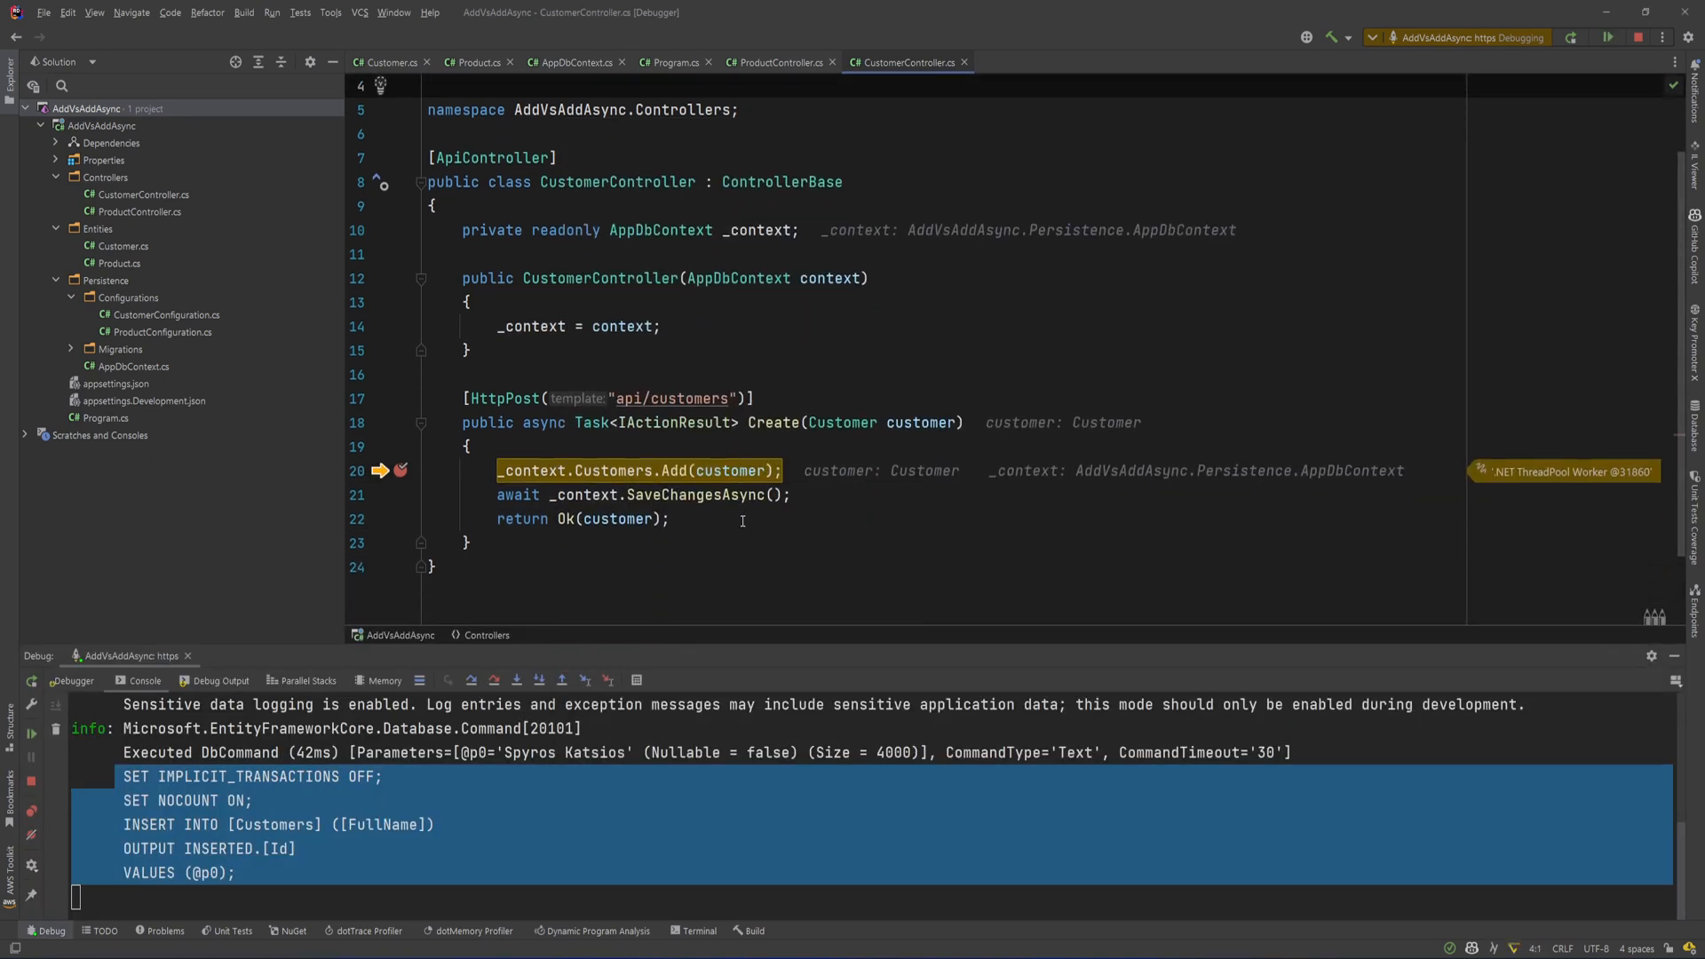
click(469, 679)
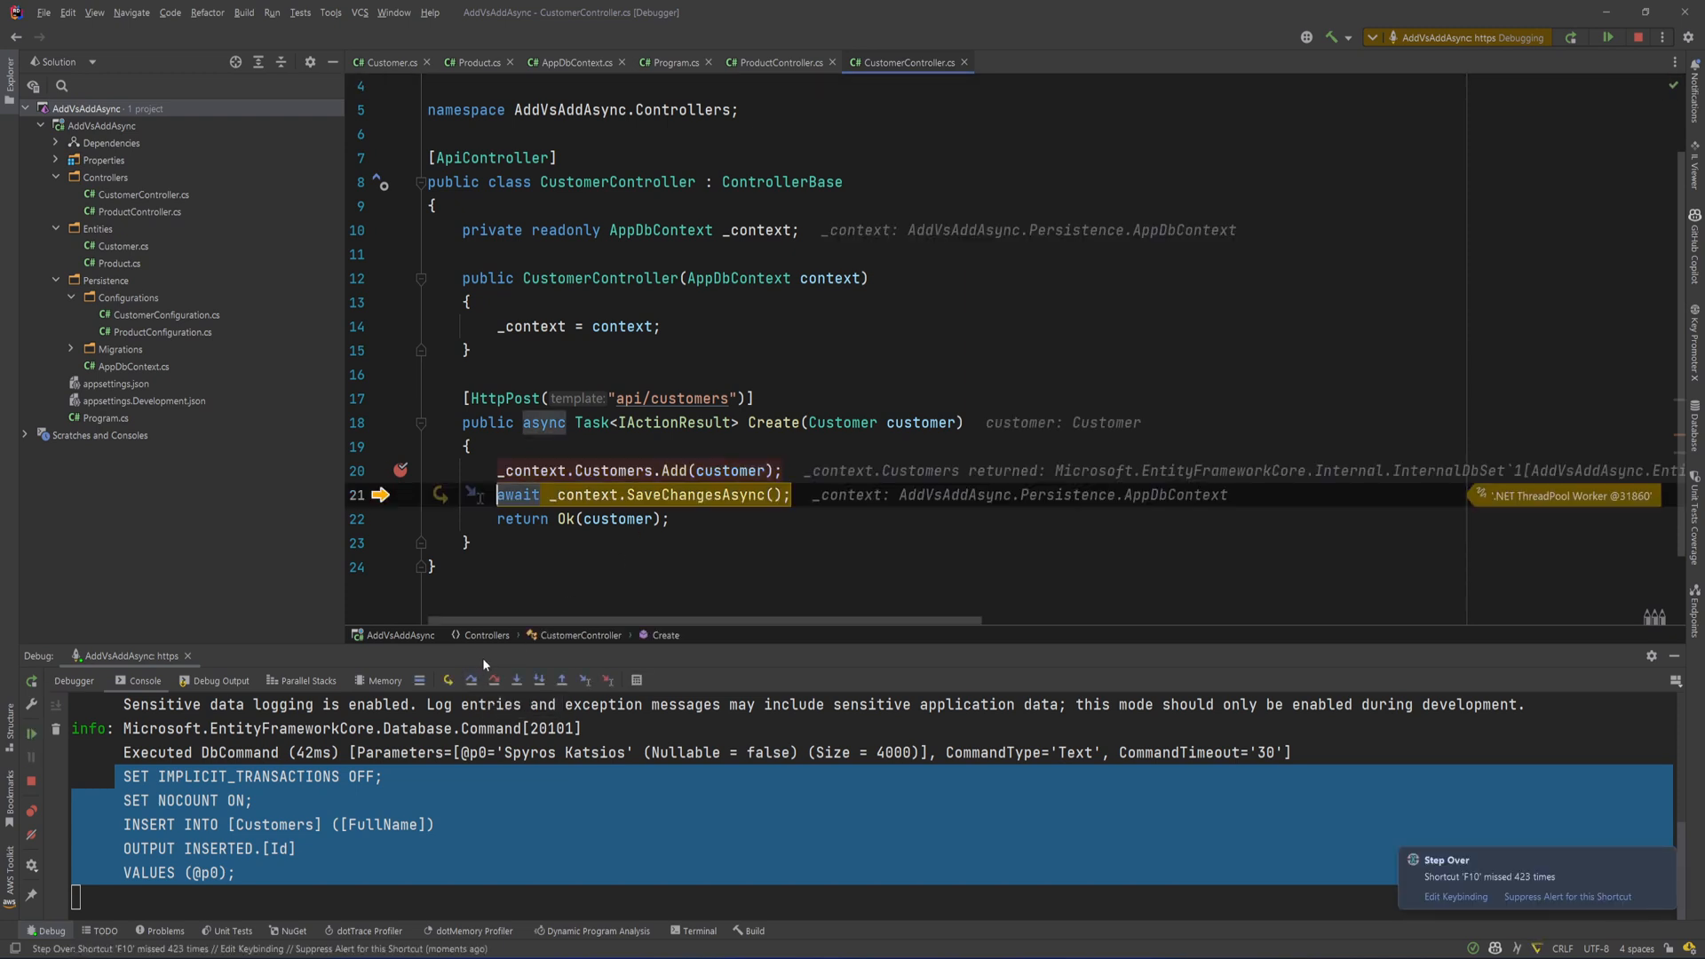
mouse_move(487, 672)
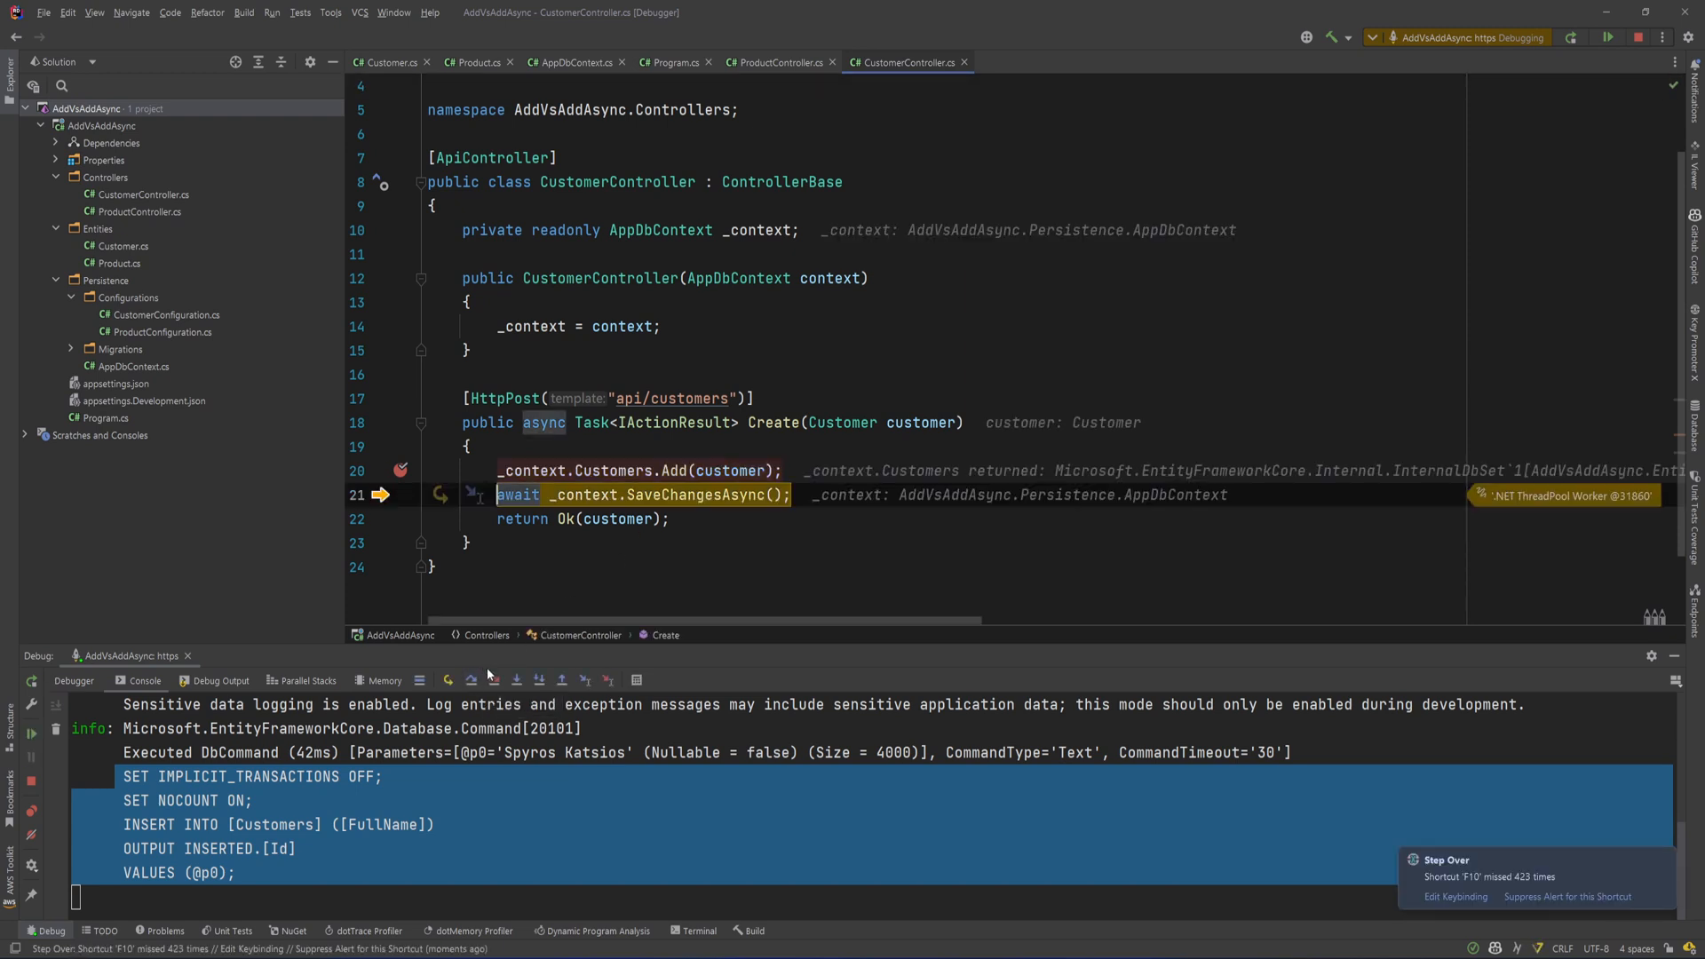
mouse_move(494, 683)
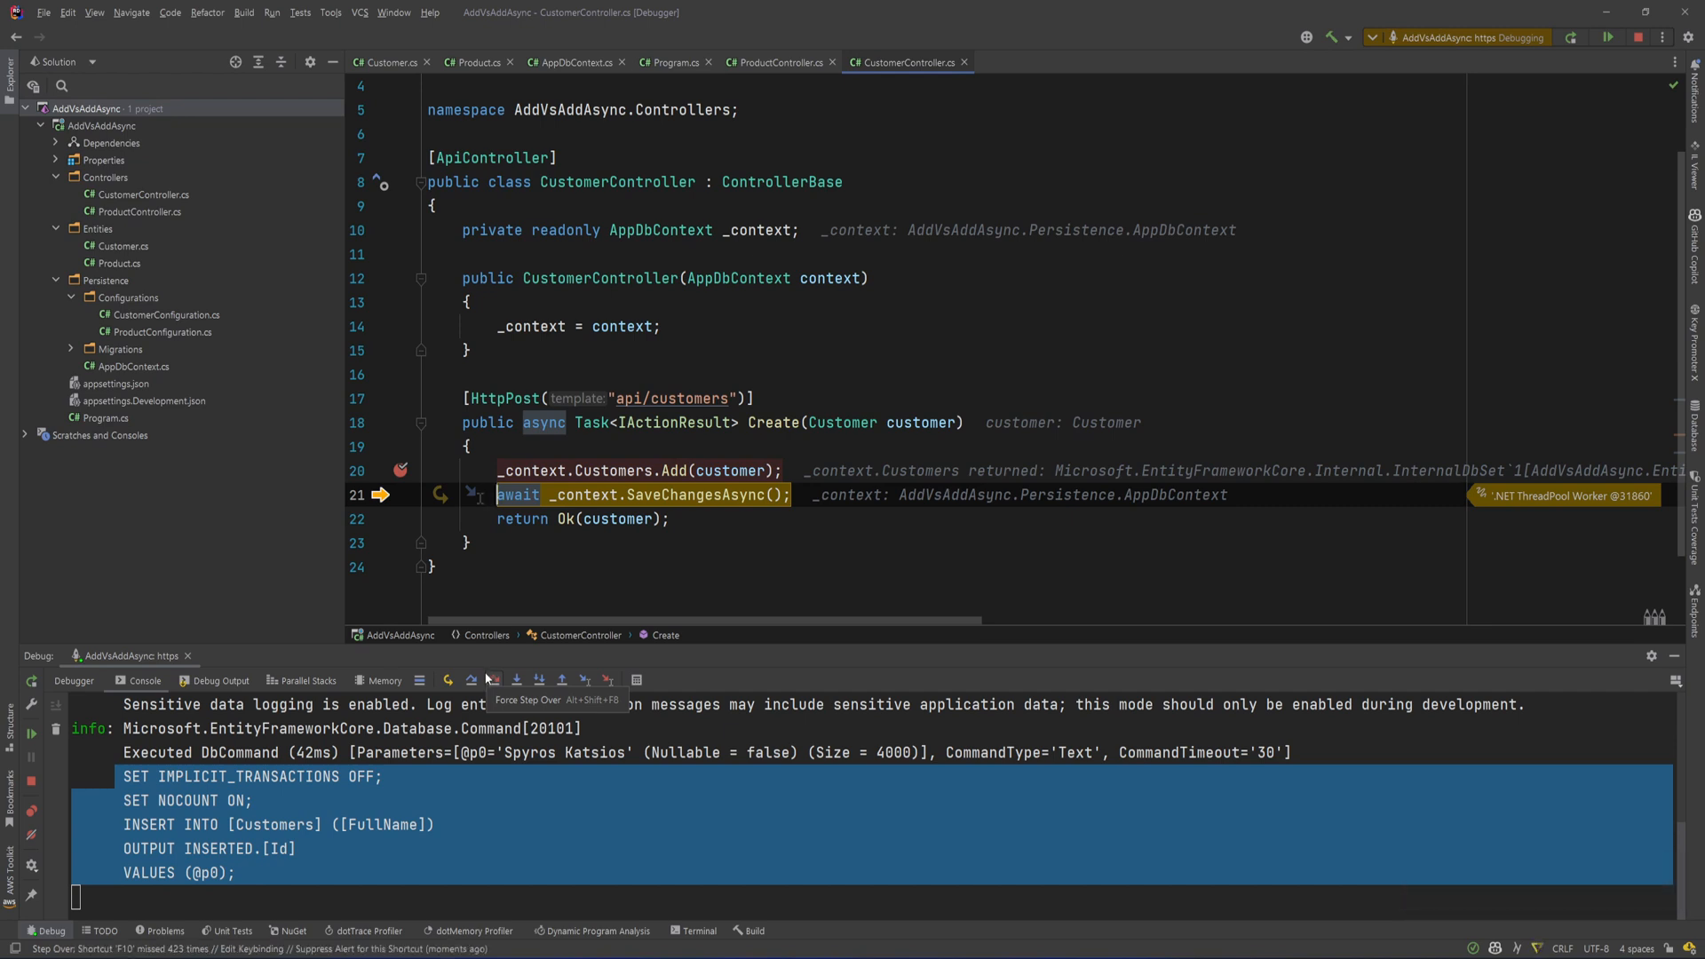
mouse_move(491, 679)
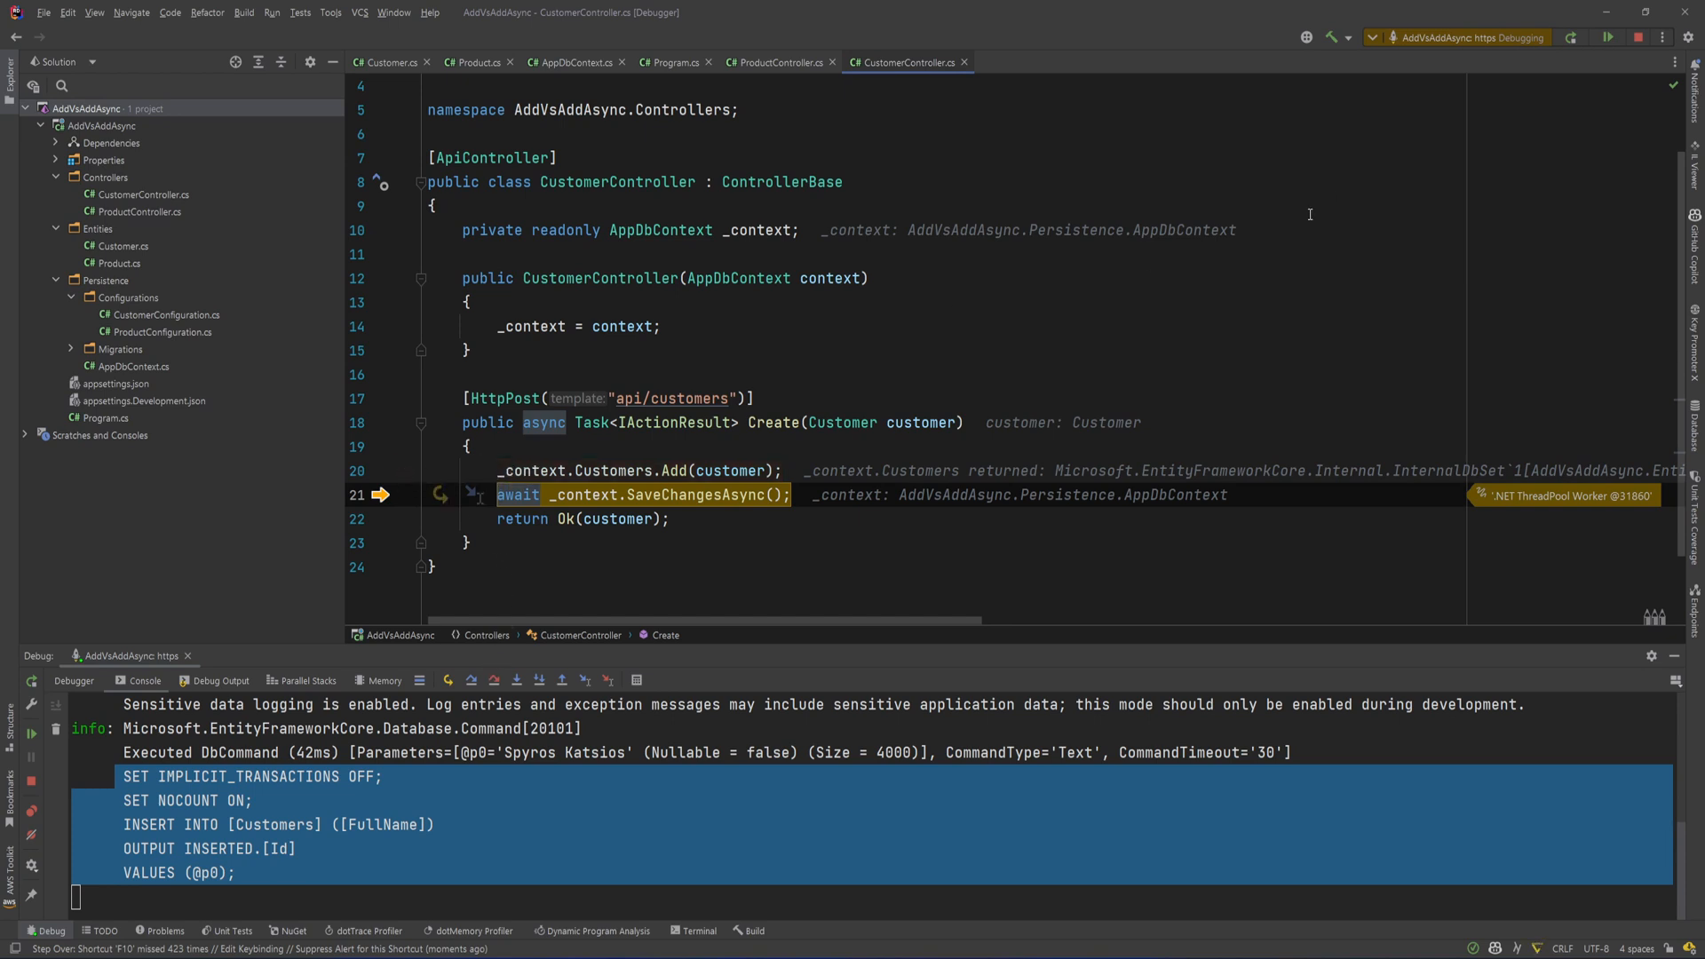
mouse_move(1217, 336)
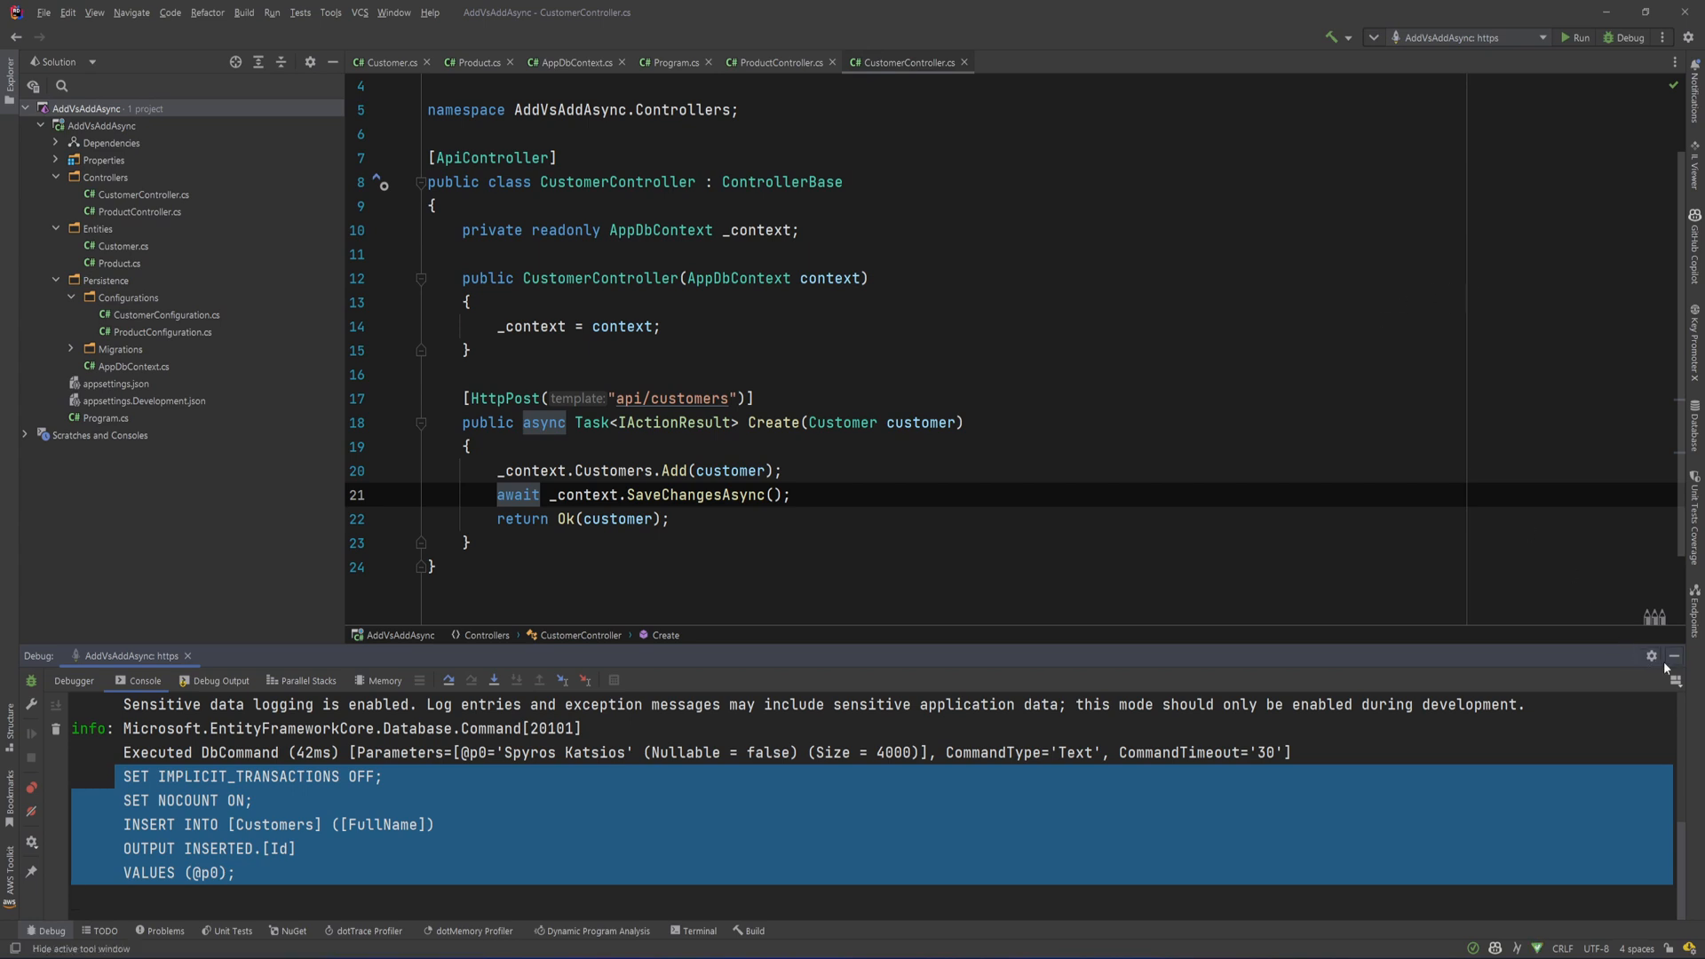
- Hide the Debug window, open ProductConfiguration.cs with UseHiLo("sequence"), and expand Migrations
click(1675, 655)
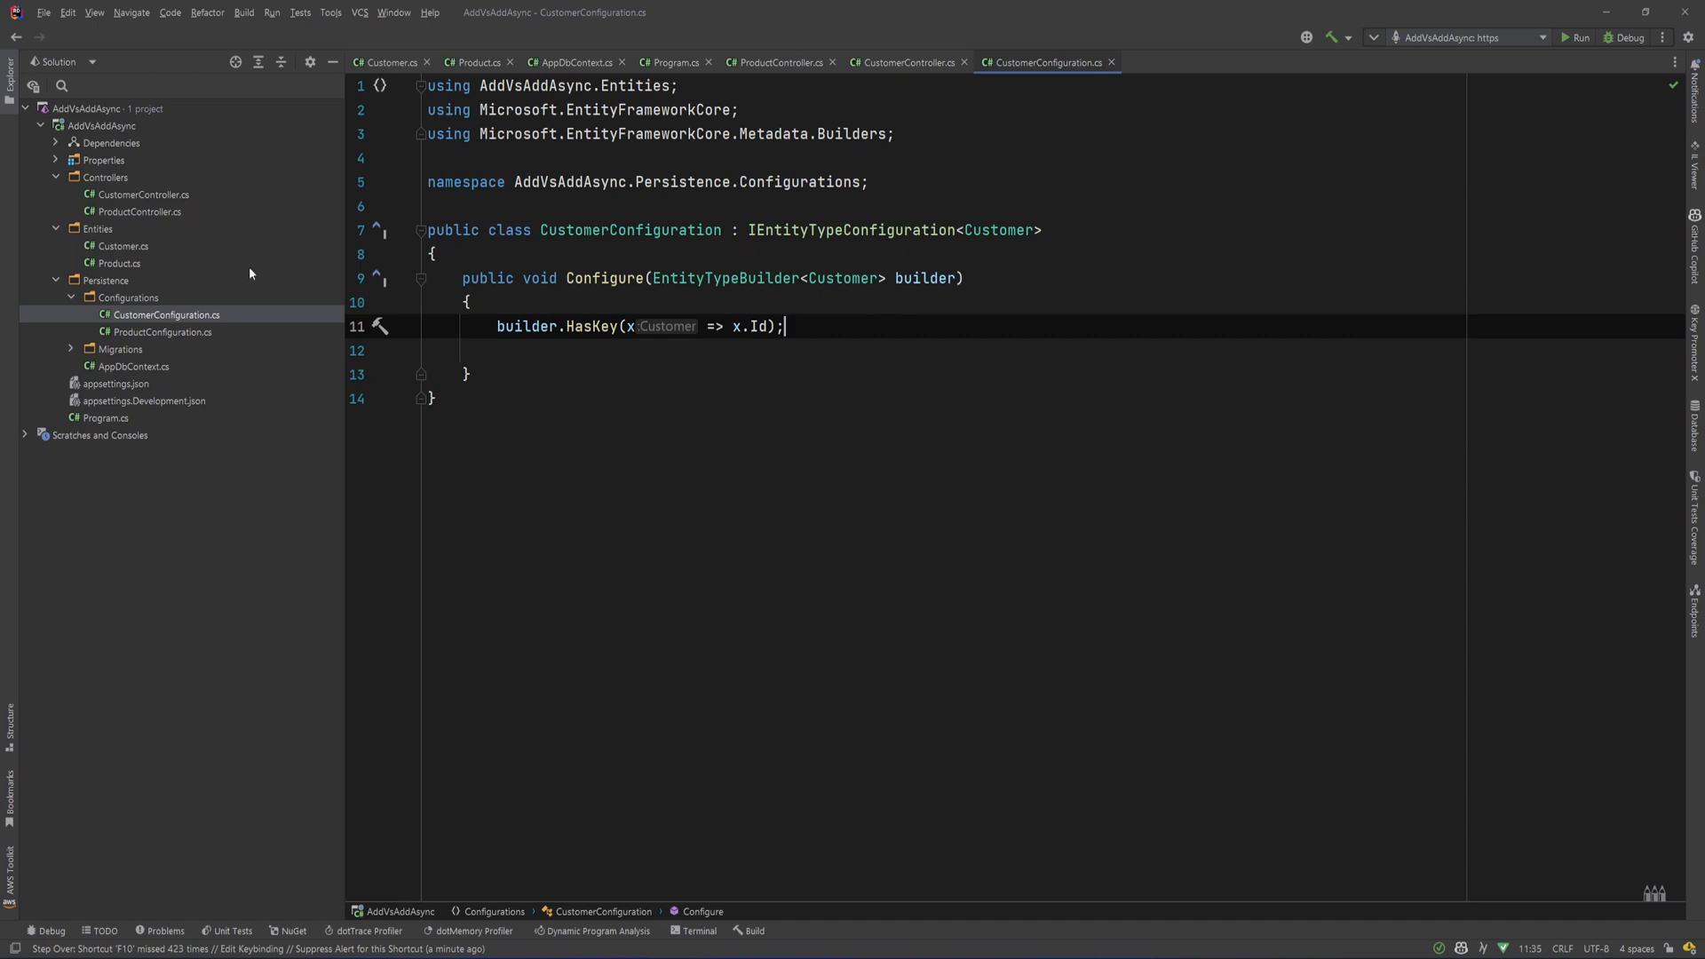
click(165, 331)
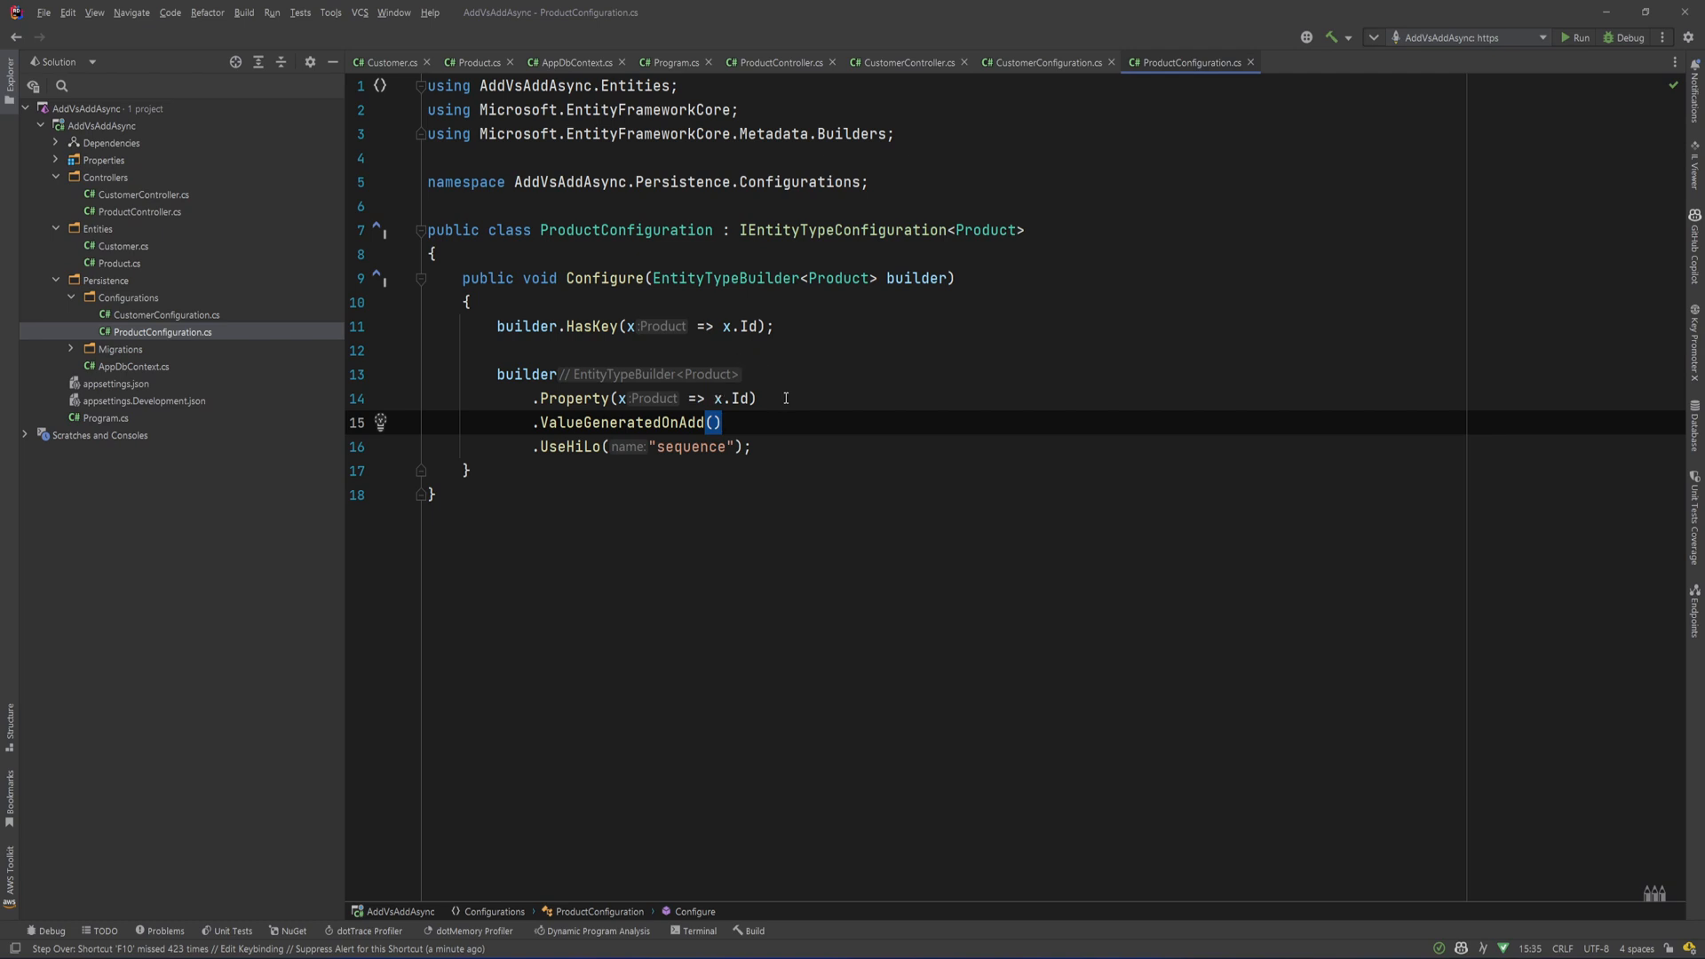
double_click(523, 373)
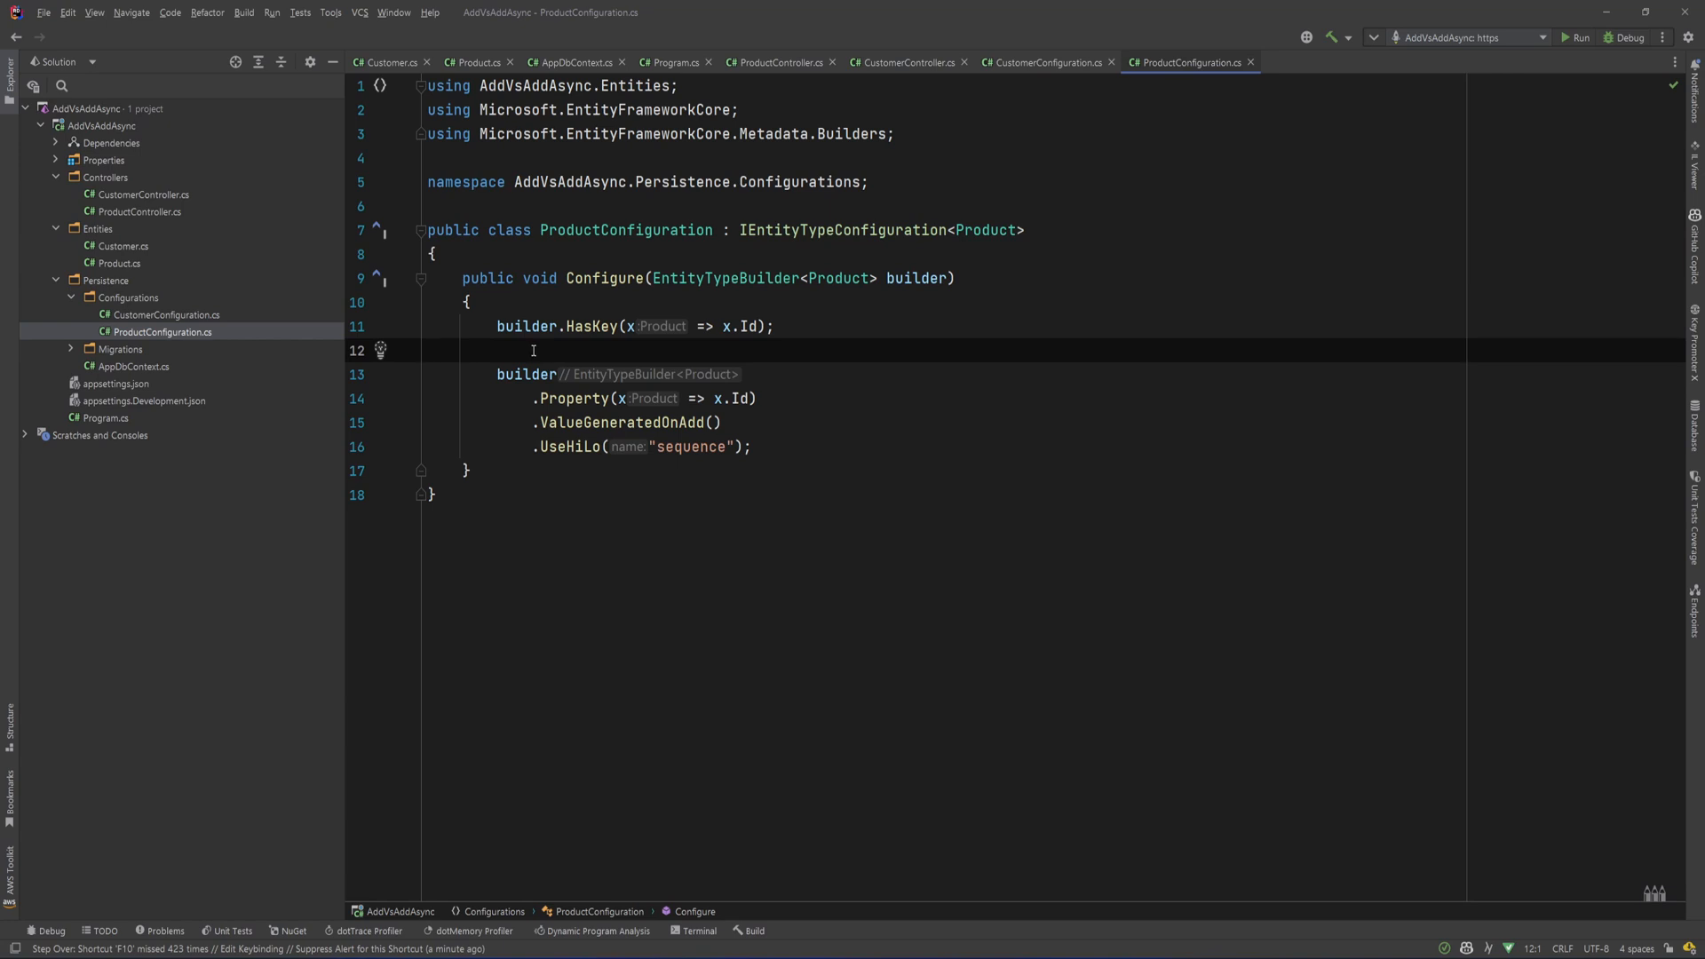
mouse_move(912, 349)
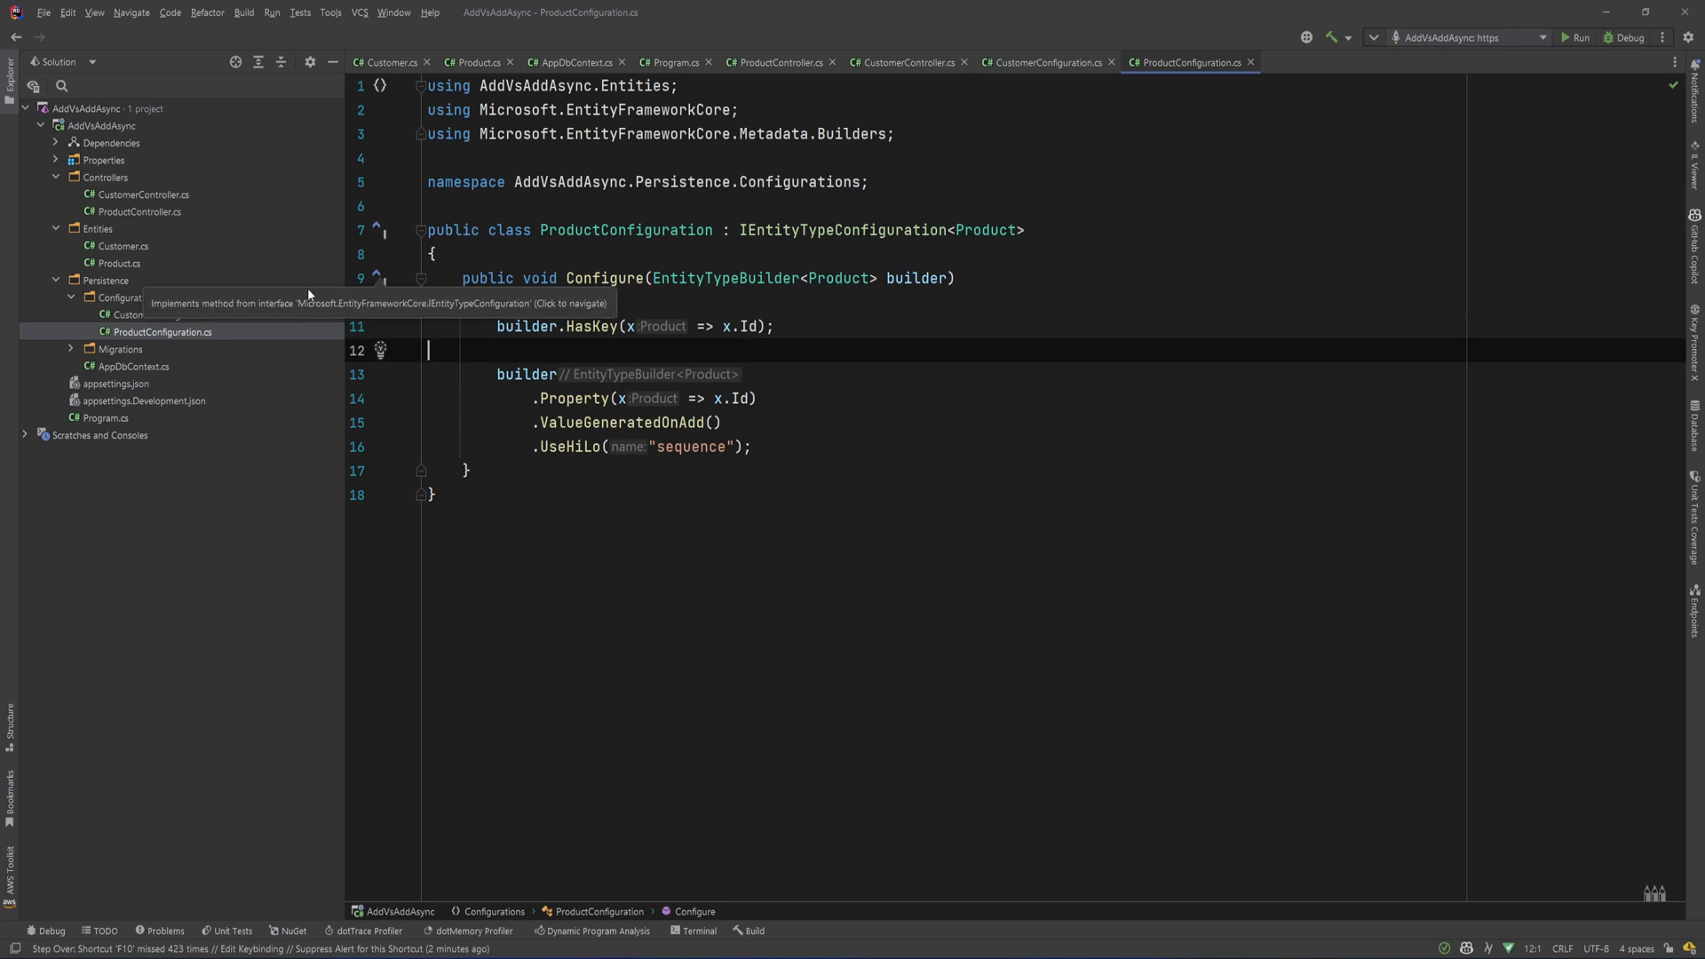
click(70, 349)
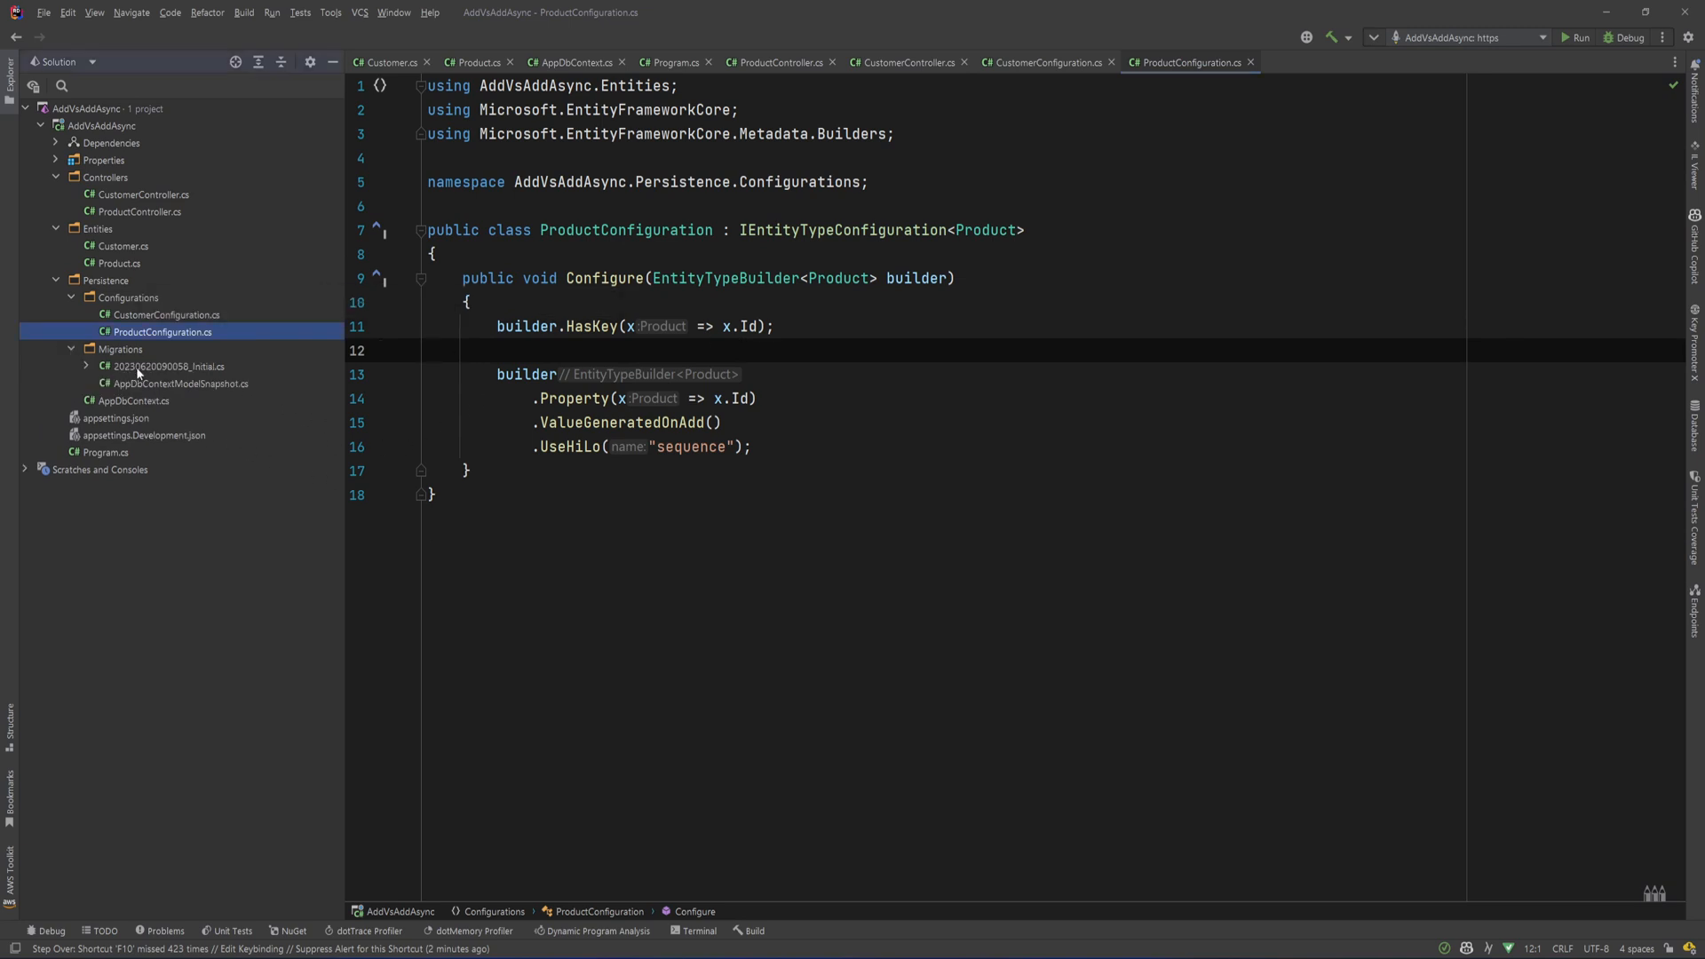
- View the Initial migration's CreateSequence "sequence" incrementing by 10, then return to ProductConfiguration.cs
click(163, 367)
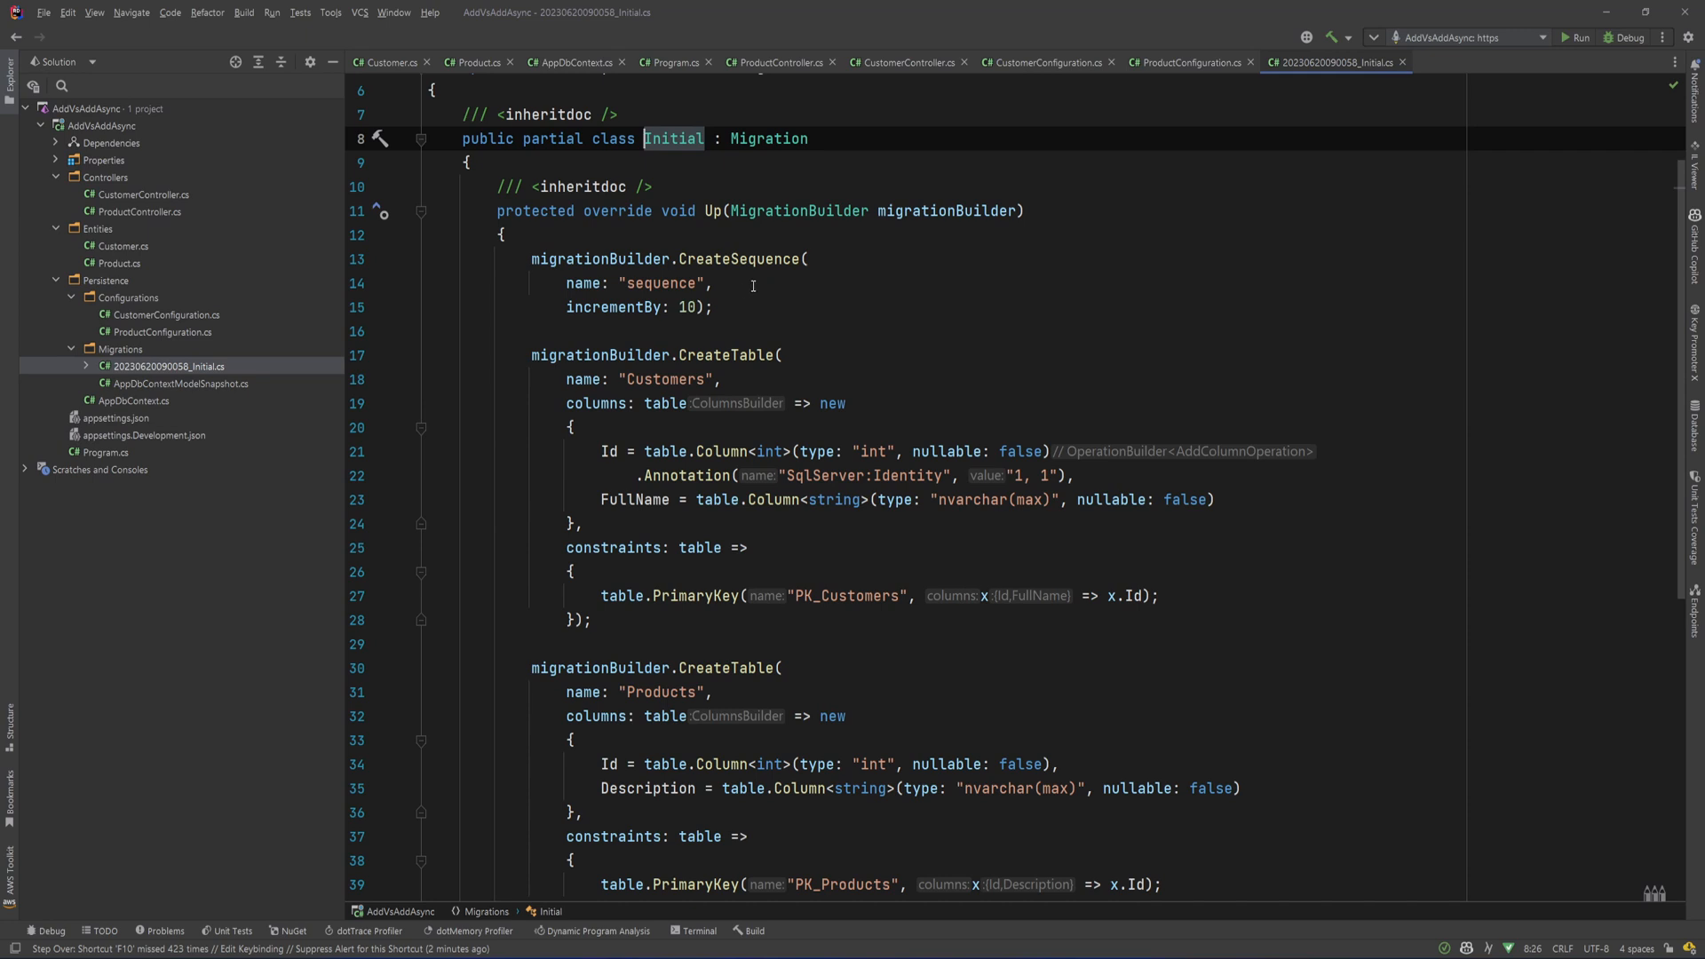
mouse_move(723, 286)
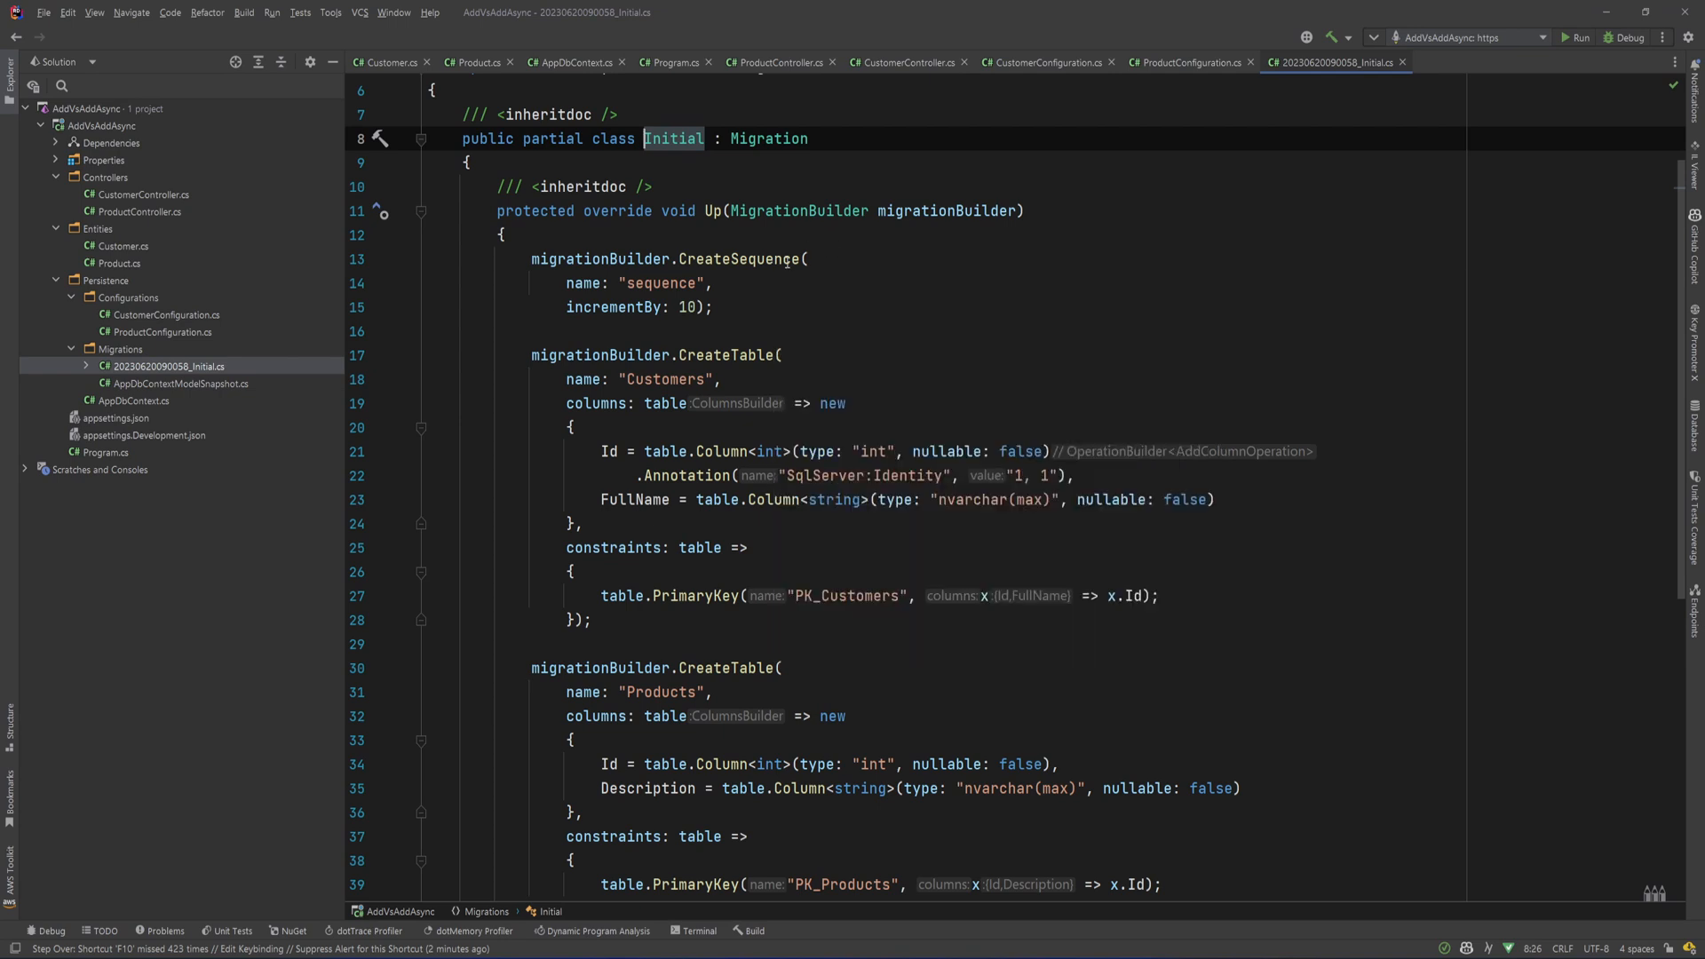
mouse_move(784, 265)
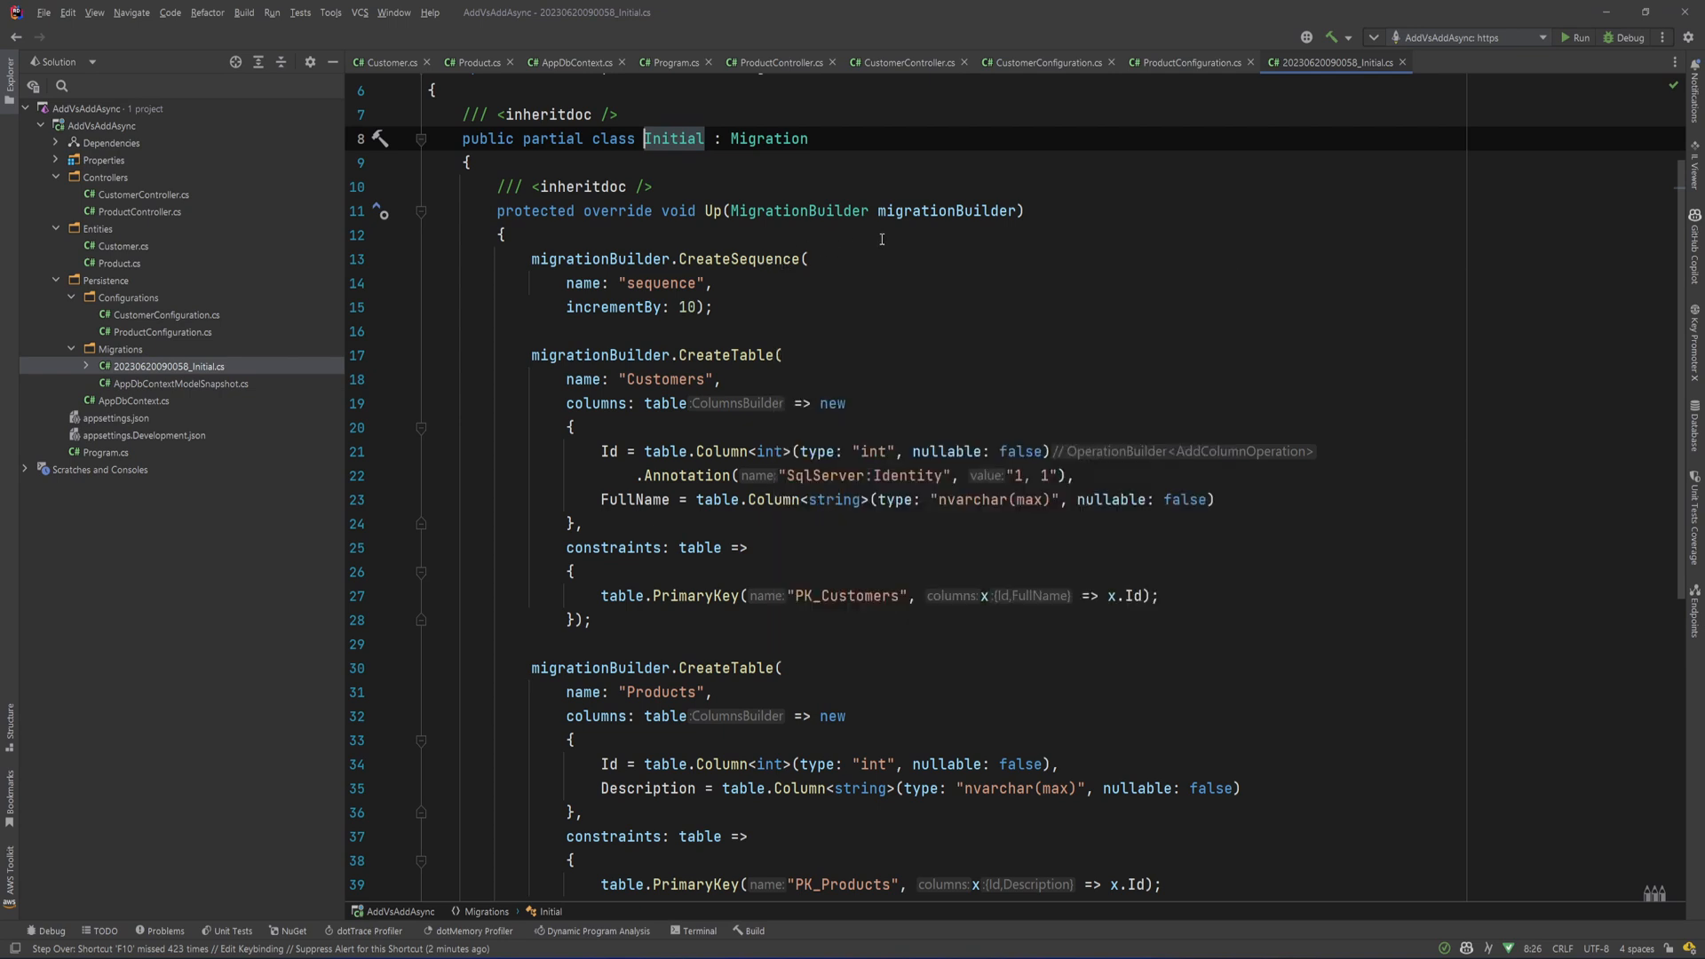
mouse_move(1189, 62)
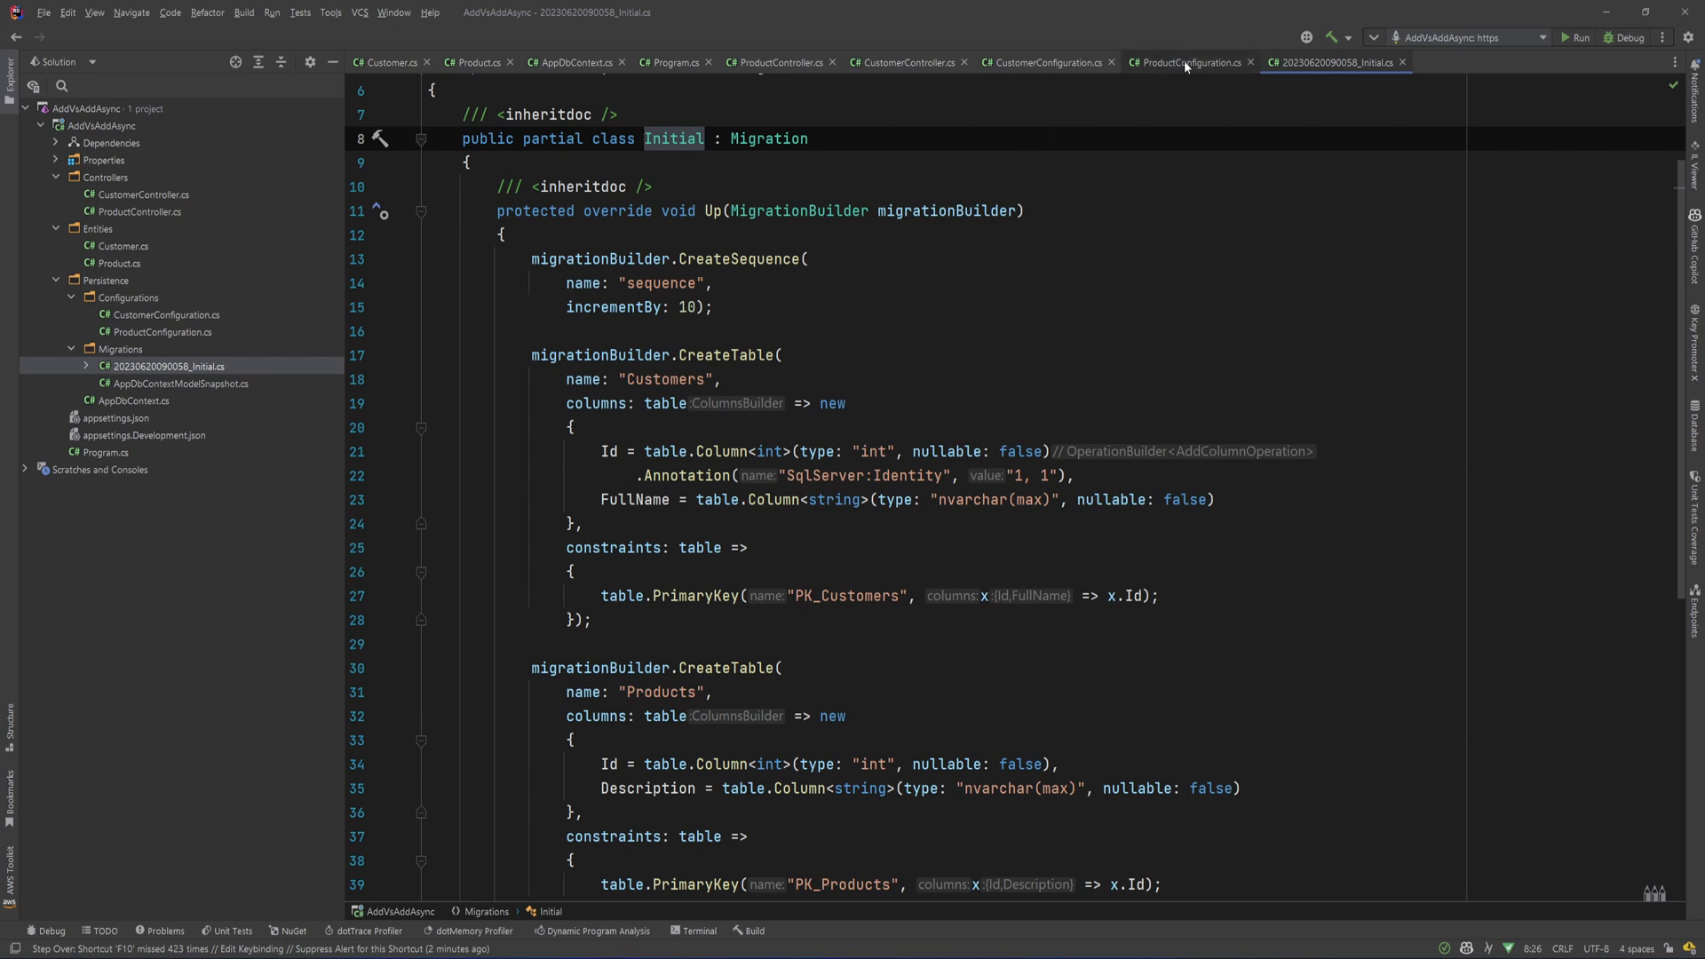
click(1186, 62)
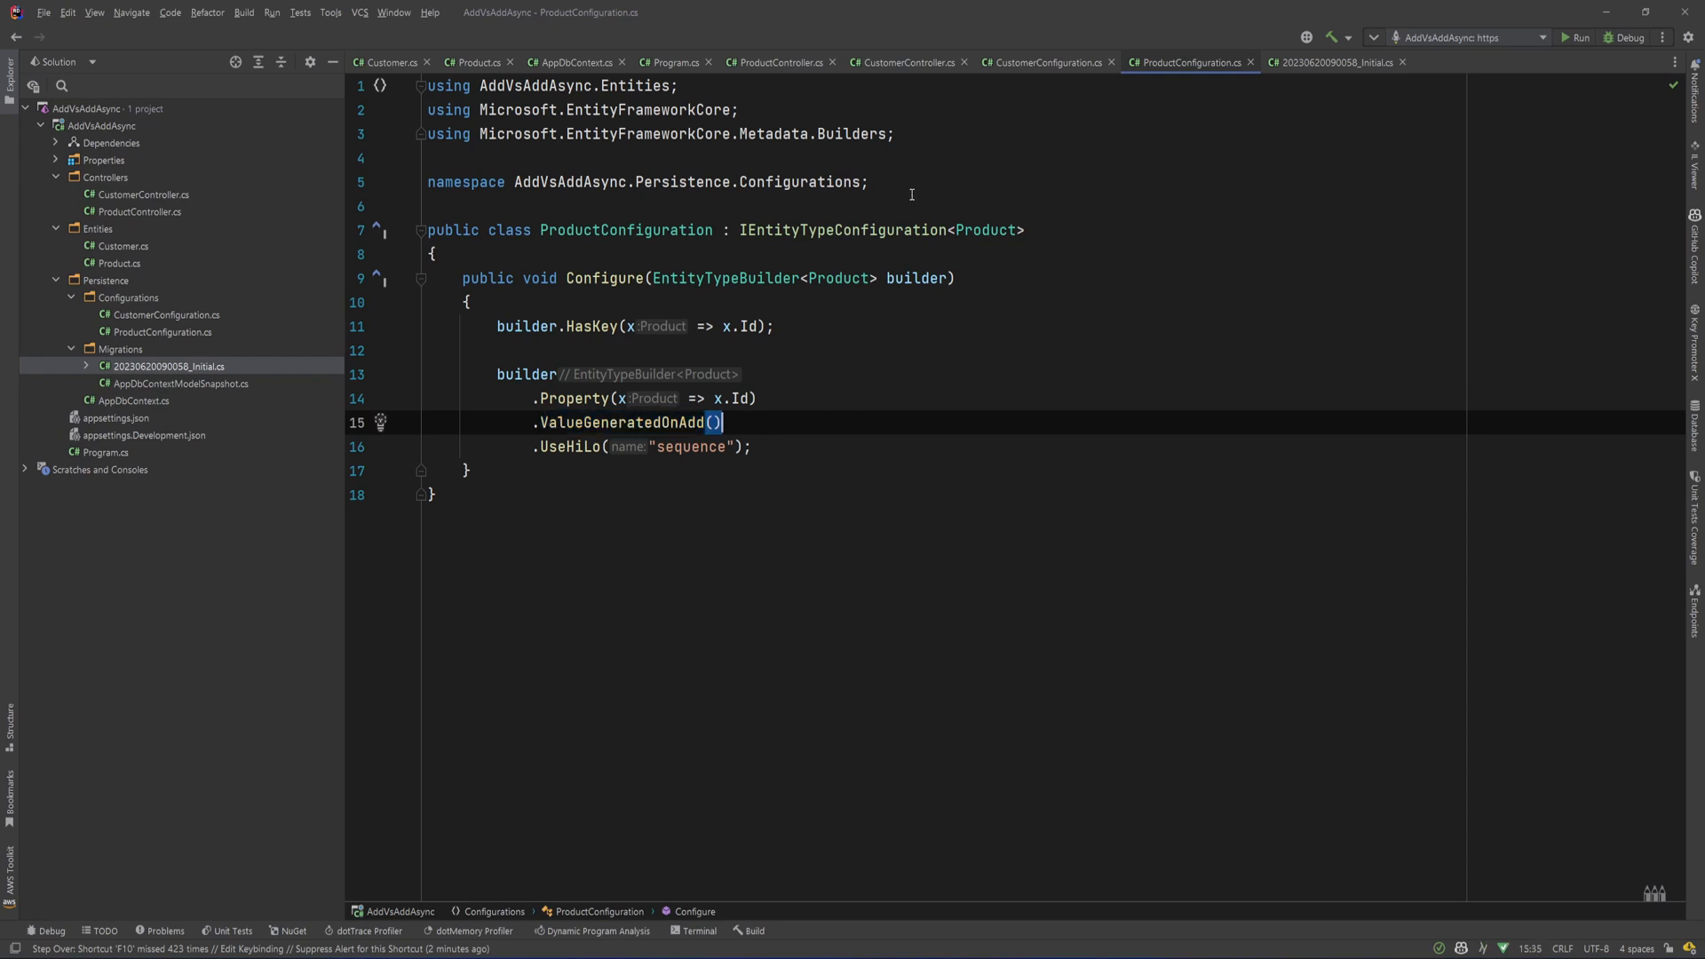
mouse_move(905, 107)
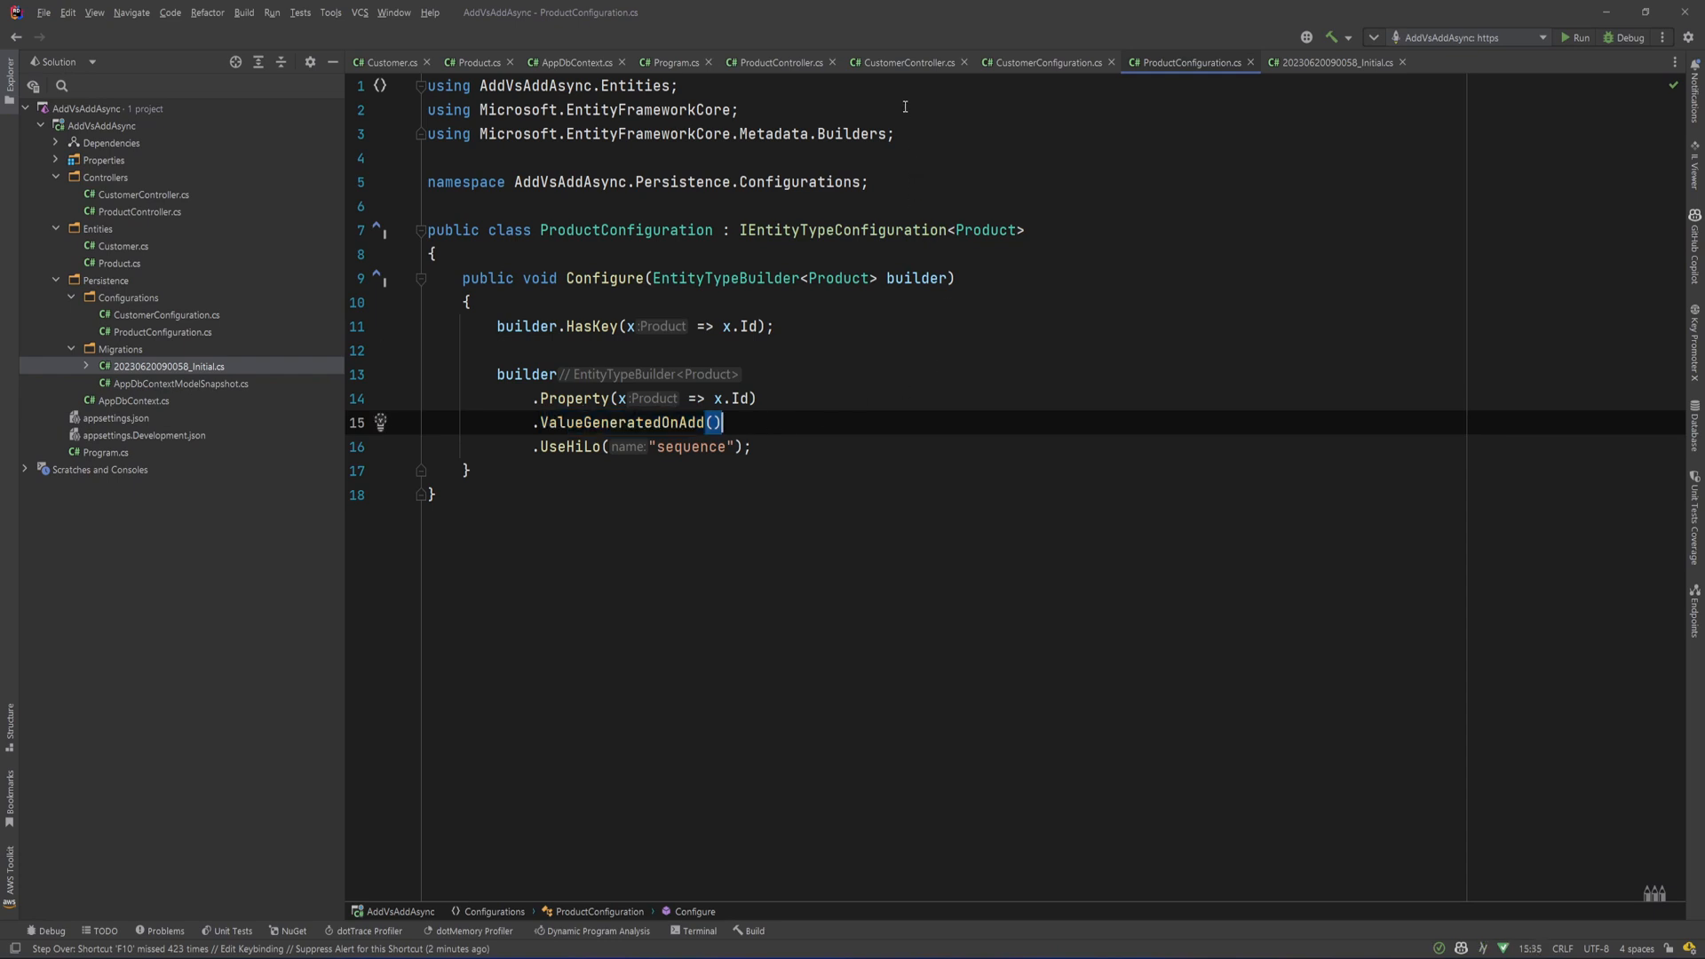
- Debug ProductController and send POST api/products from Postman to break at Products.AddAsync
click(775, 62)
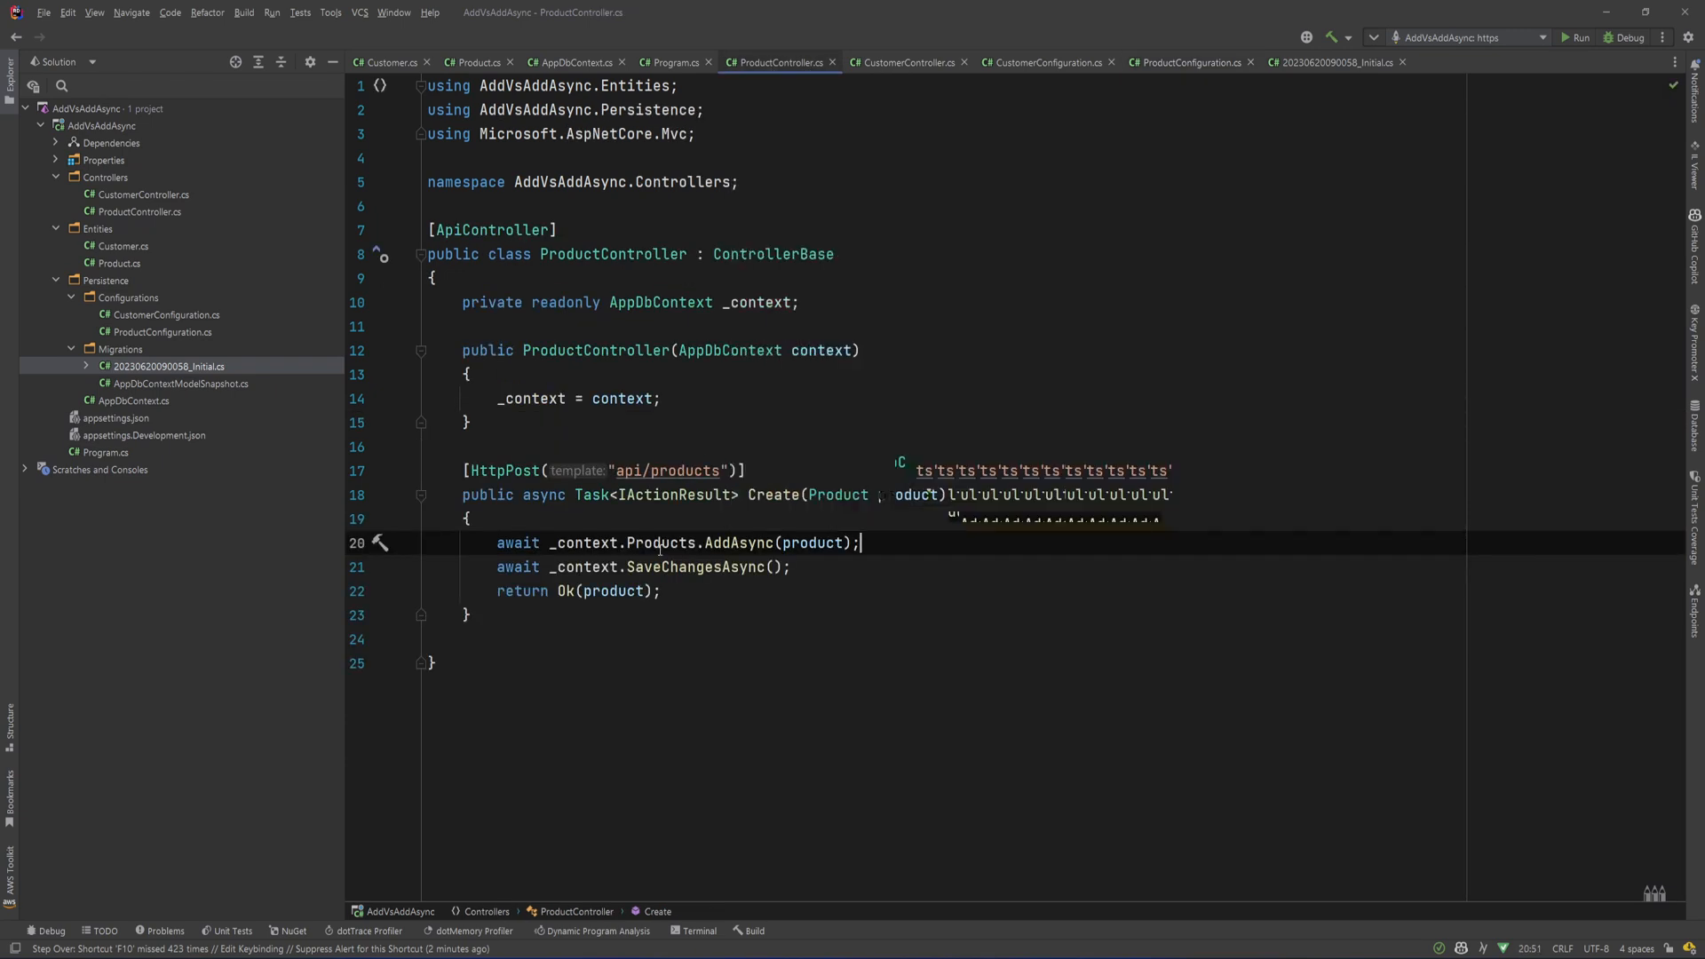
click(400, 543)
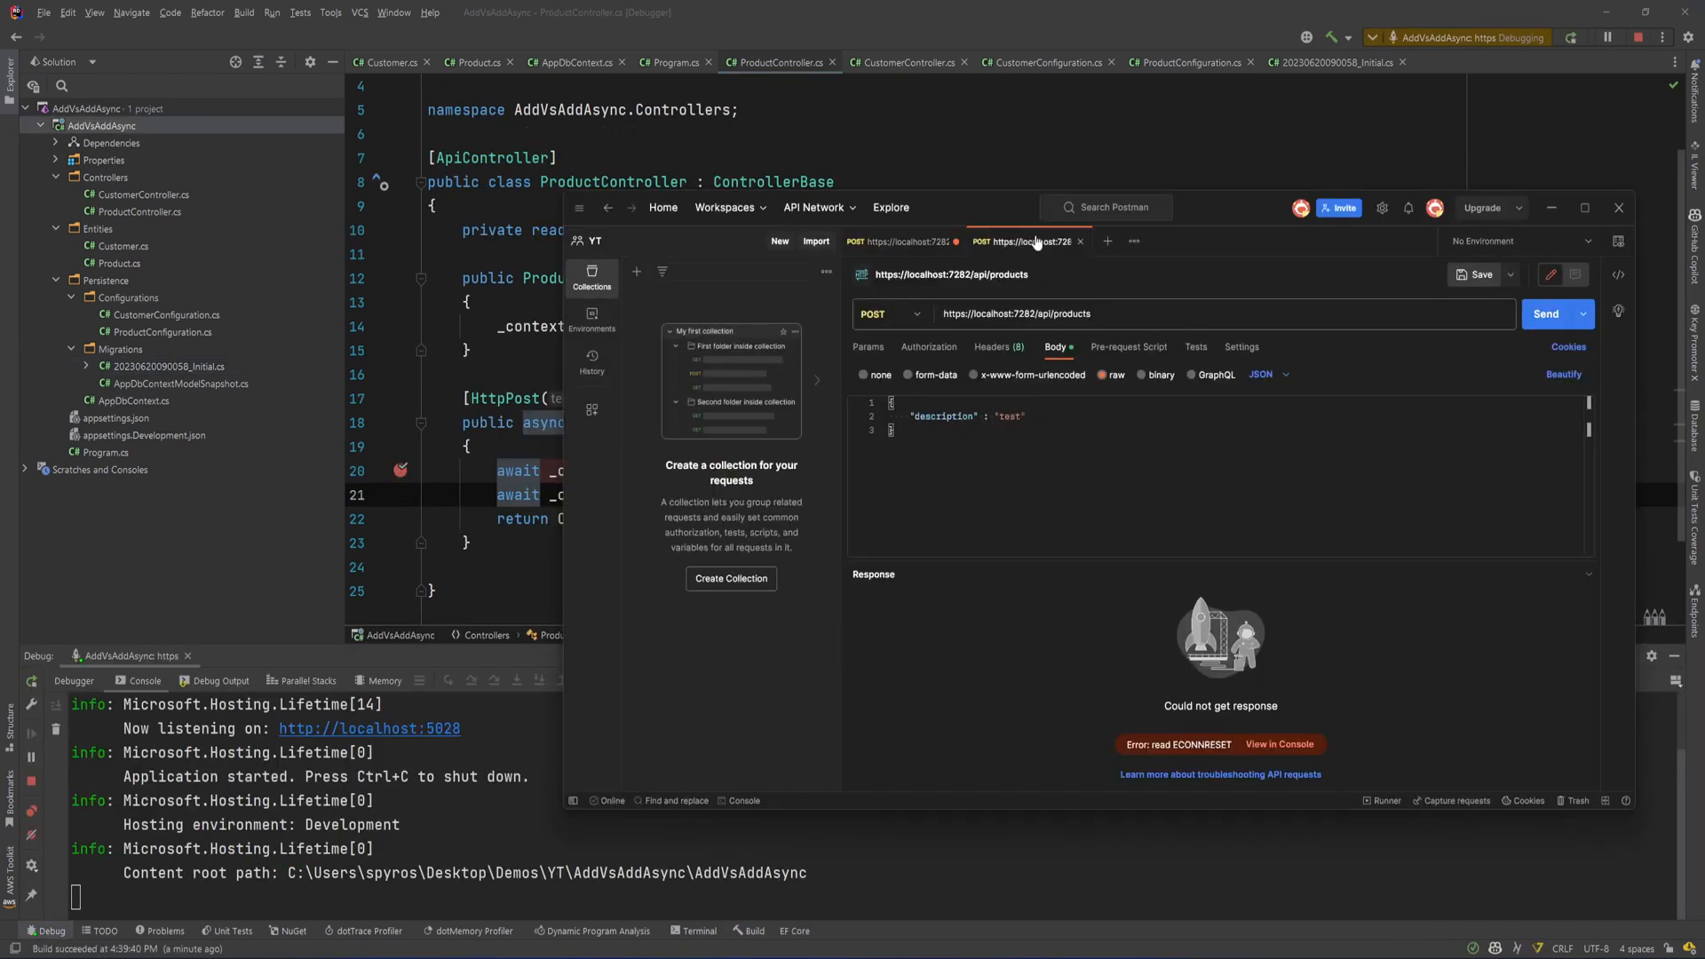
click(1546, 314)
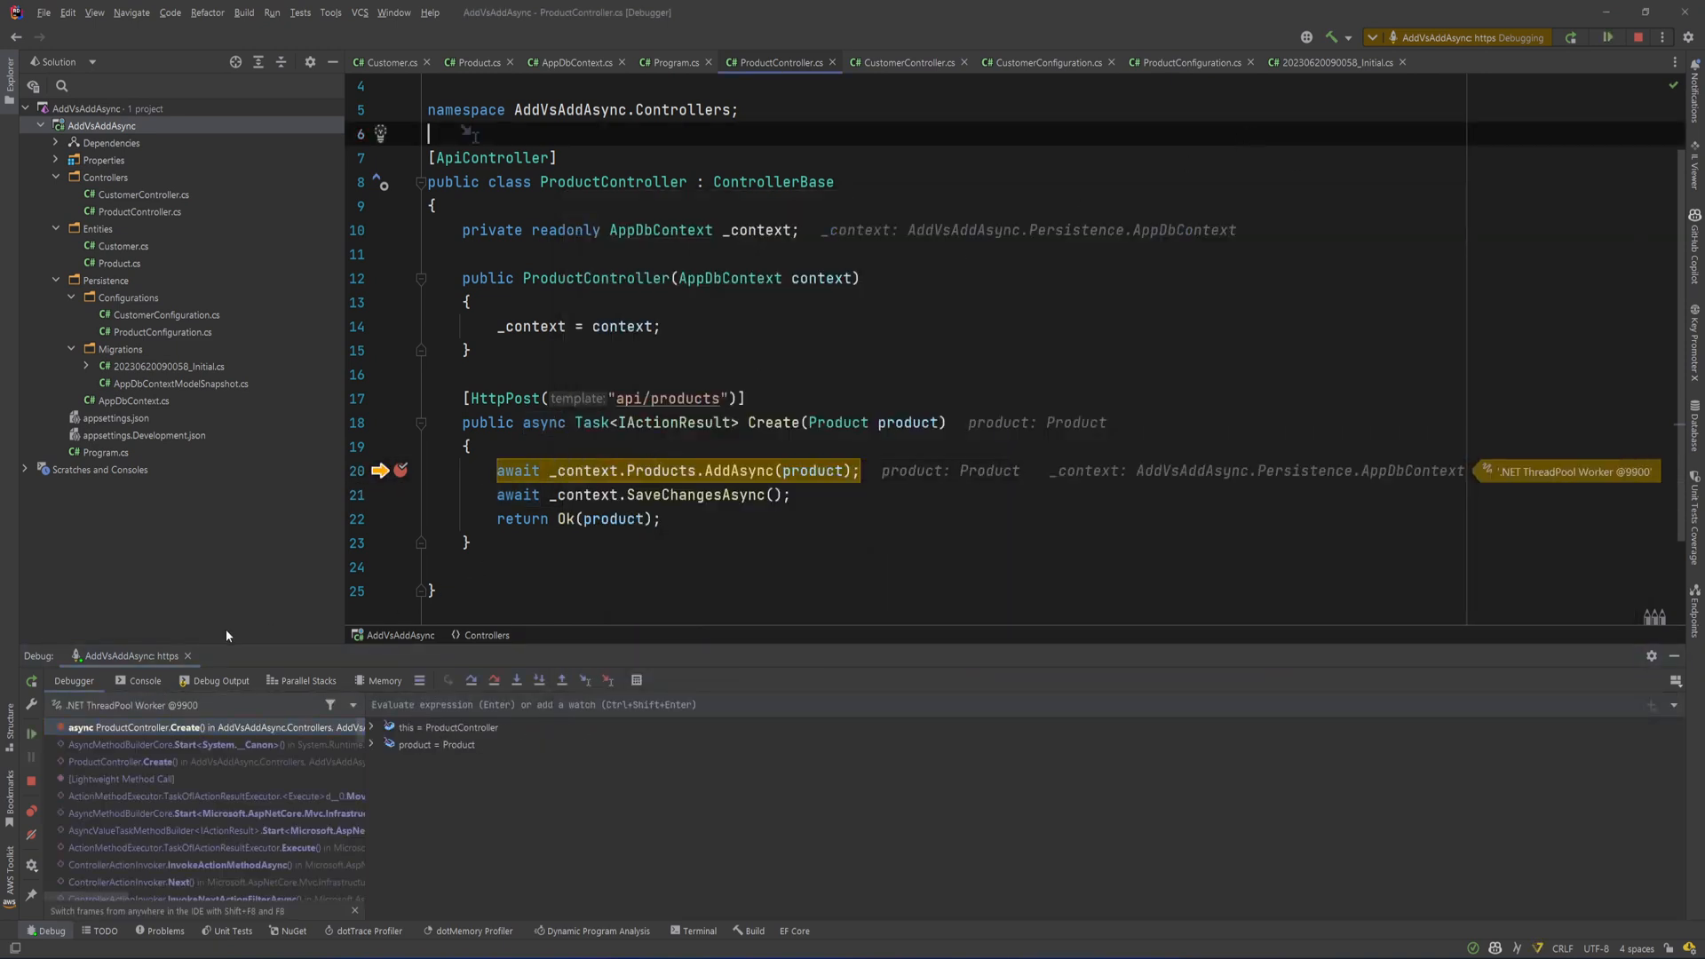
- Step over AddAsync so SELECT NEXT VALUE FOR [sequence] logs, then stop debugging
click(144, 681)
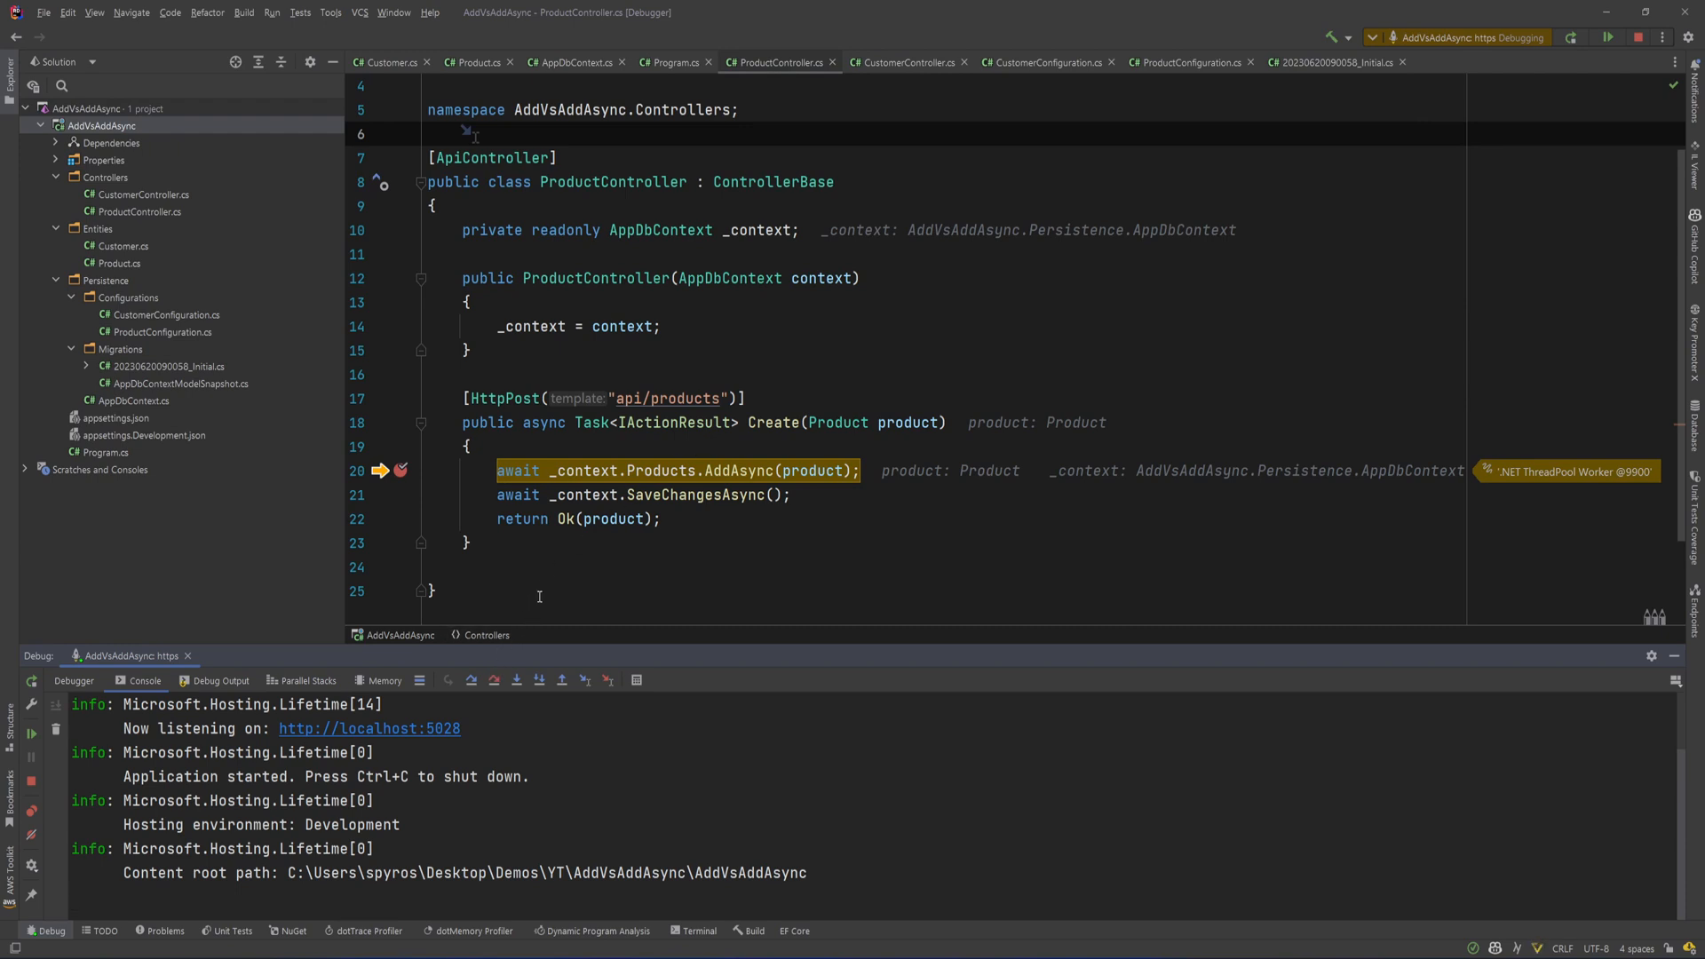
mouse_move(470, 679)
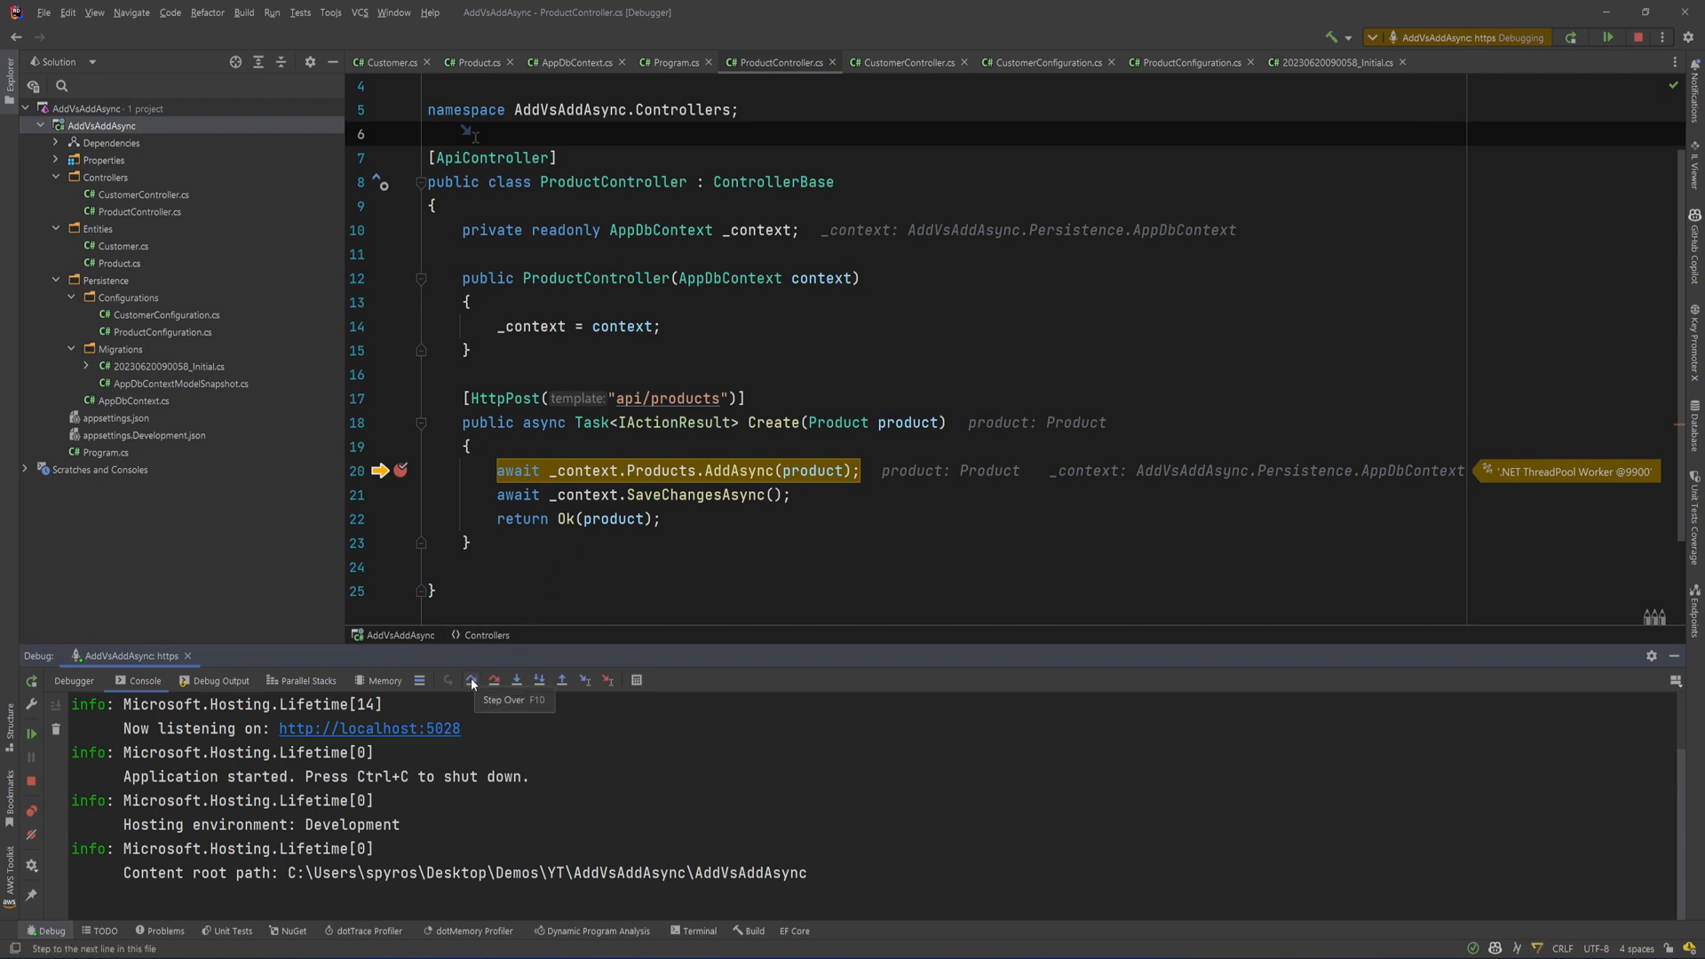
click(471, 683)
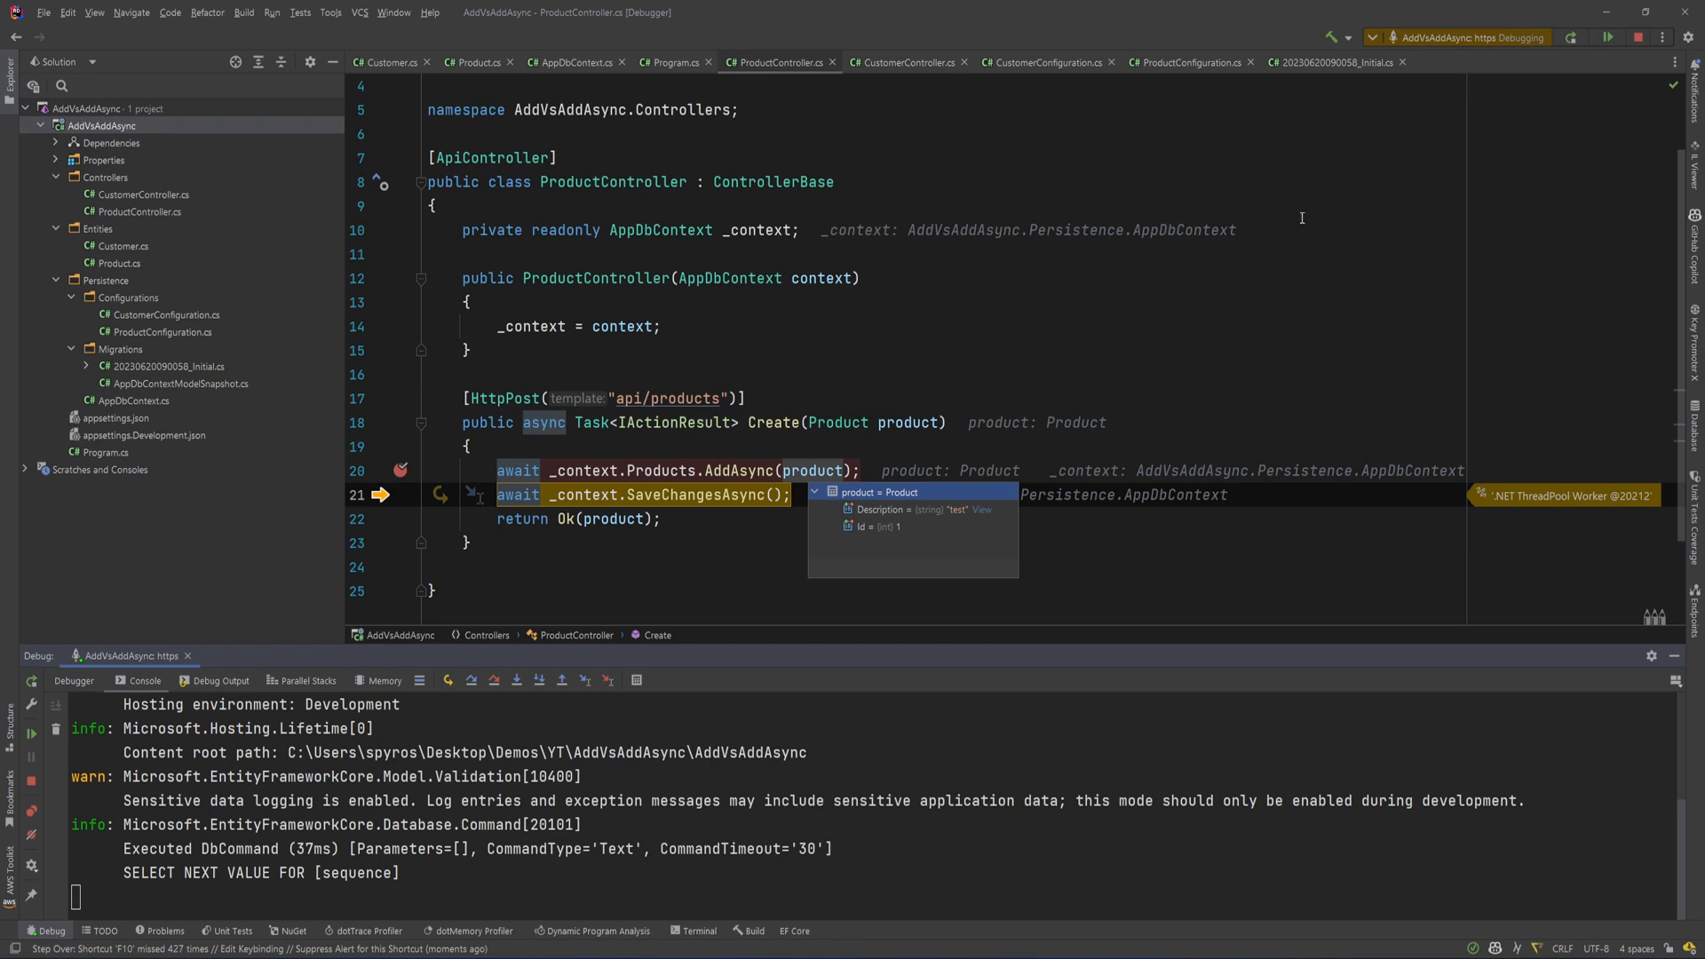
click(1634, 38)
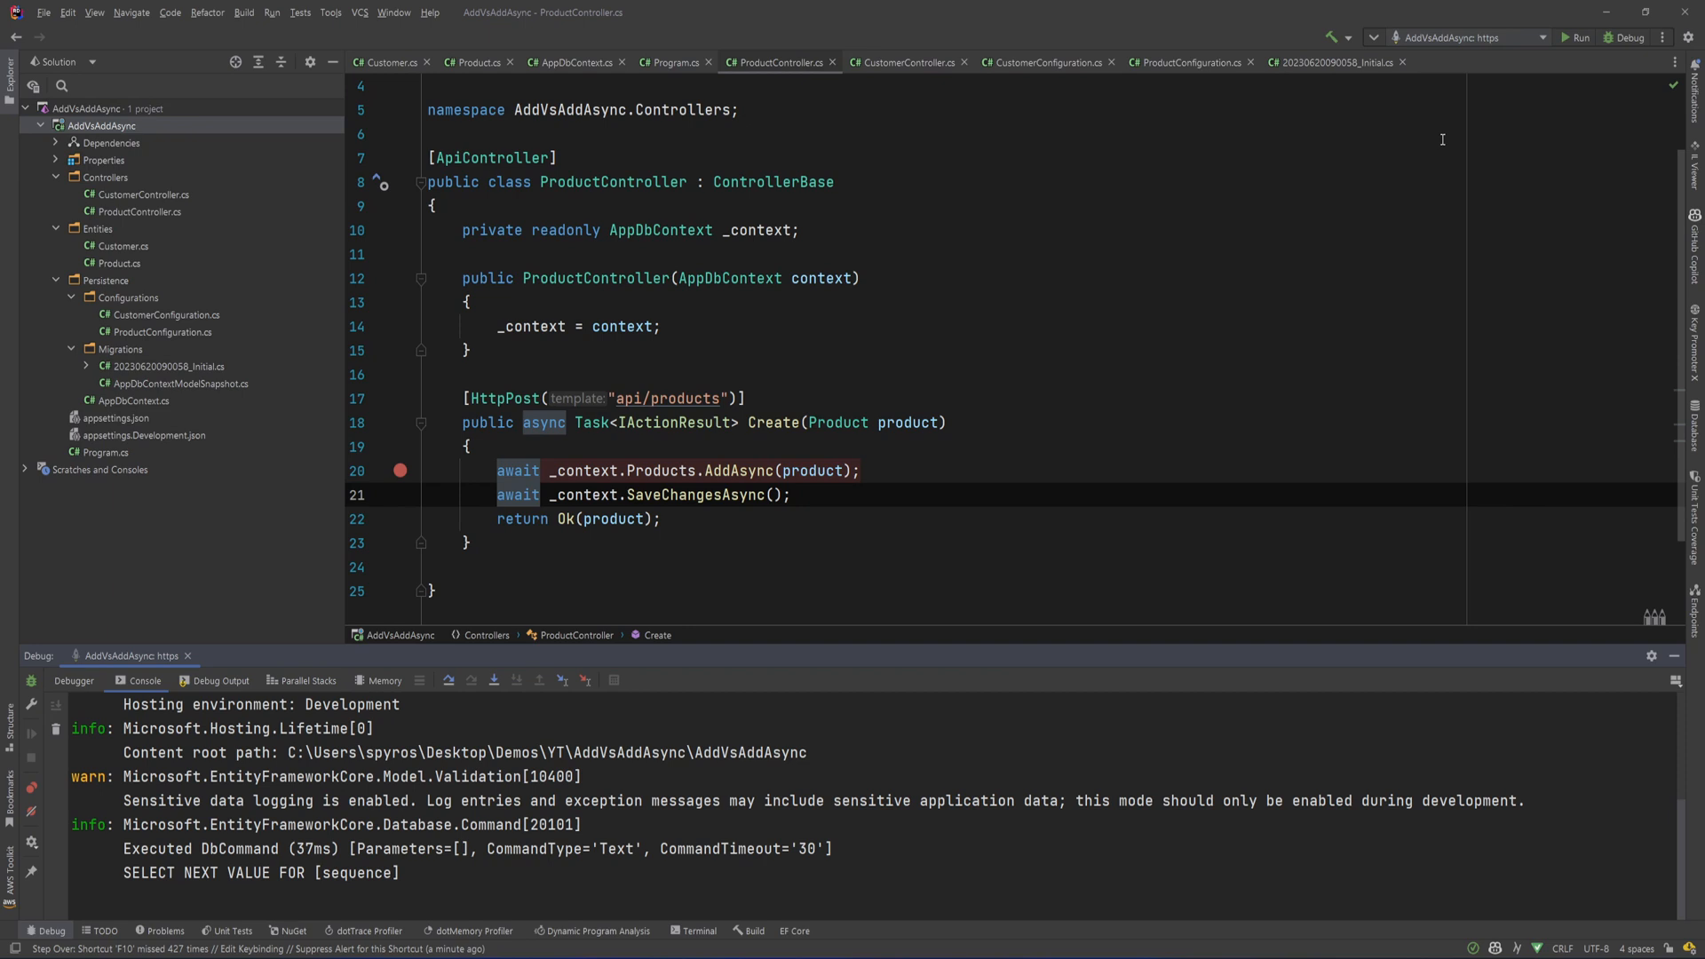
mouse_move(779, 340)
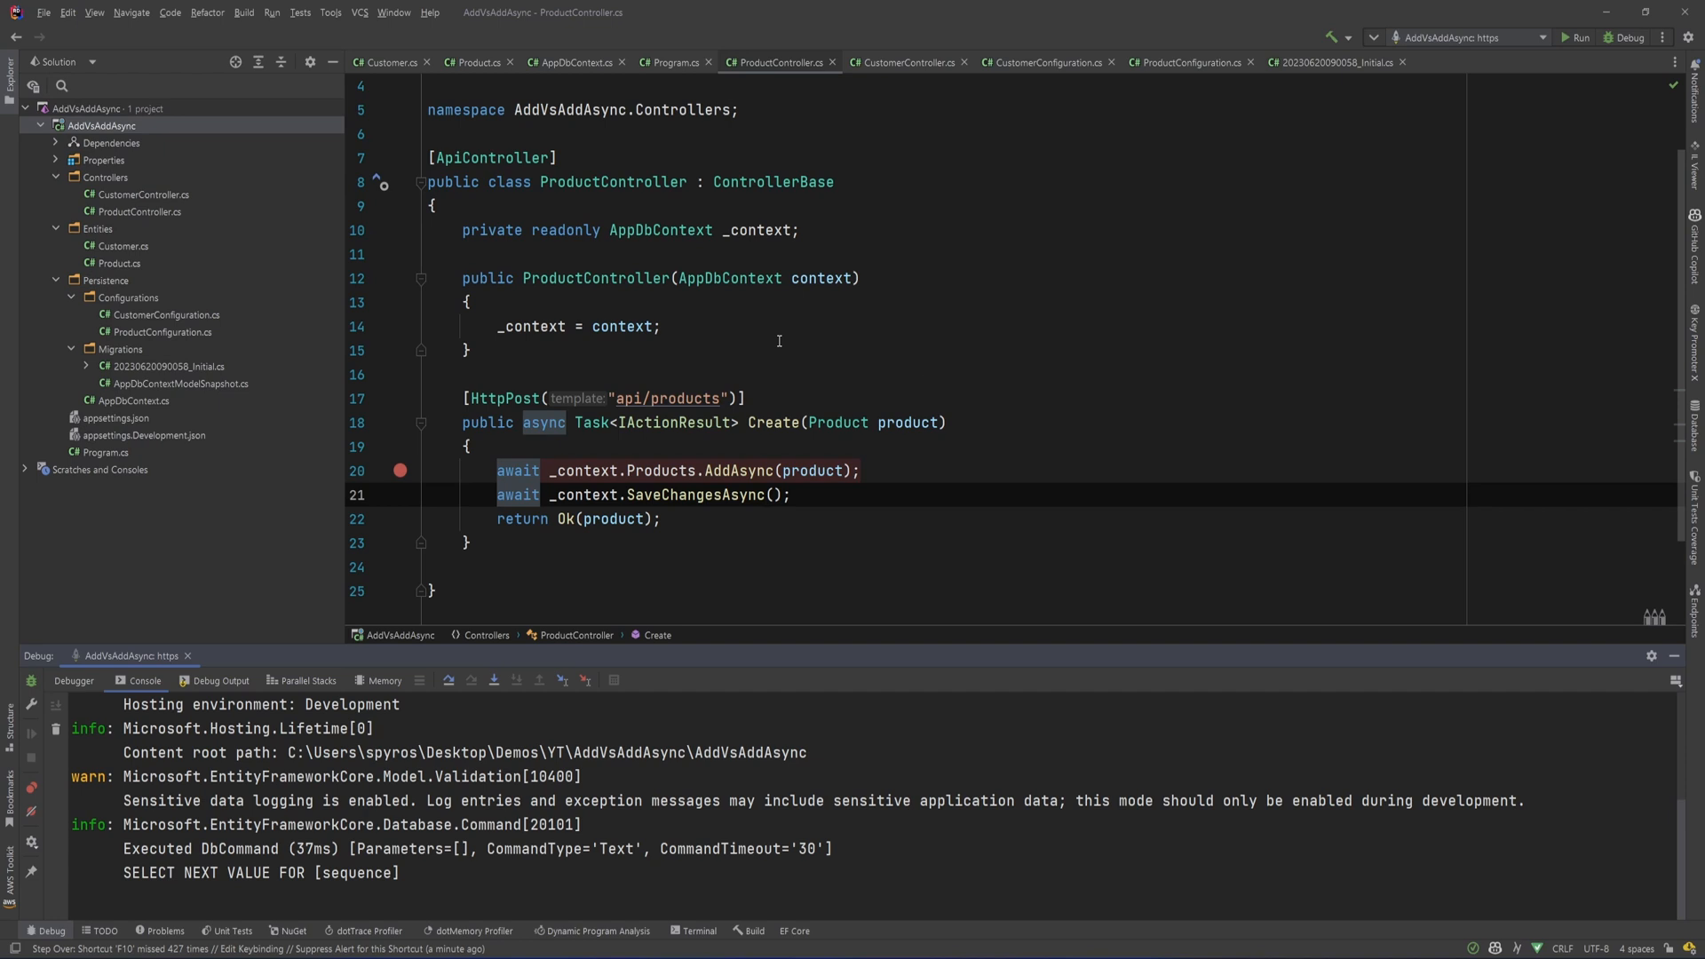
mouse_move(932, 329)
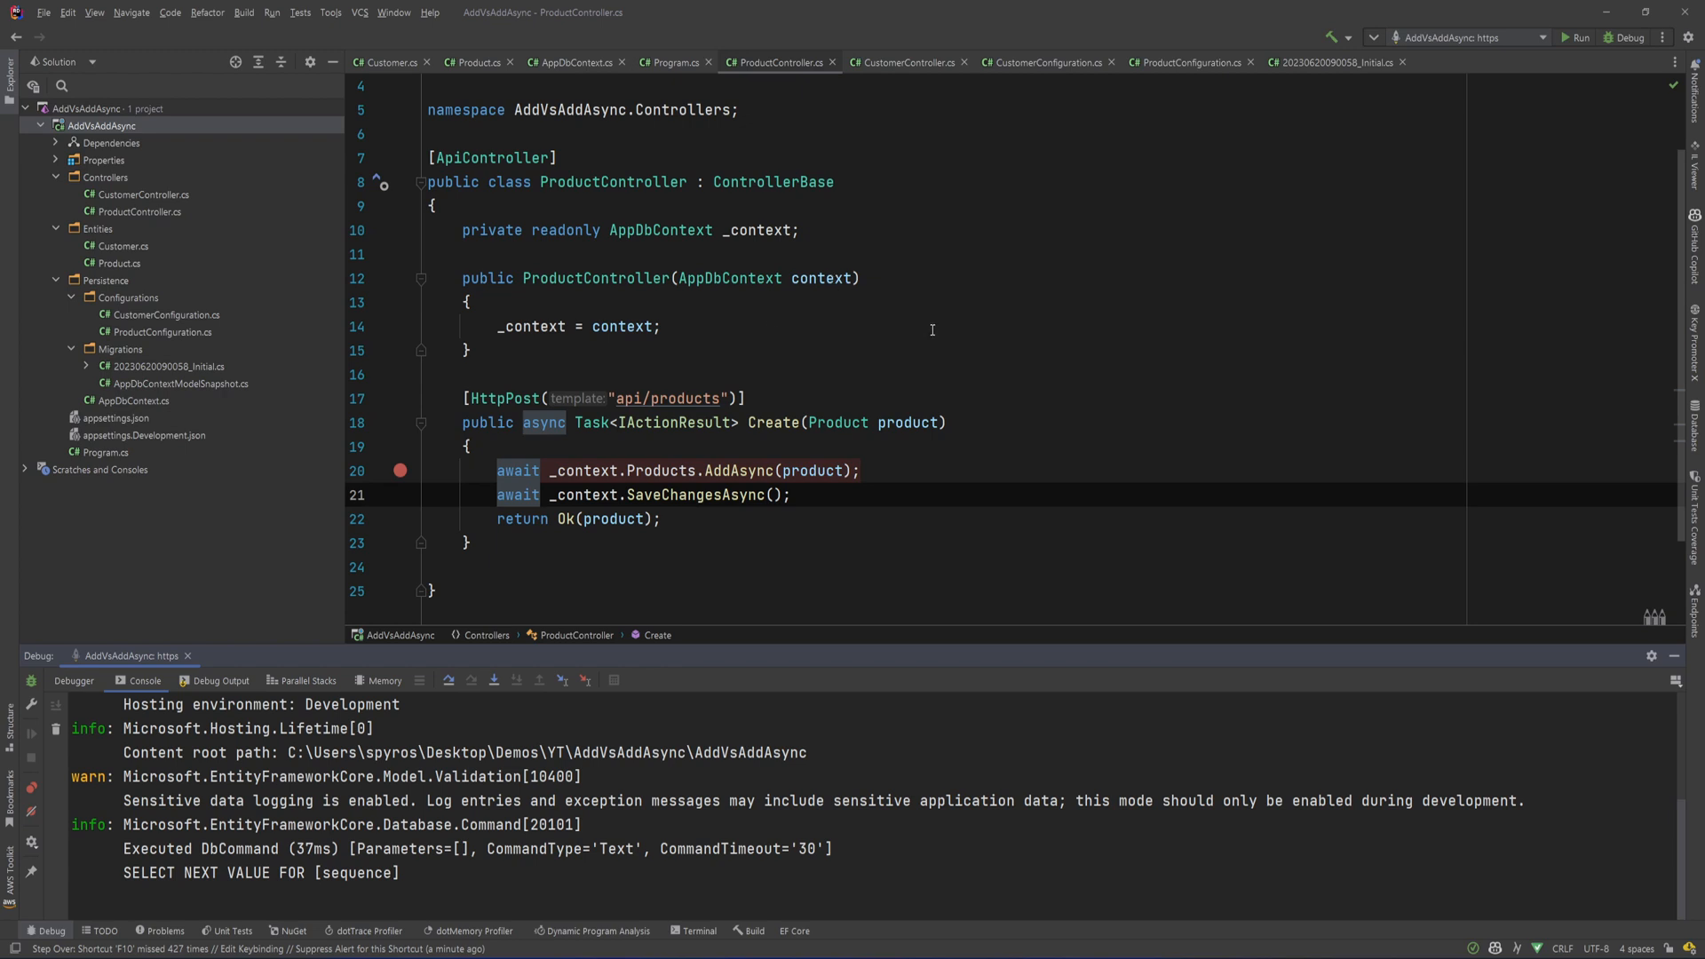